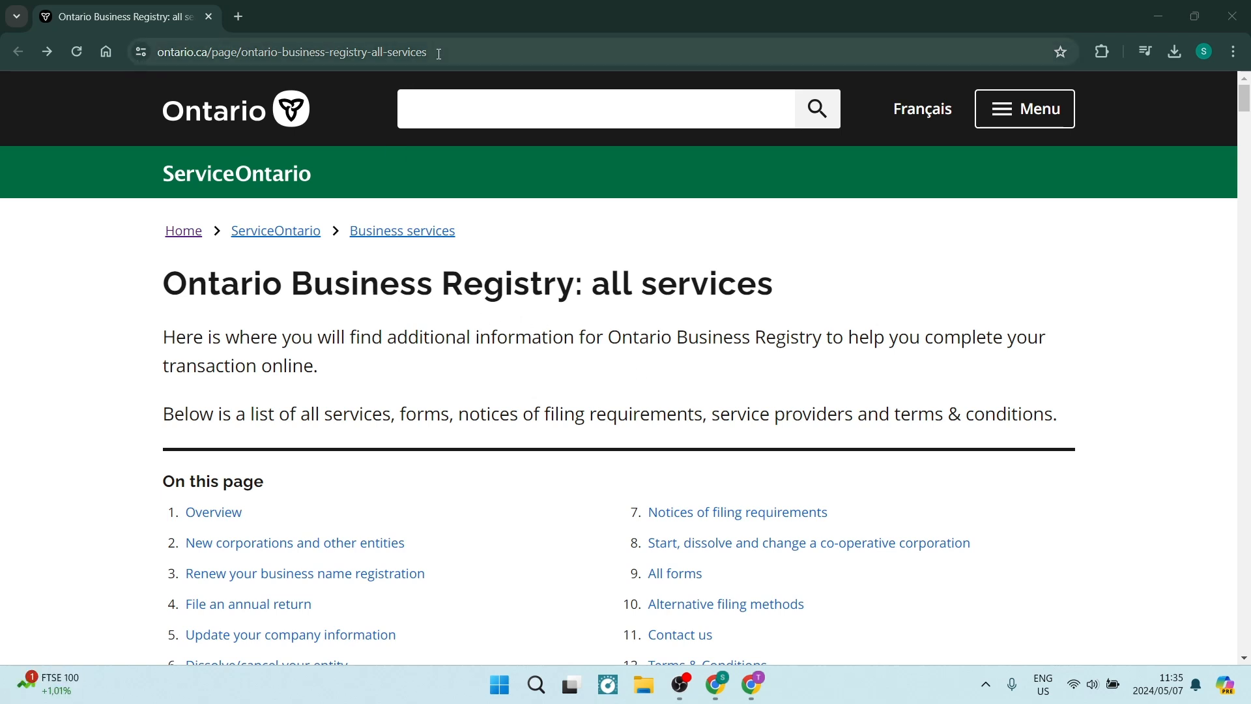
Scroll the Ontario Business Registry all-services page down to the Sole proprietorships listings
left_click(291, 52)
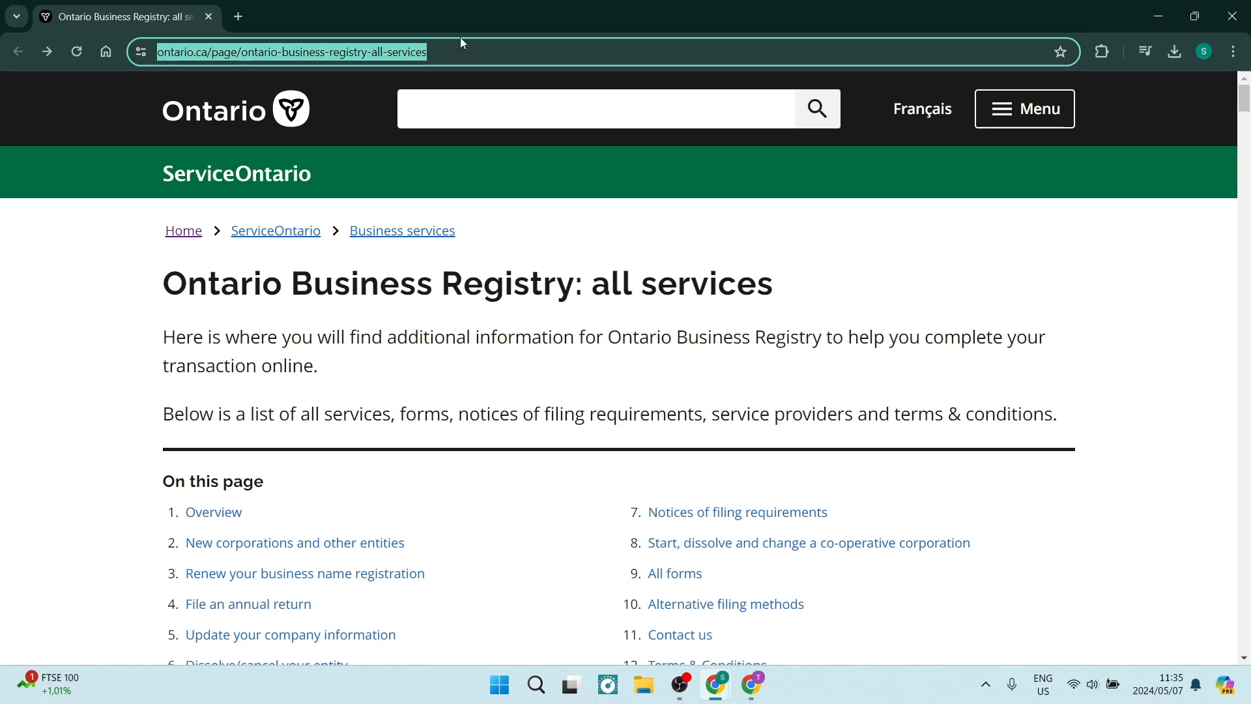
mouse_move(118, 297)
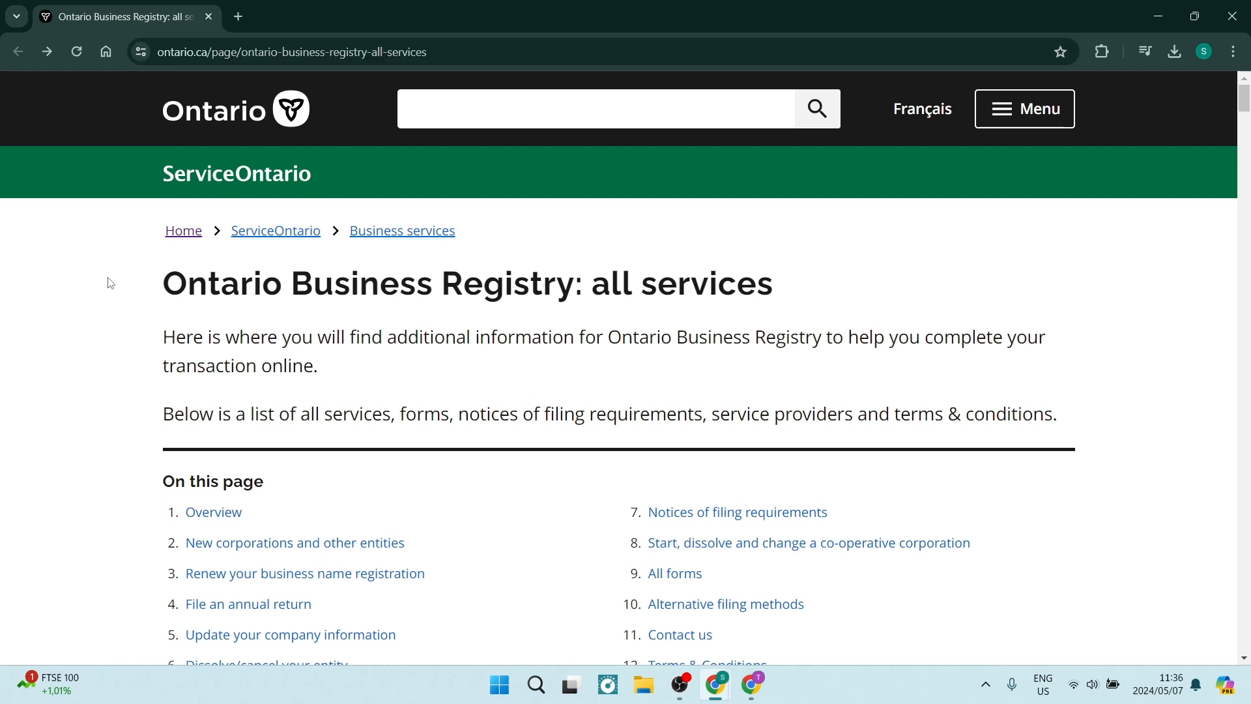
mouse_move(77, 299)
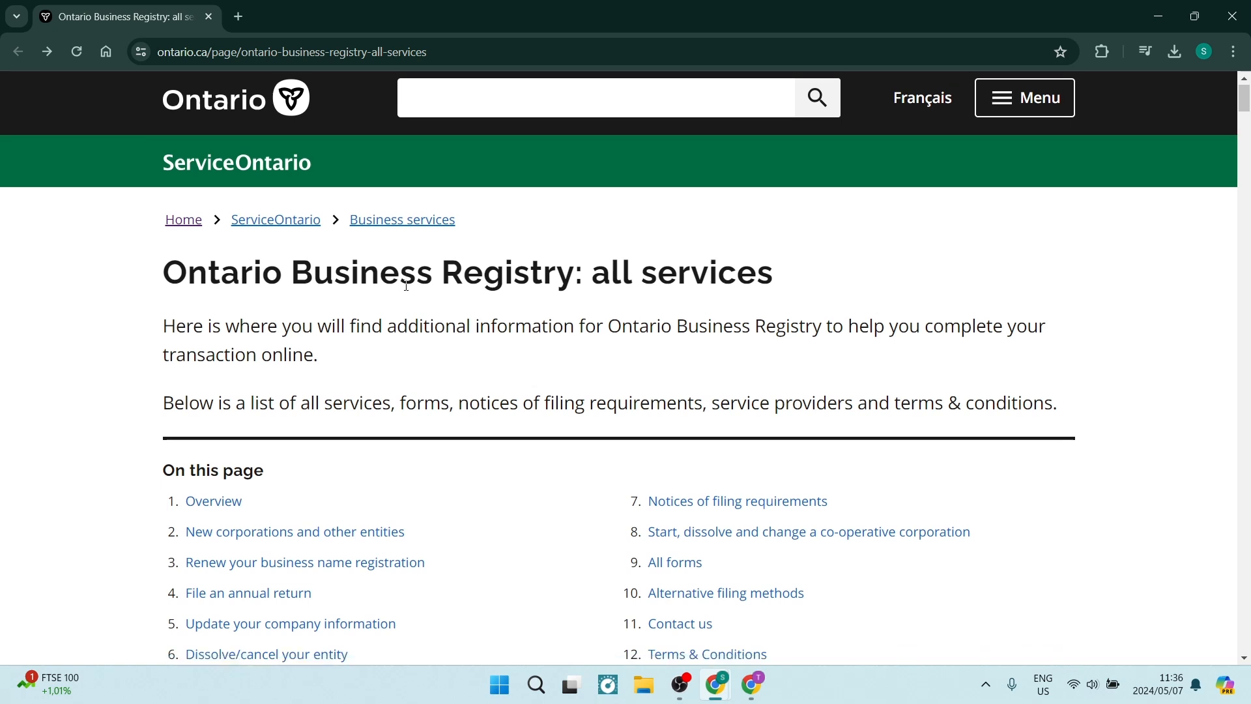
scroll("down", 3)
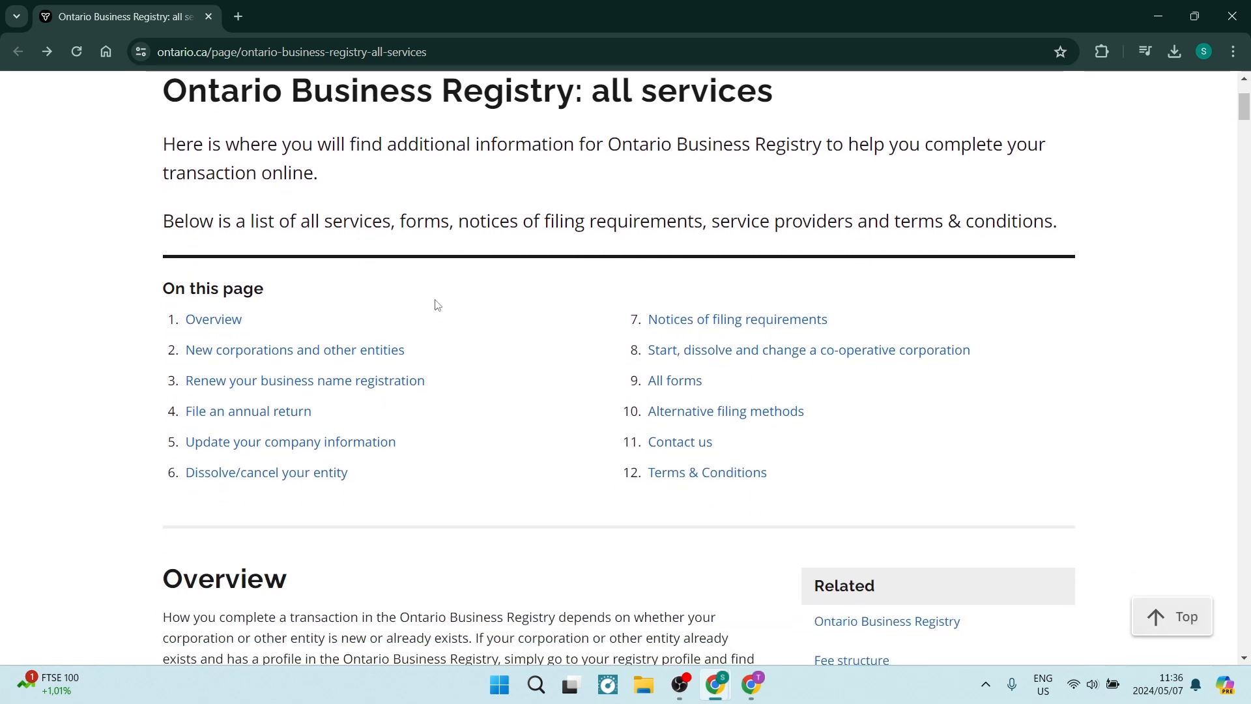
scroll("down", 3)
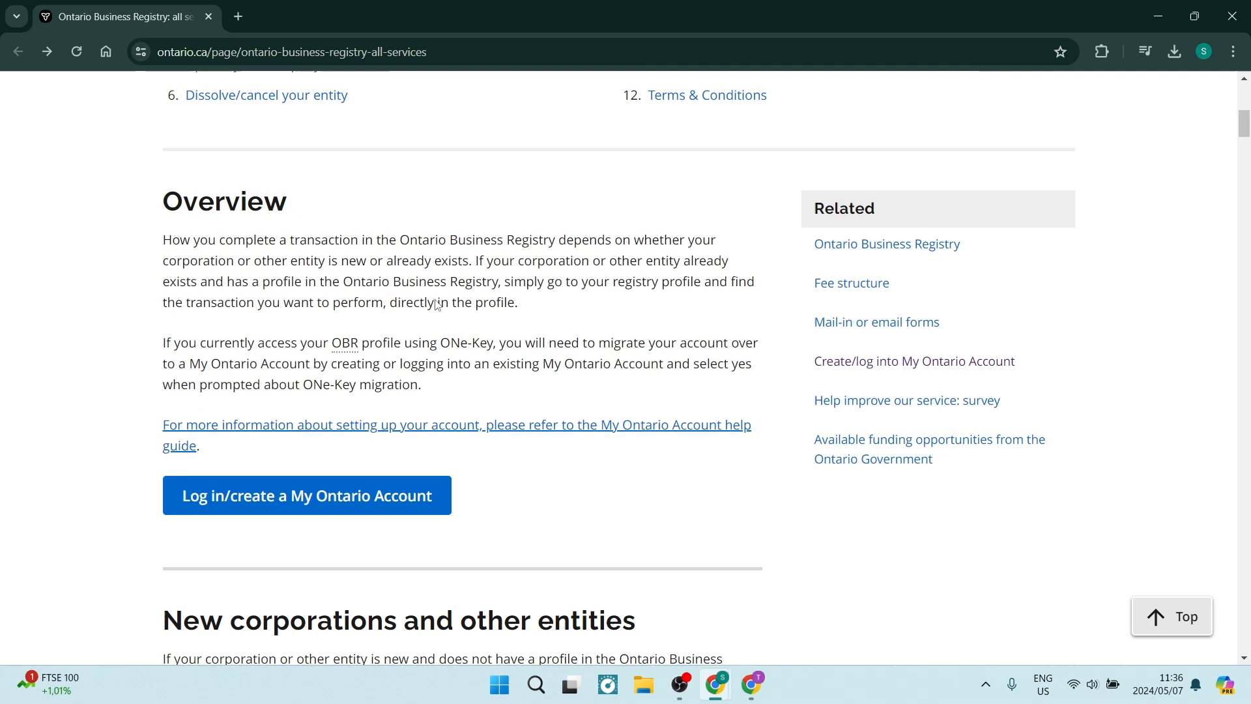
scroll("down", 3)
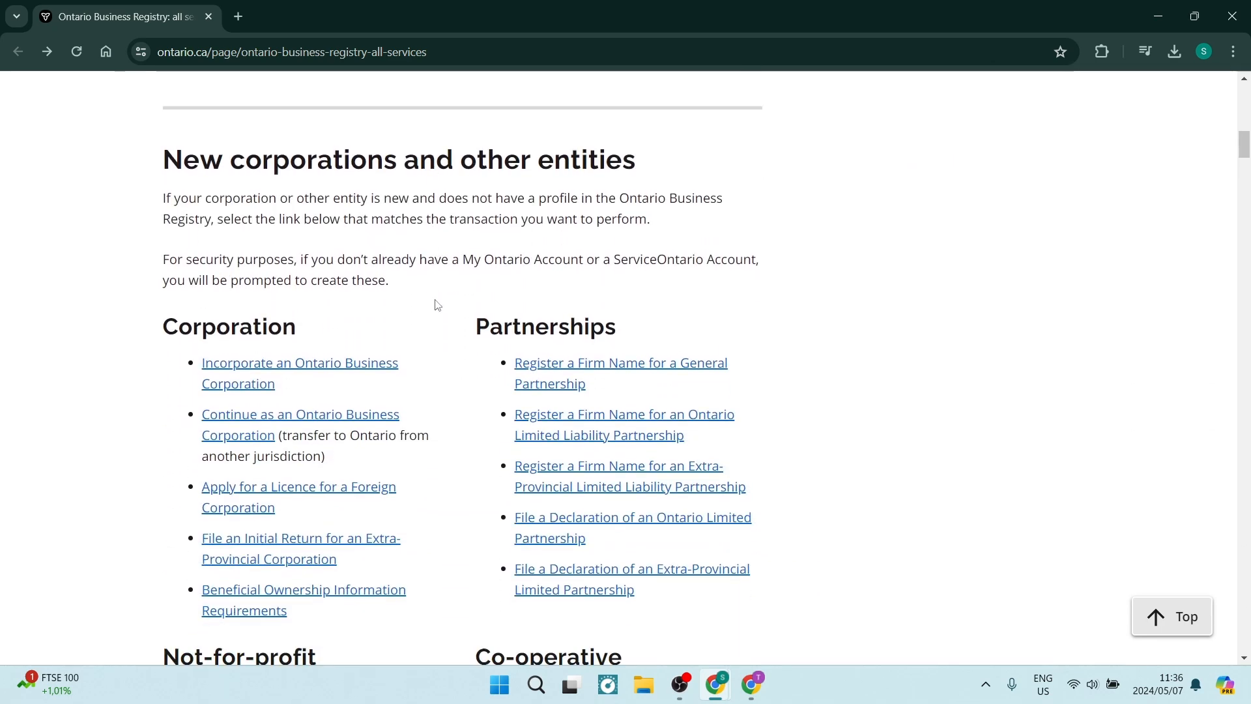
scroll("down", 3)
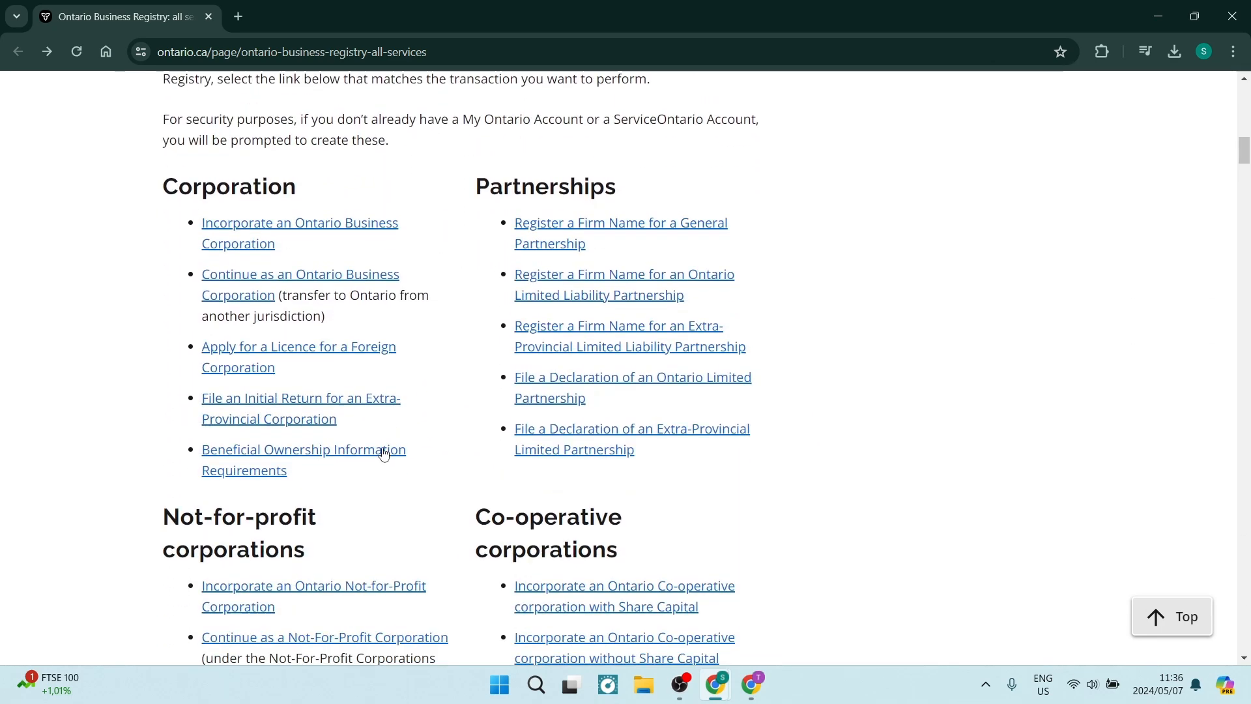
scroll("down", 3)
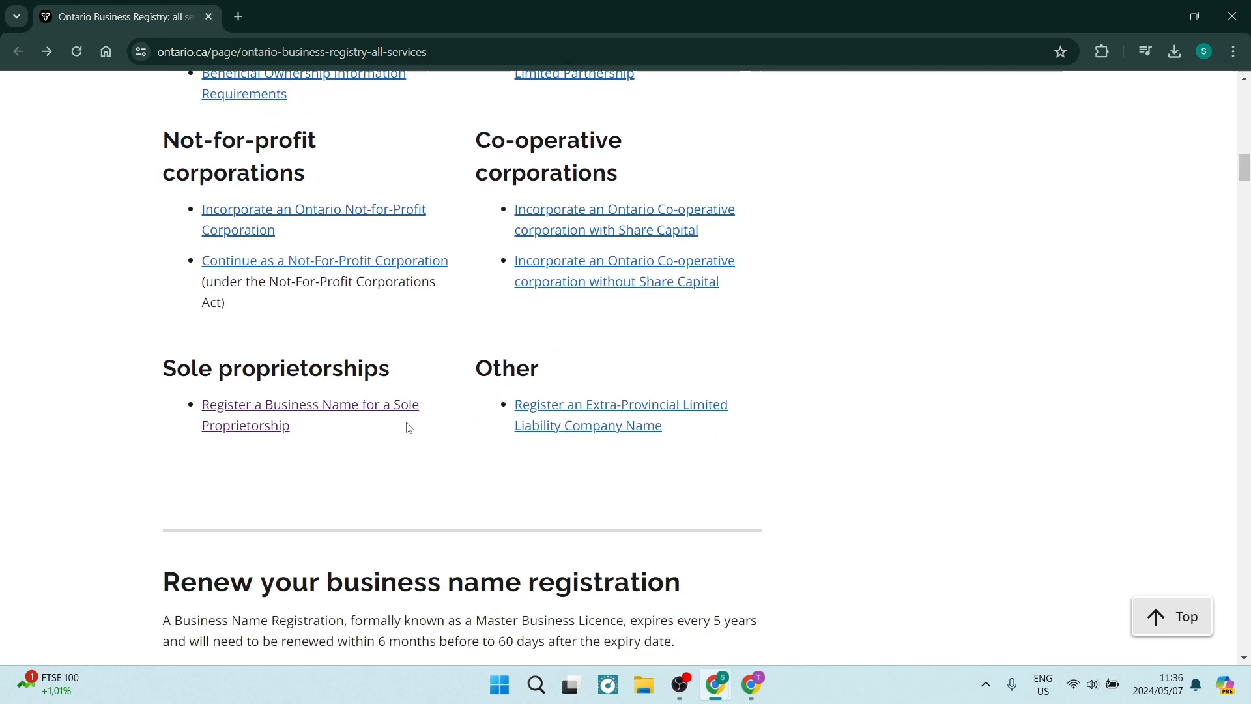
mouse_move(344, 378)
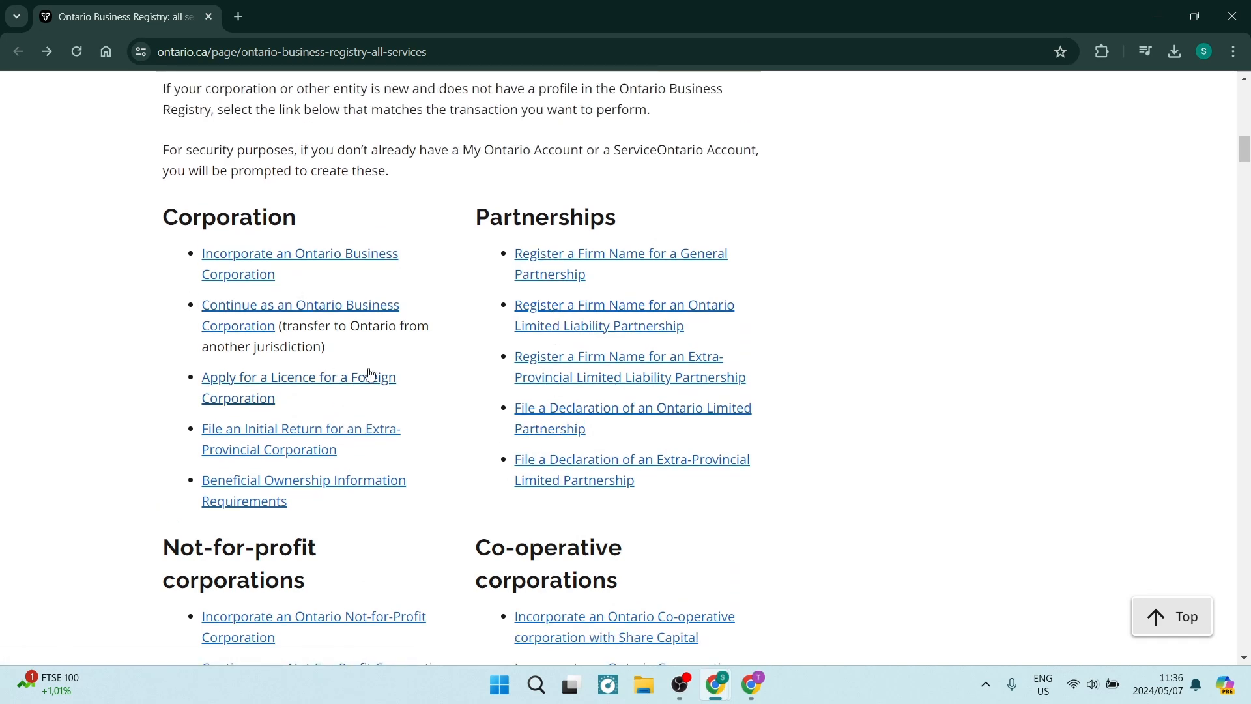
scroll("down", 3)
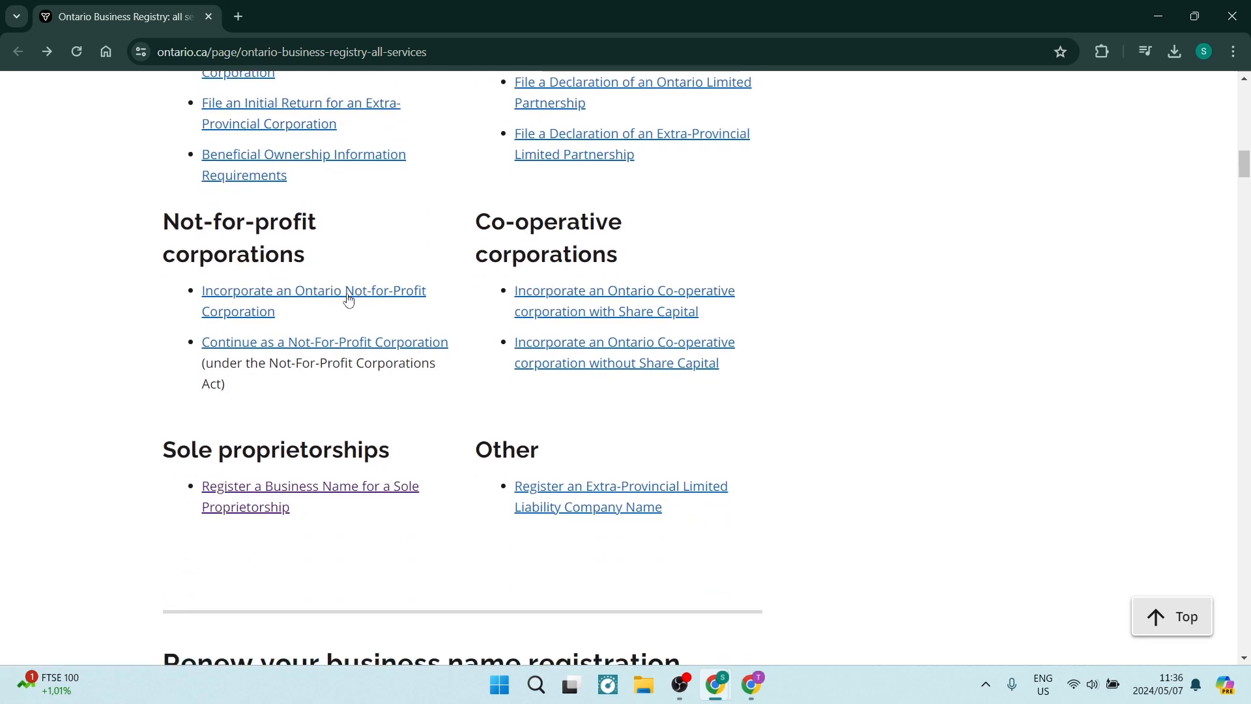
scroll("down", 3)
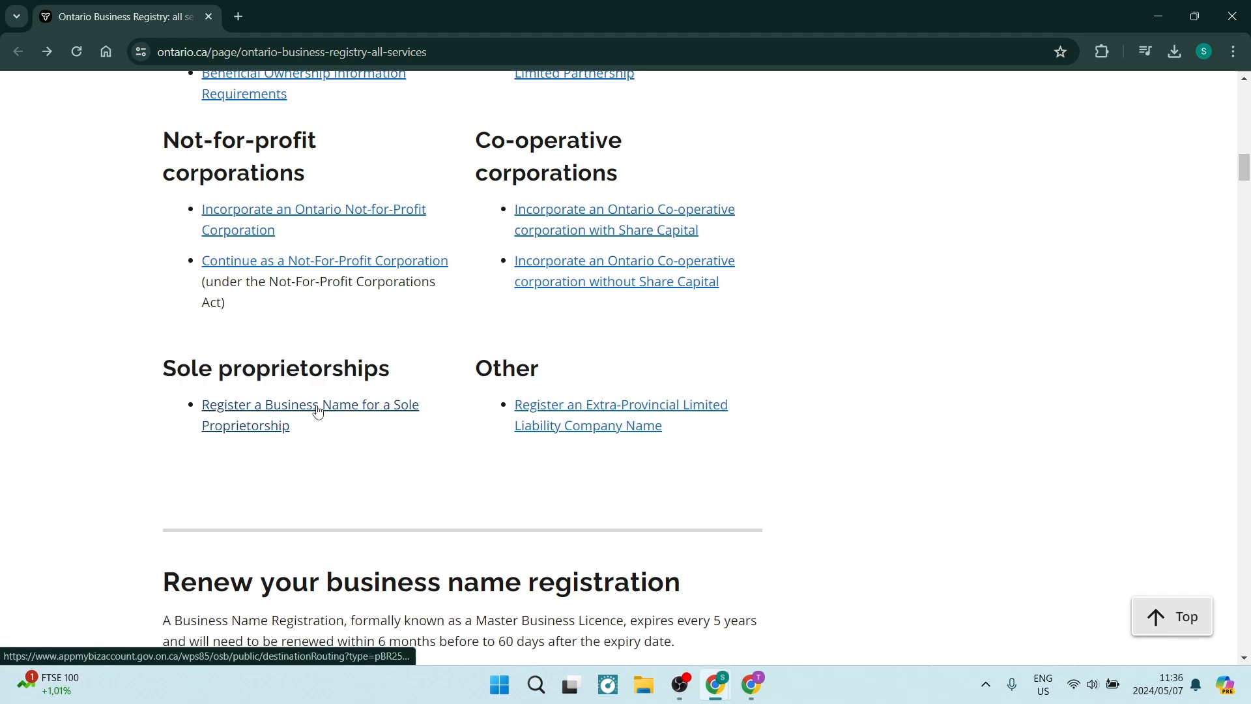
Start the sole proprietorship name registration, read the system notice, and choose Create/Sign into My Ontario Account
left_click(310, 404)
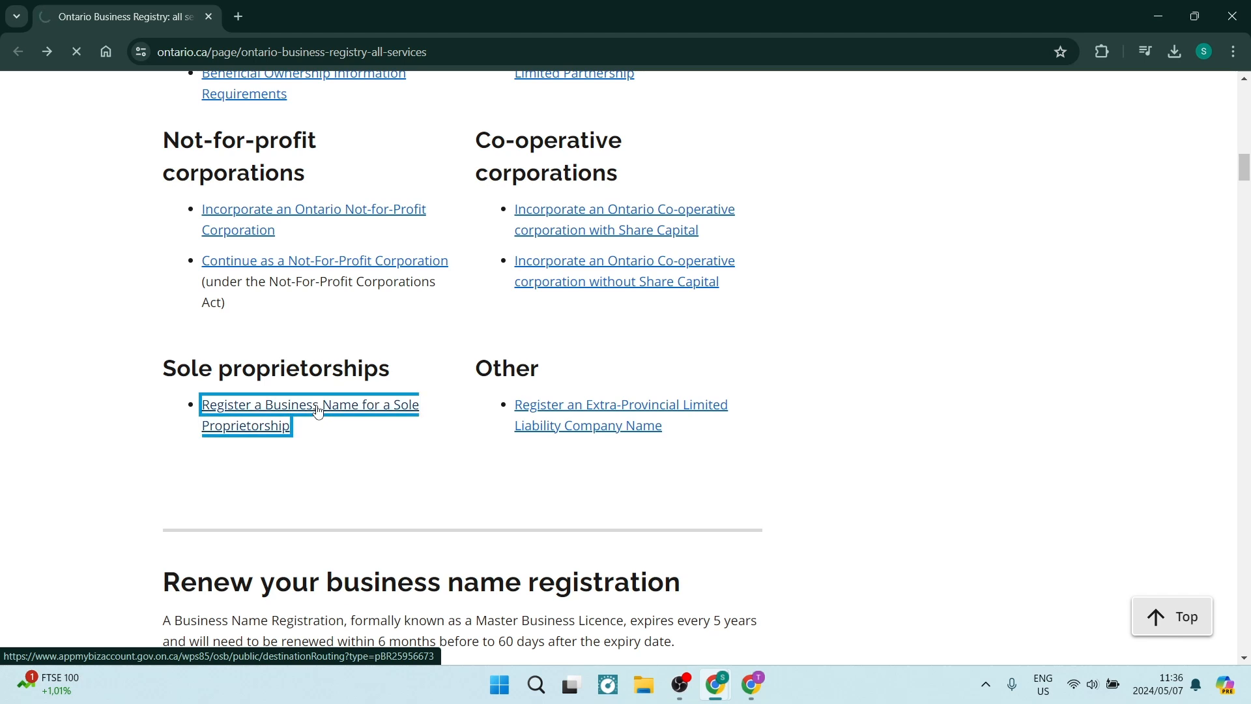
left_click(309, 405)
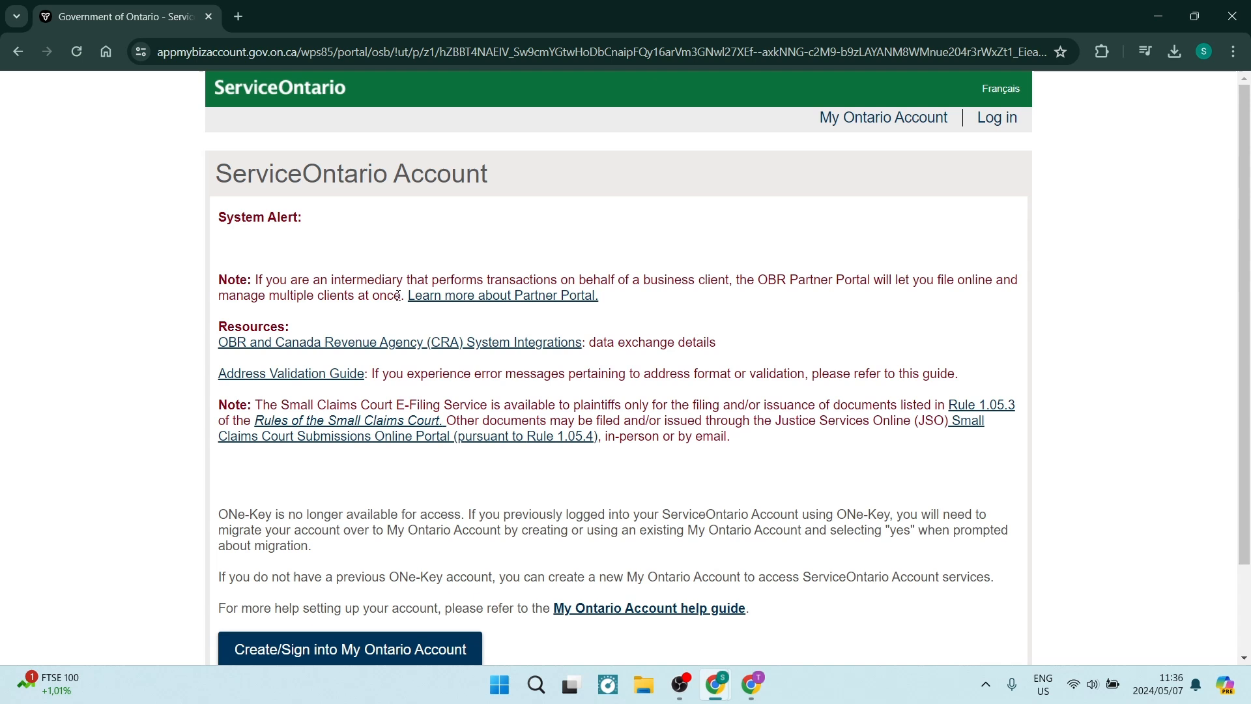
mouse_move(557, 235)
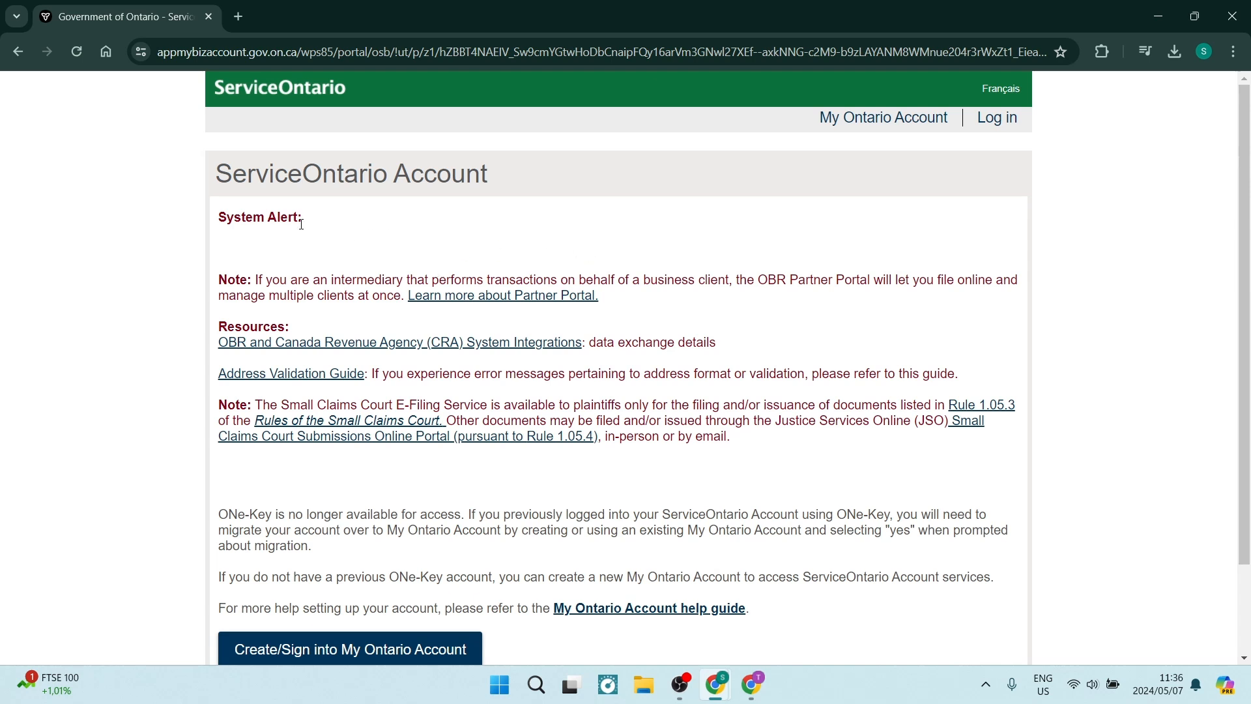
left_click_drag(299, 223, 367, 405)
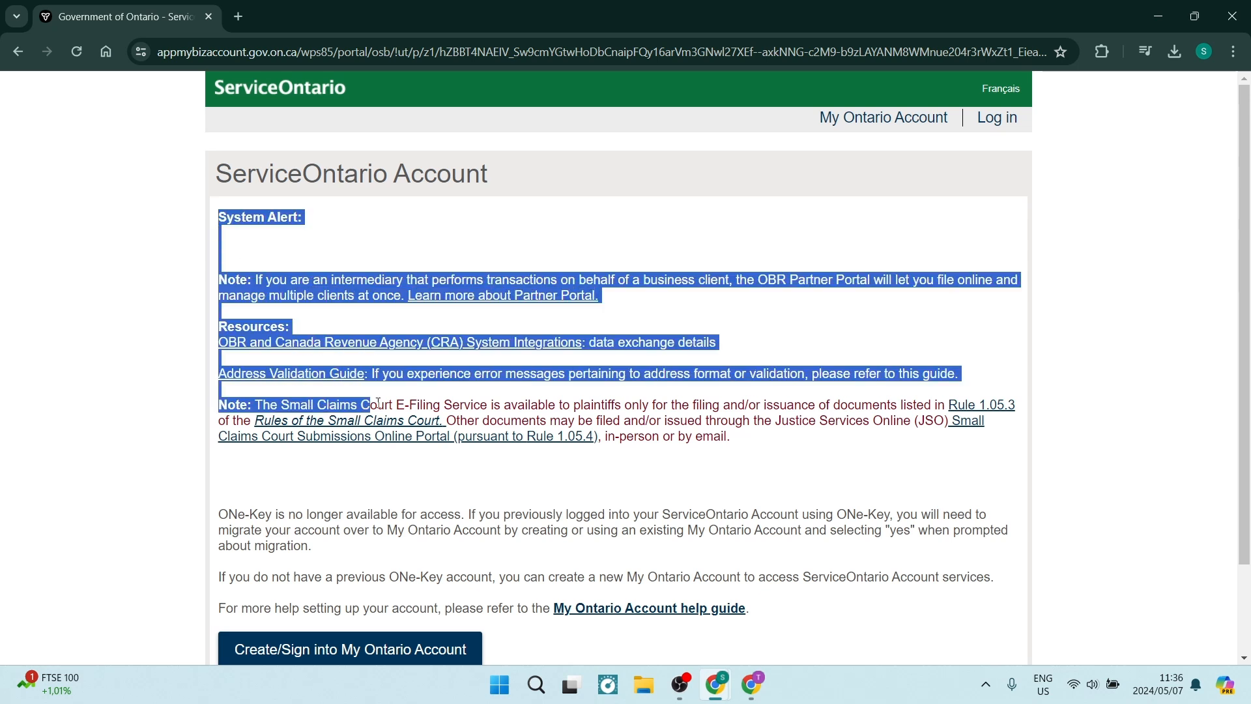
left_click_drag(375, 402, 734, 601)
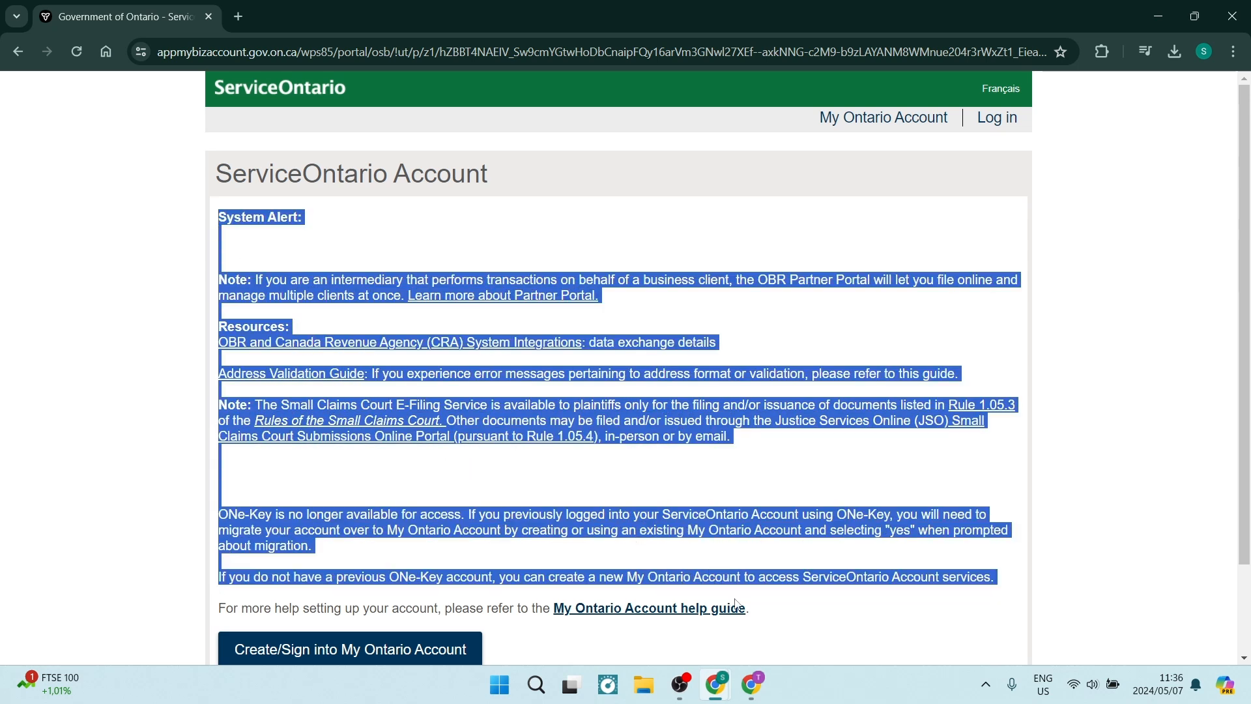
left_click(522, 305)
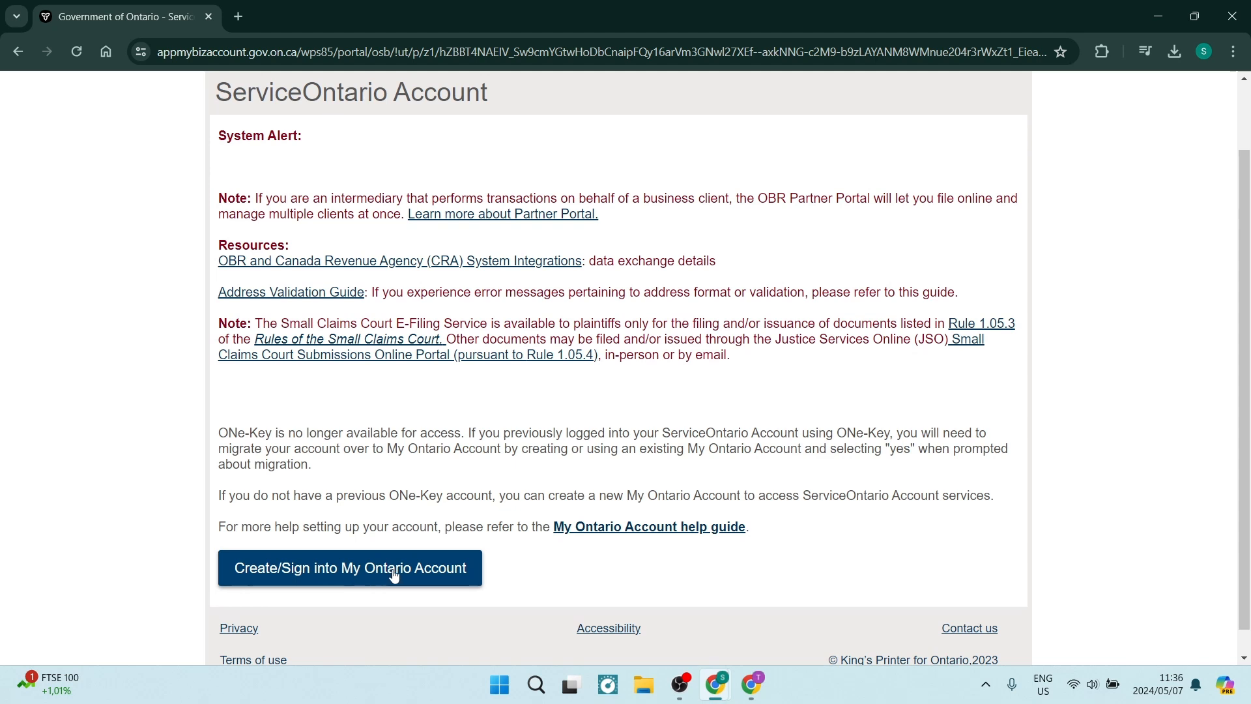
left_click(349, 568)
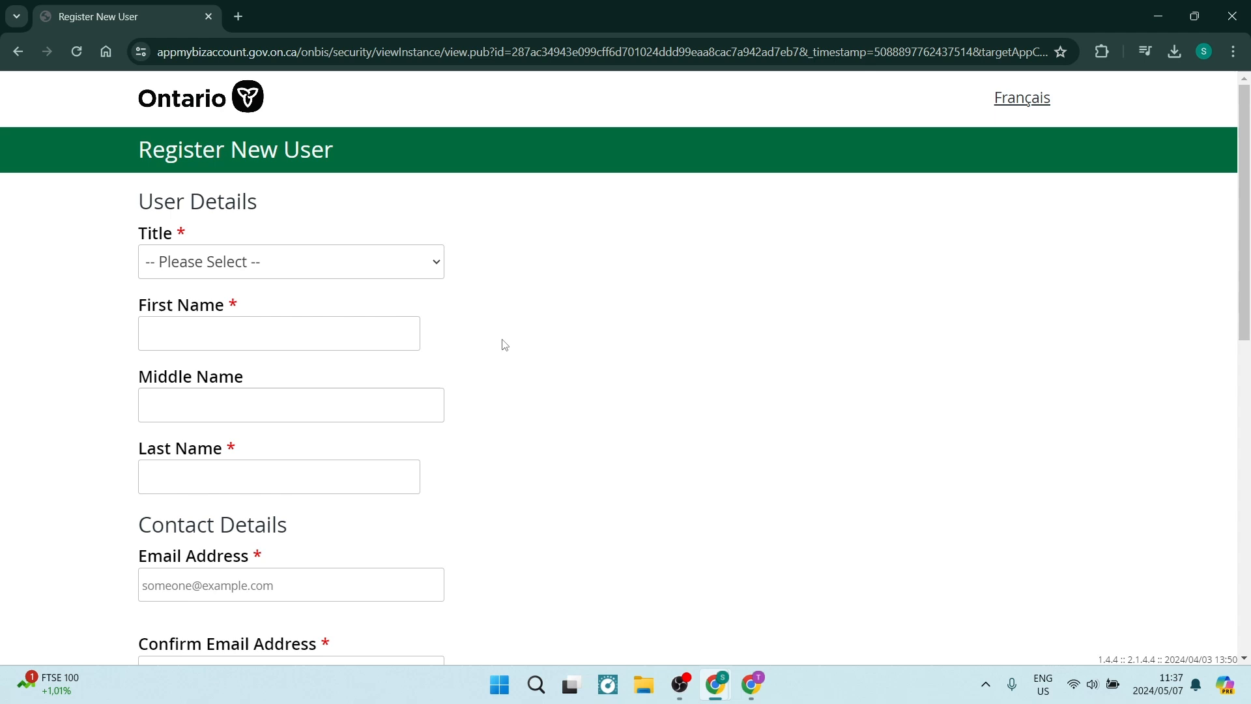
Set the title to Mr, first name Sam, and autofill the last name
left_click(290, 261)
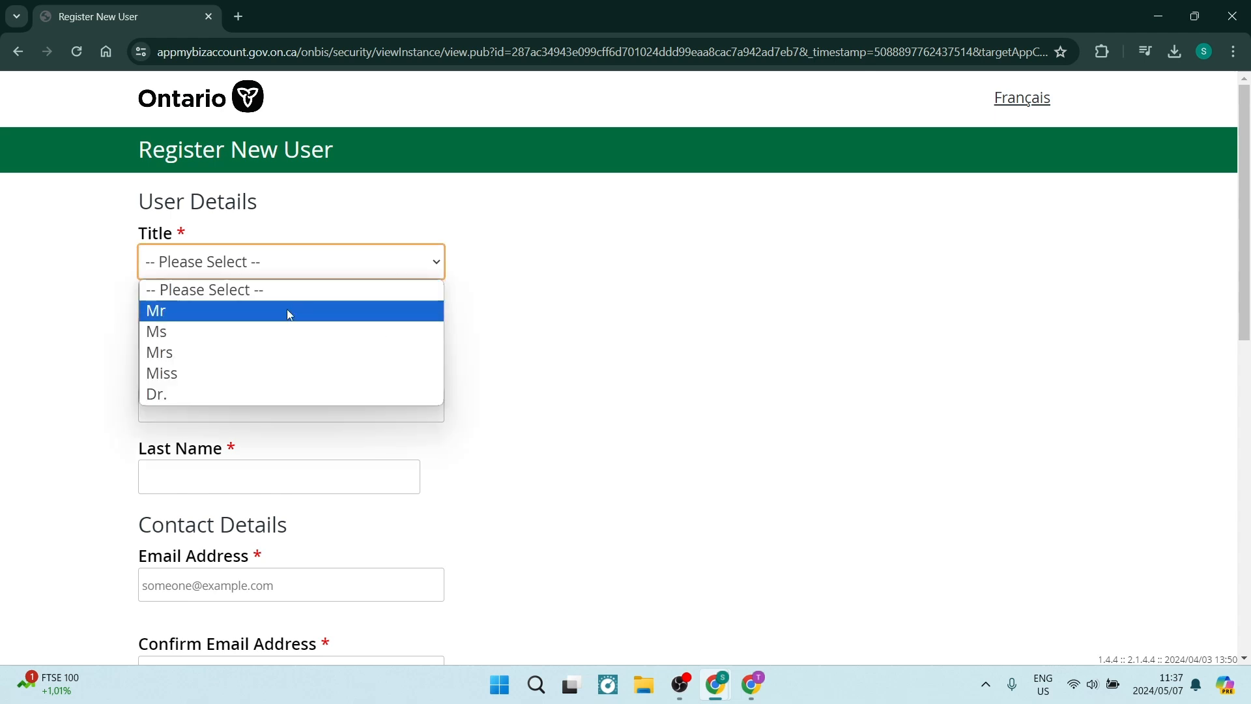
left_click(156, 310)
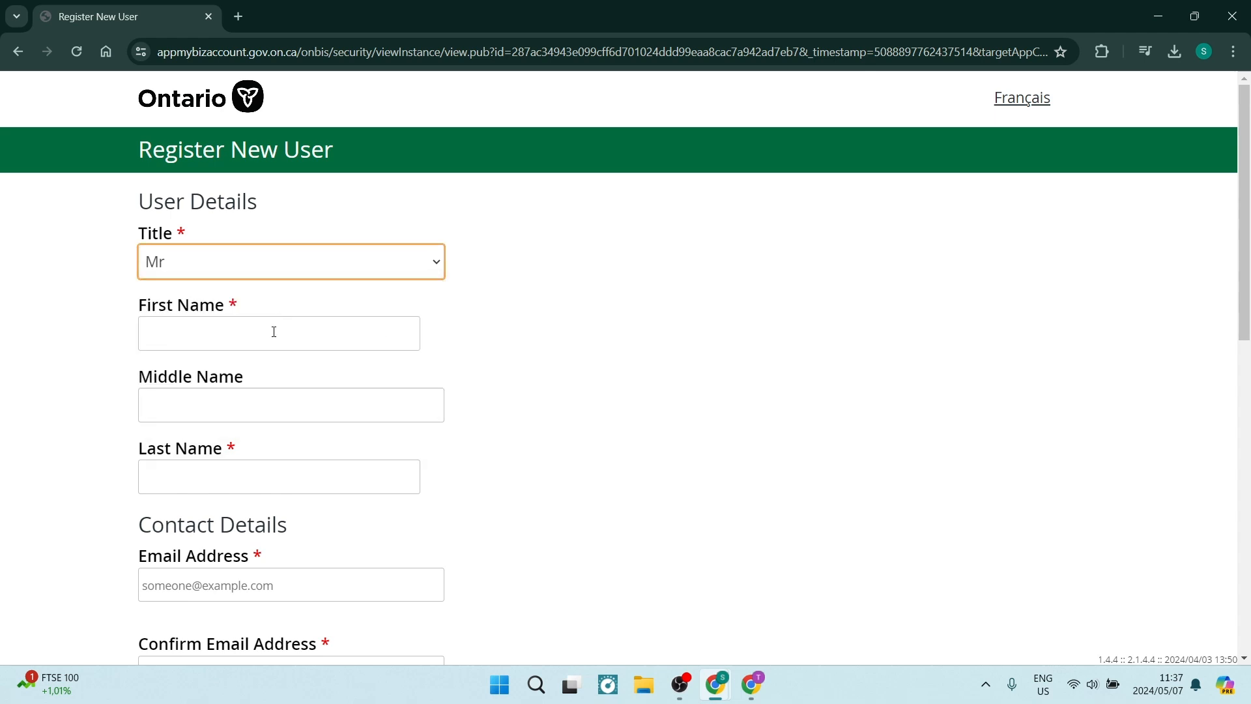
type("Sam")
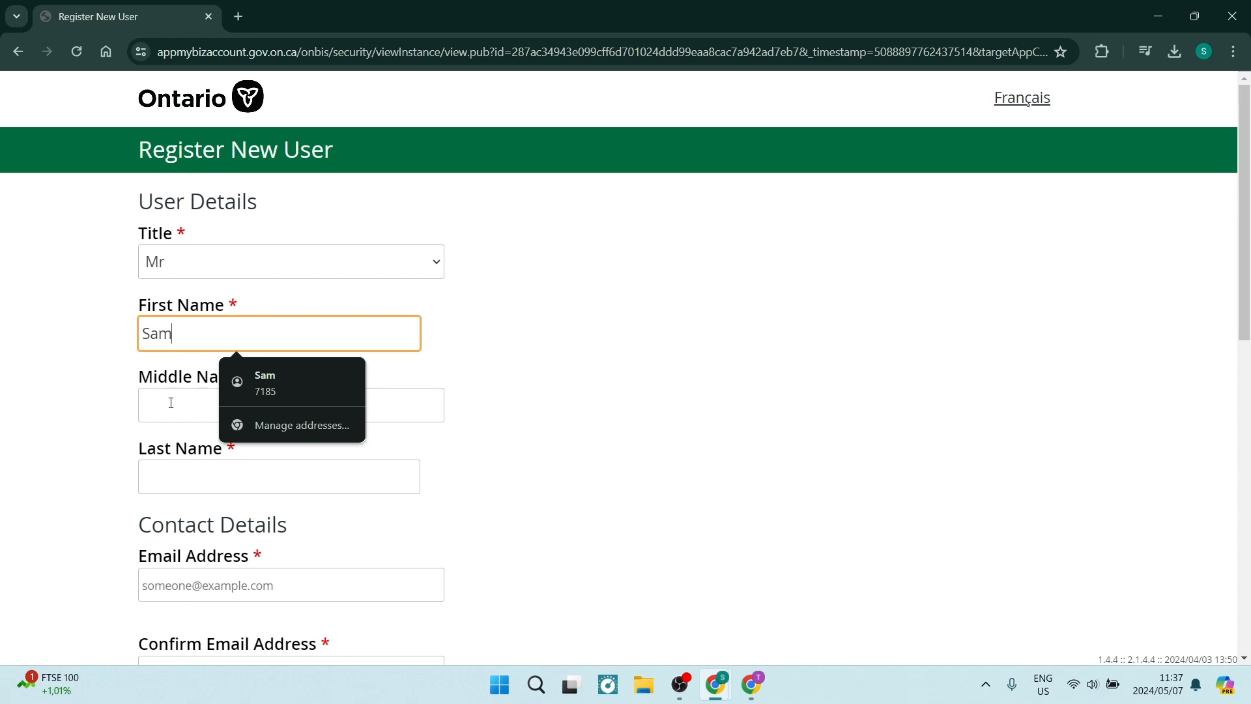
left_click(278, 476)
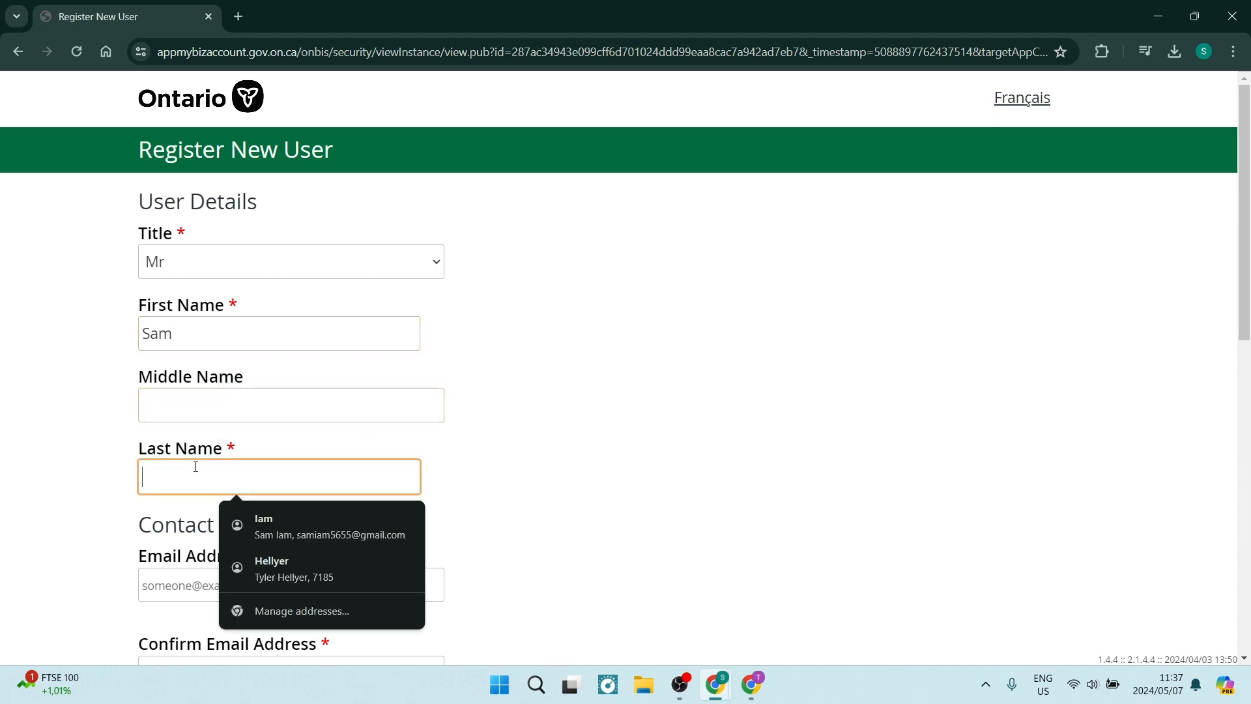
left_click(263, 525)
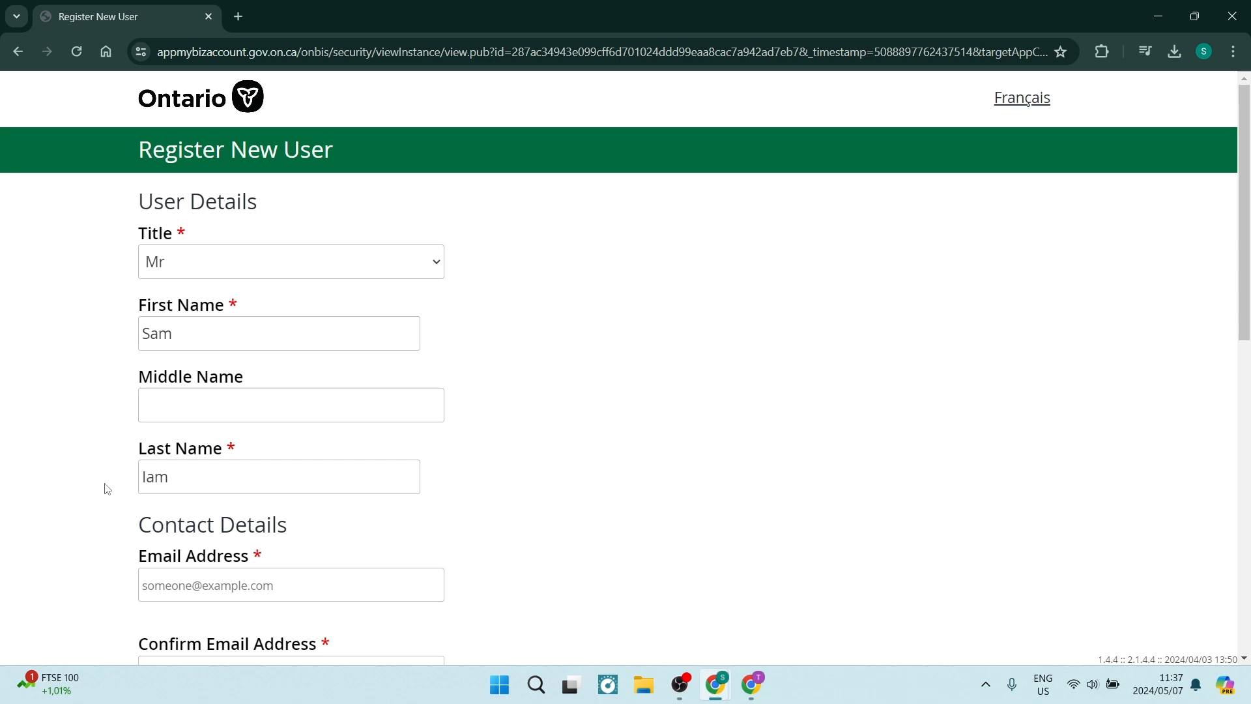
Autofill the email address and telephone number from saved details
scroll("down", 3)
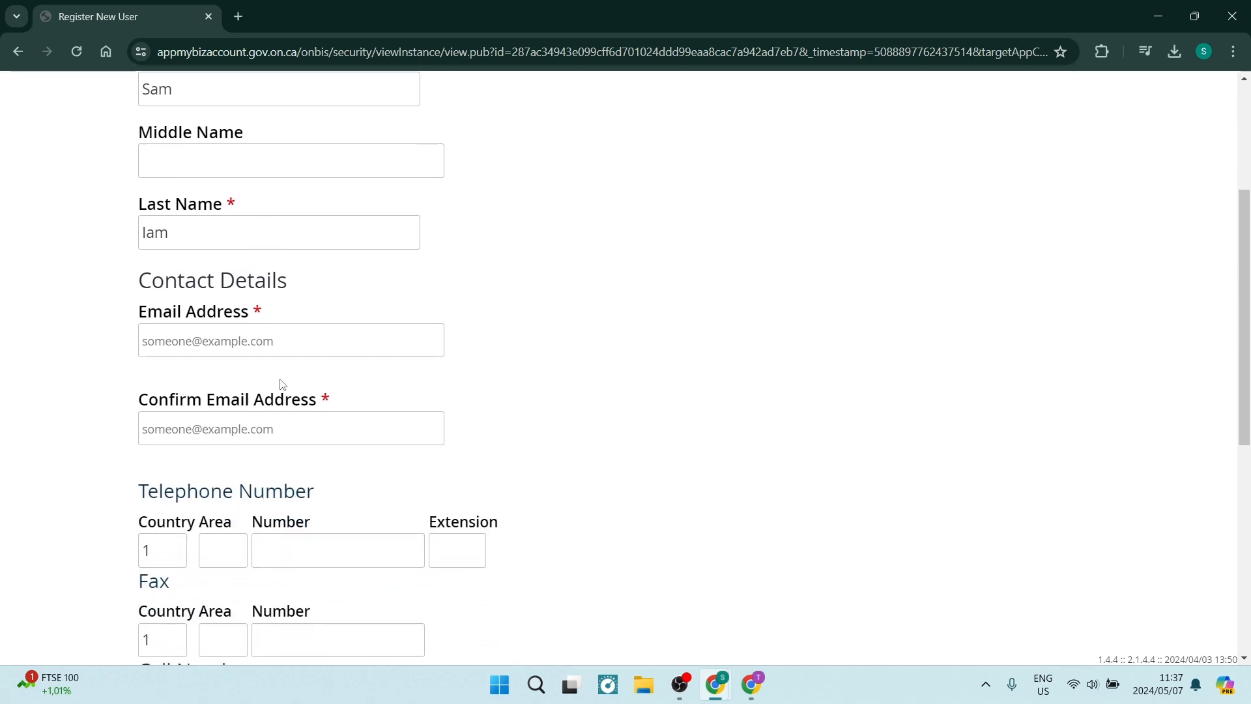
left_click(290, 341)
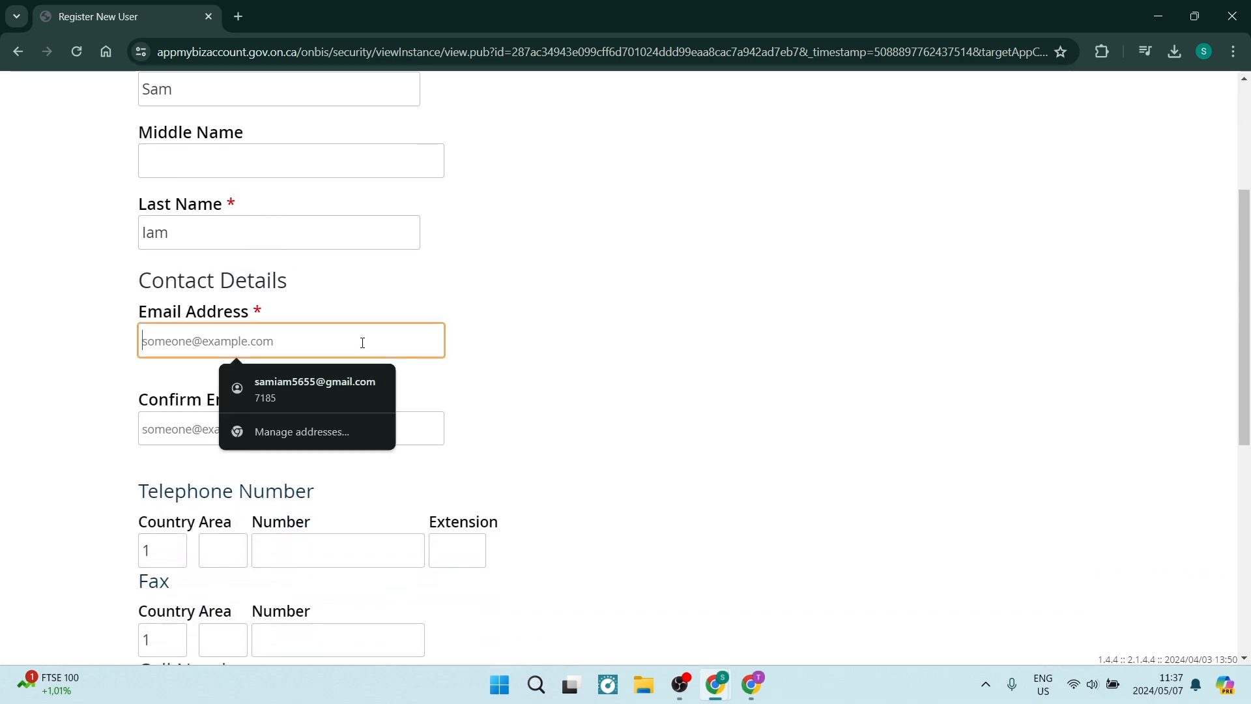
left_click(314, 388)
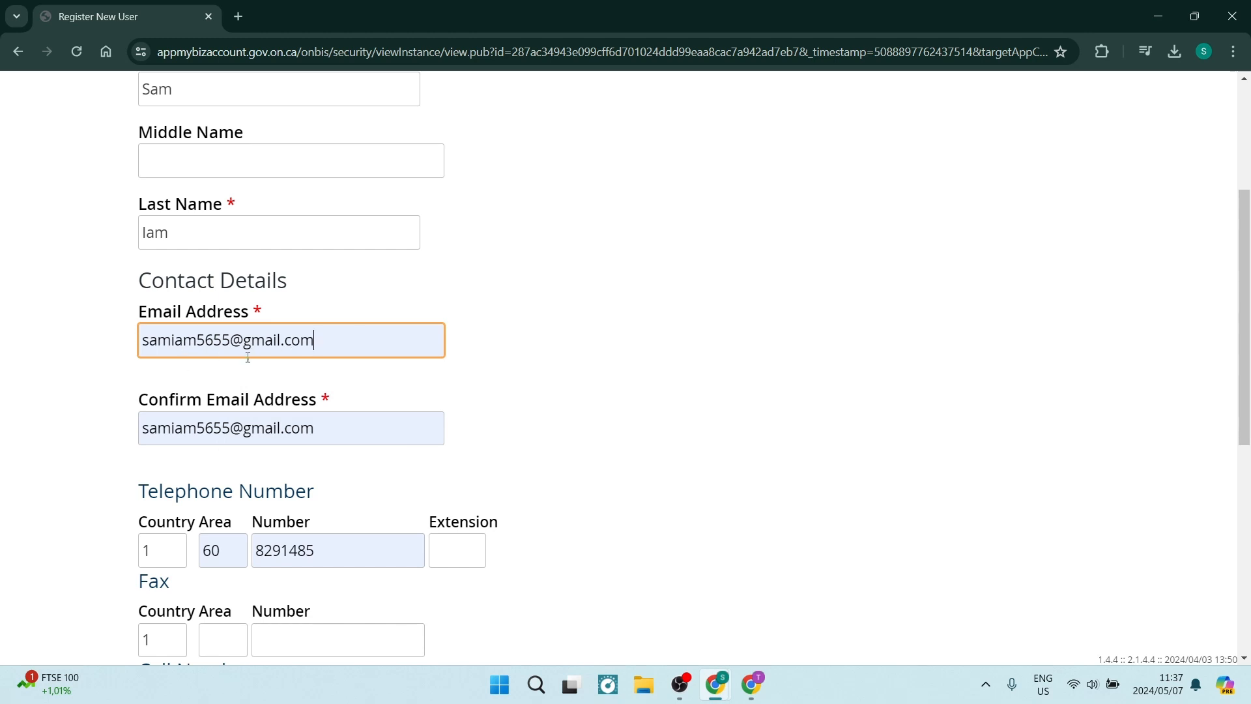
mouse_move(224, 427)
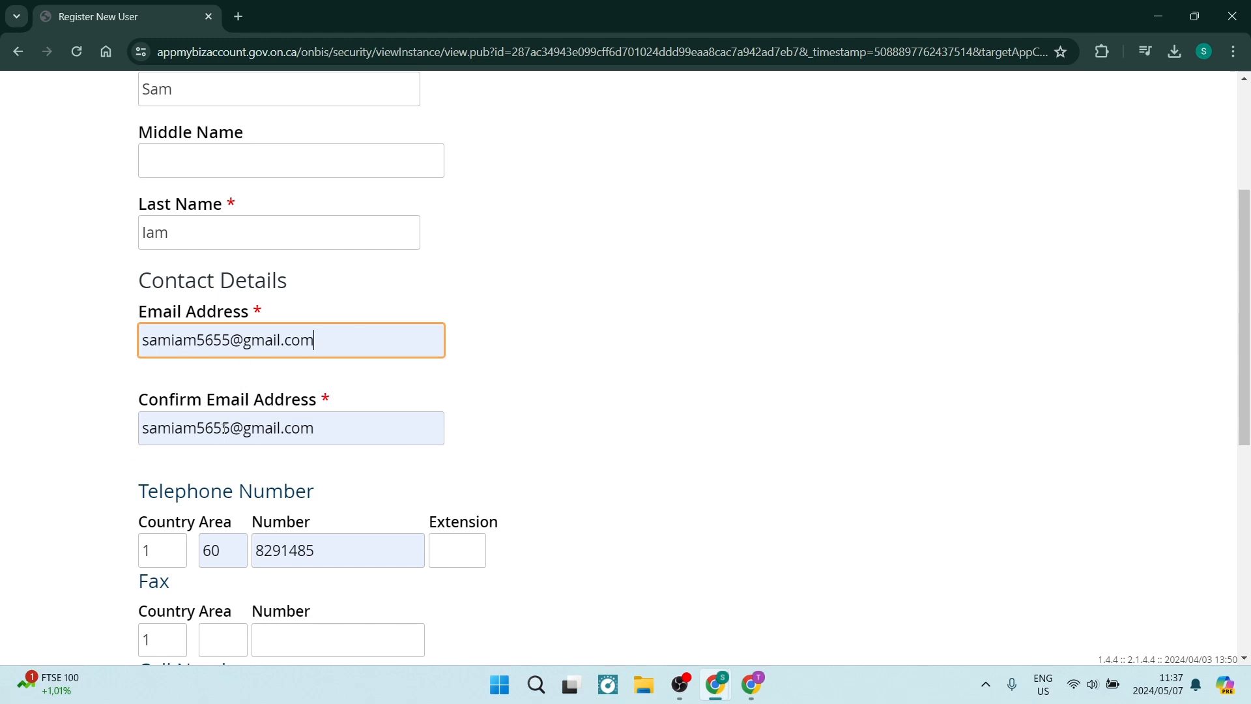
scroll("down", 3)
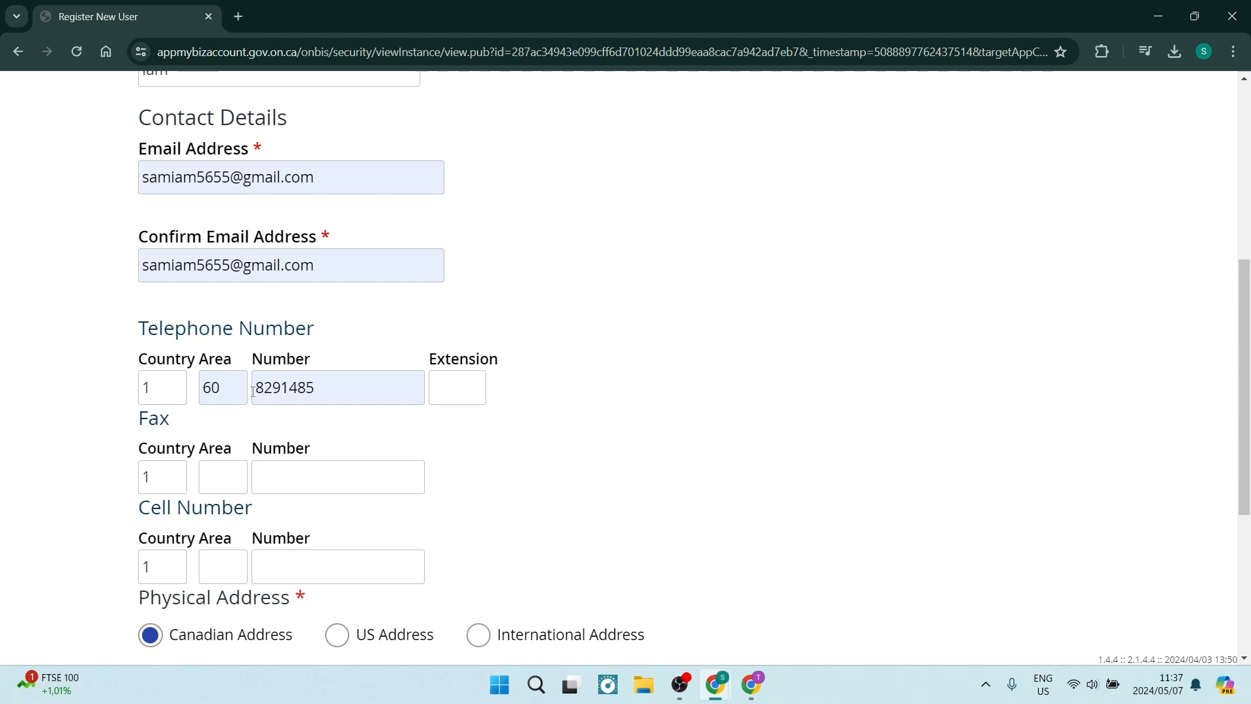
mouse_move(577, 390)
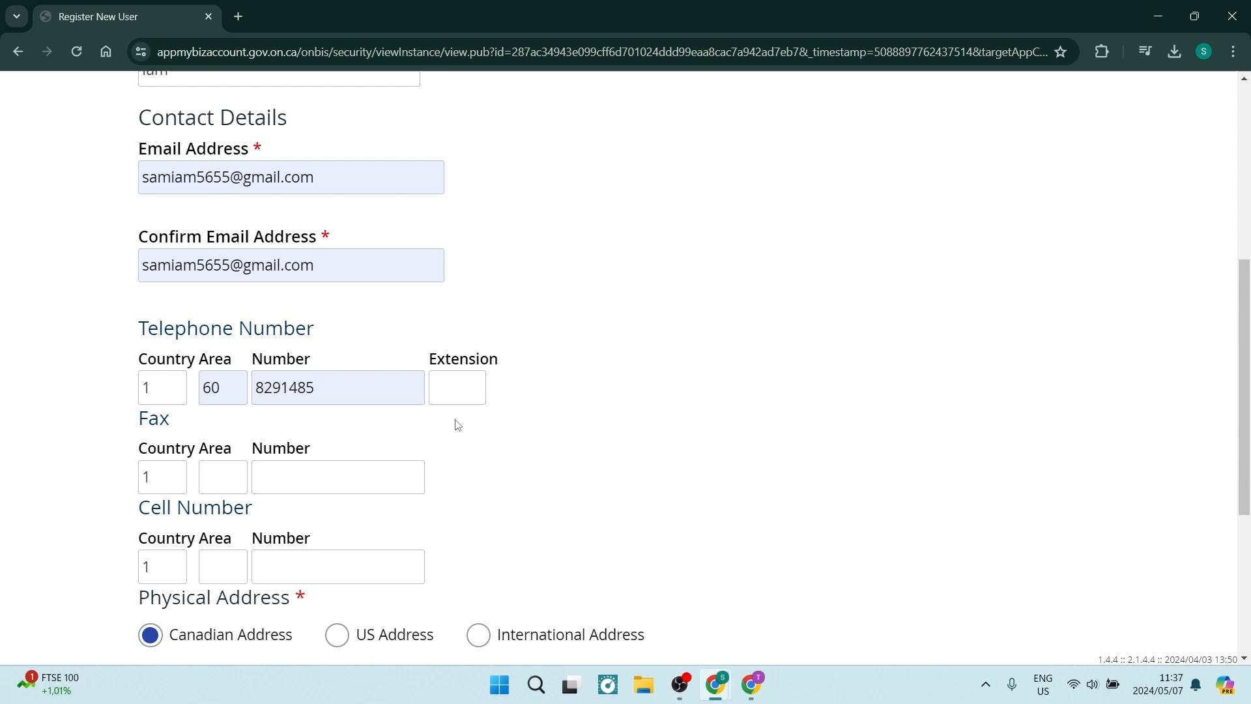
mouse_move(316, 449)
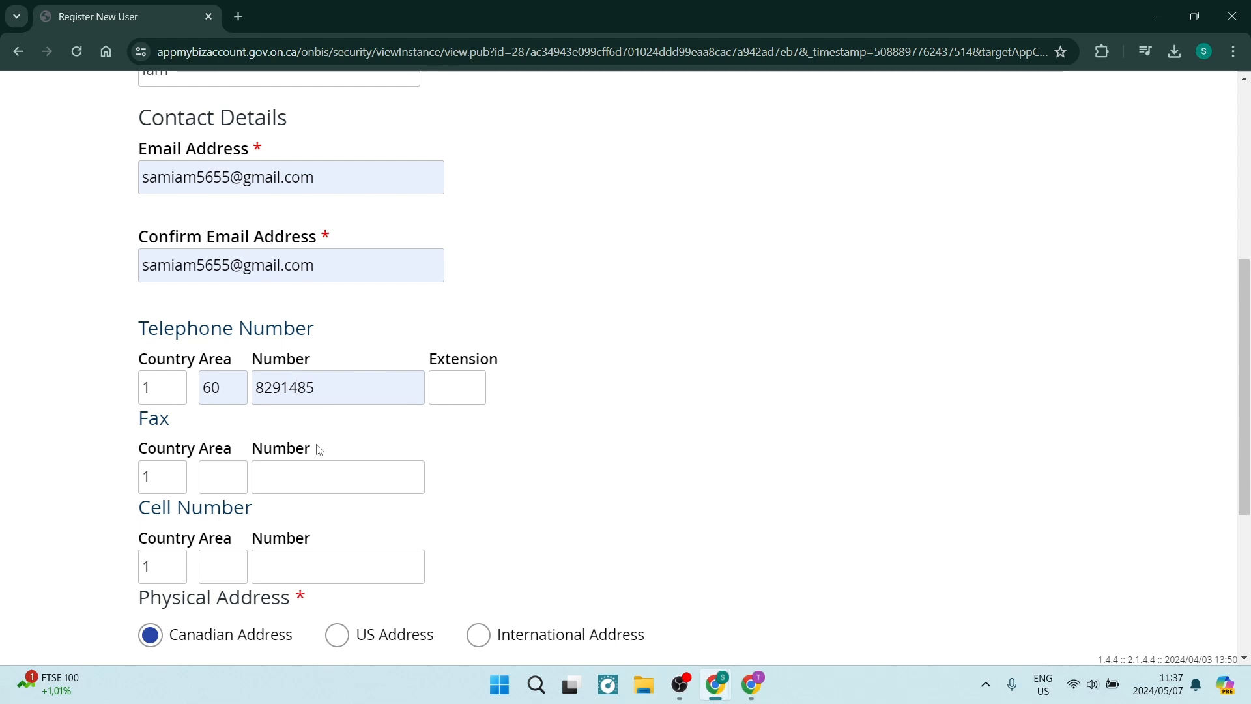
mouse_move(179, 437)
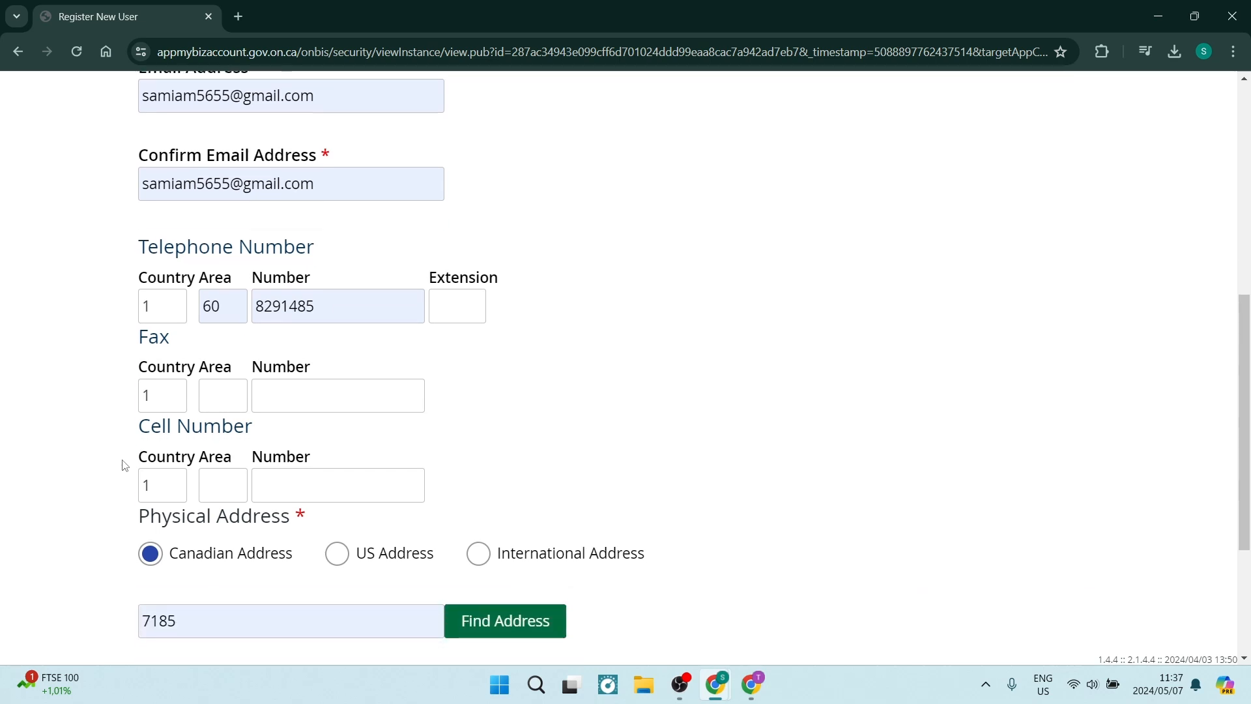
Choose International Address and enter city Botrivier, postal code 7185, country South Africa
scroll("down", 3)
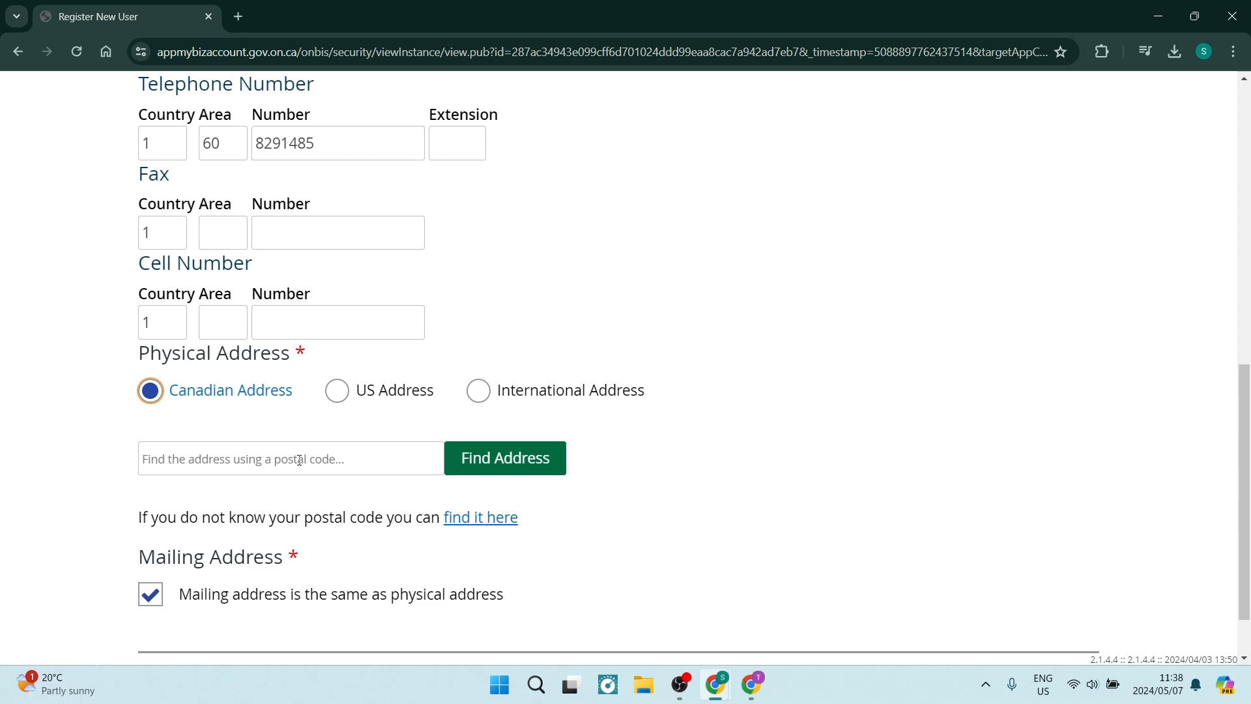
mouse_move(470, 403)
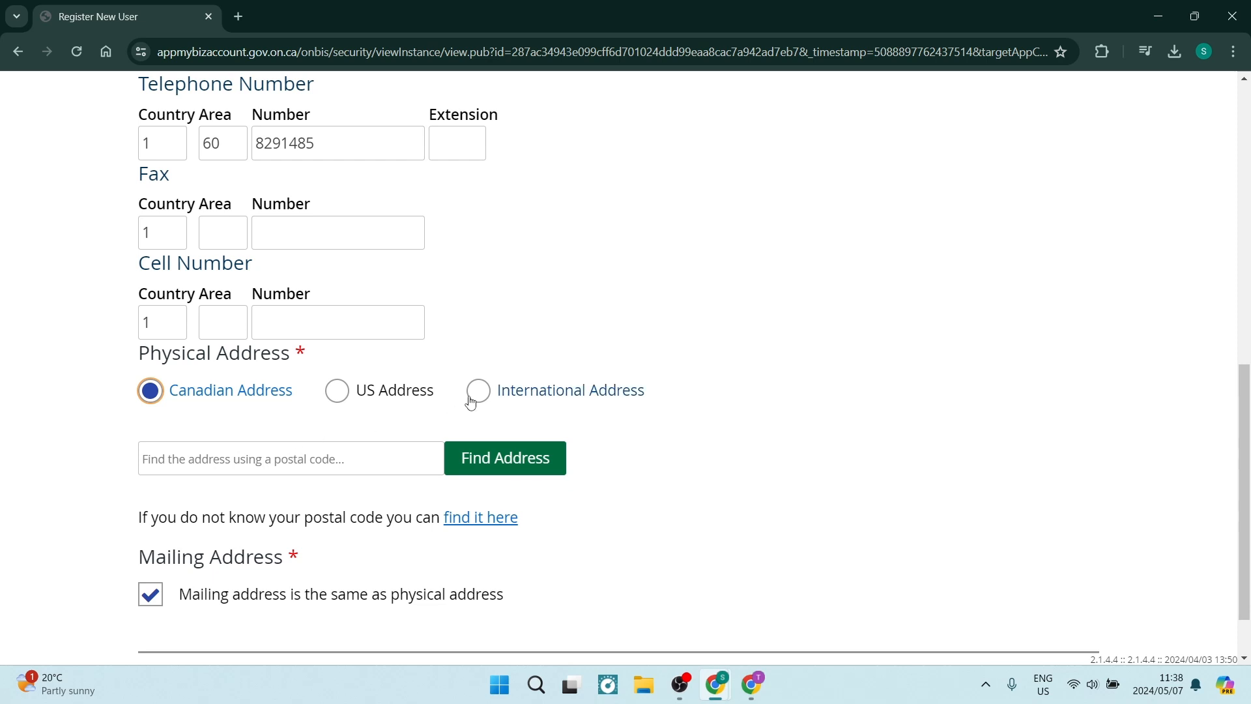
left_click(477, 391)
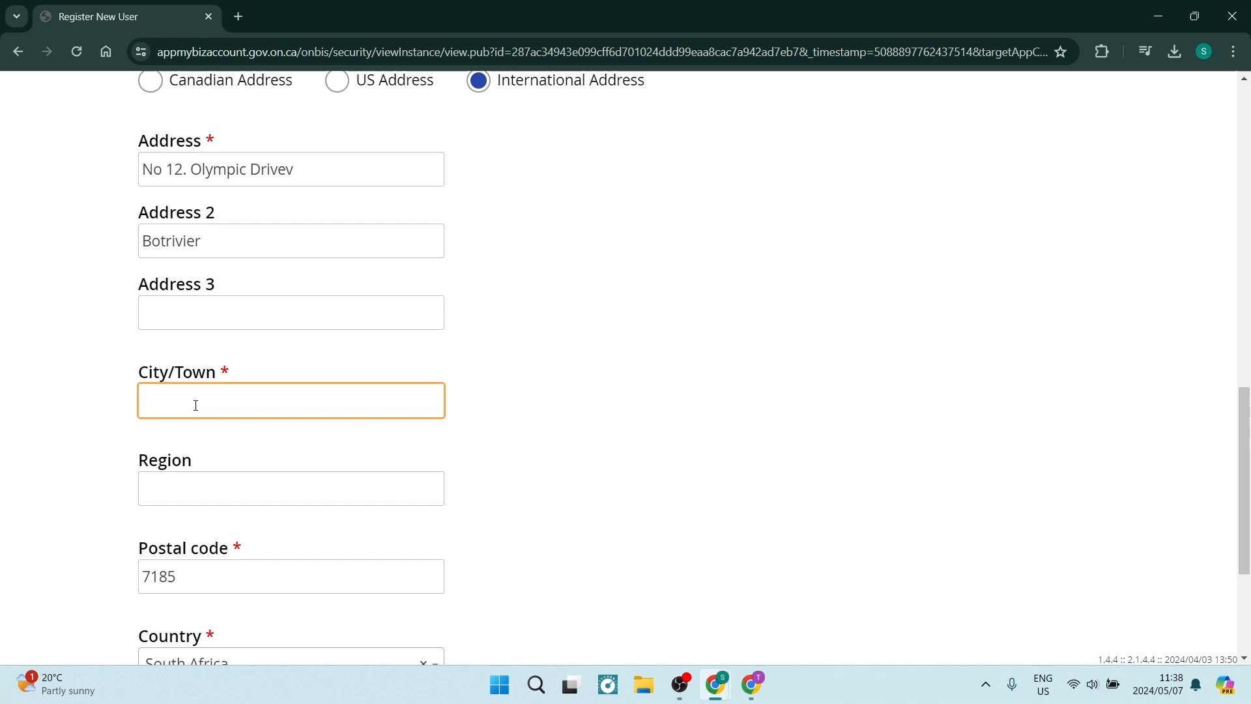
type("Botrivi")
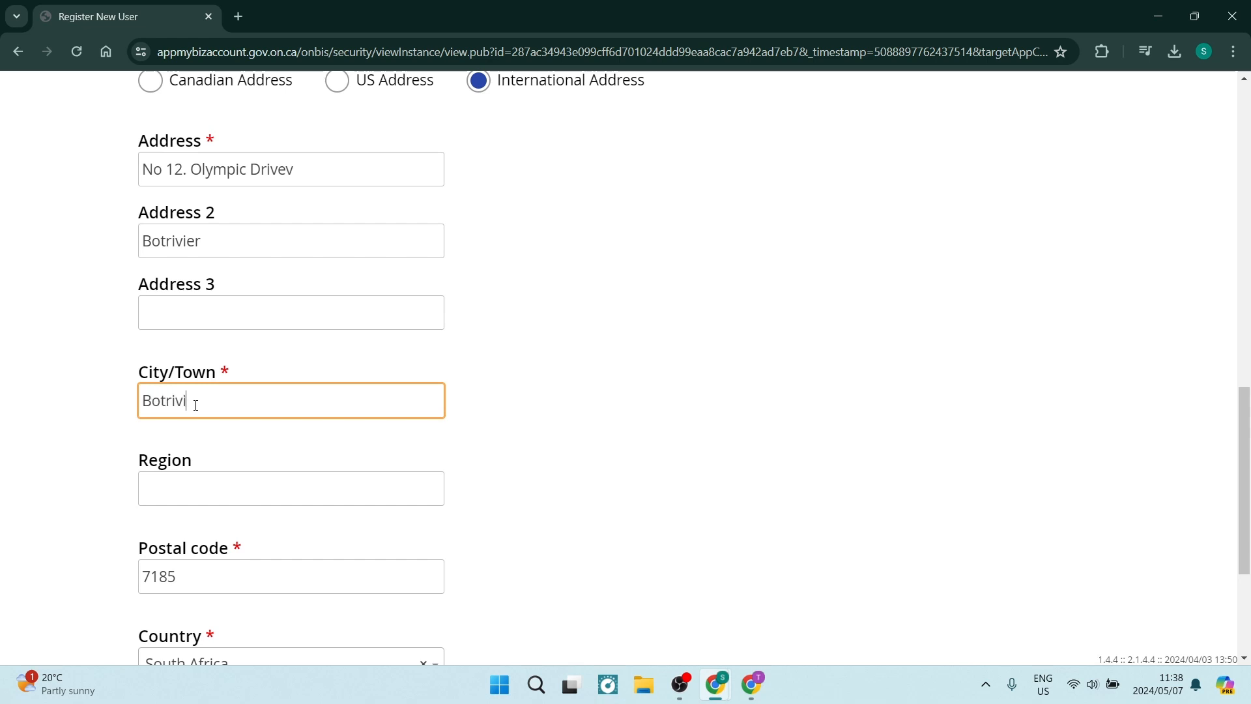
scroll("down", 3)
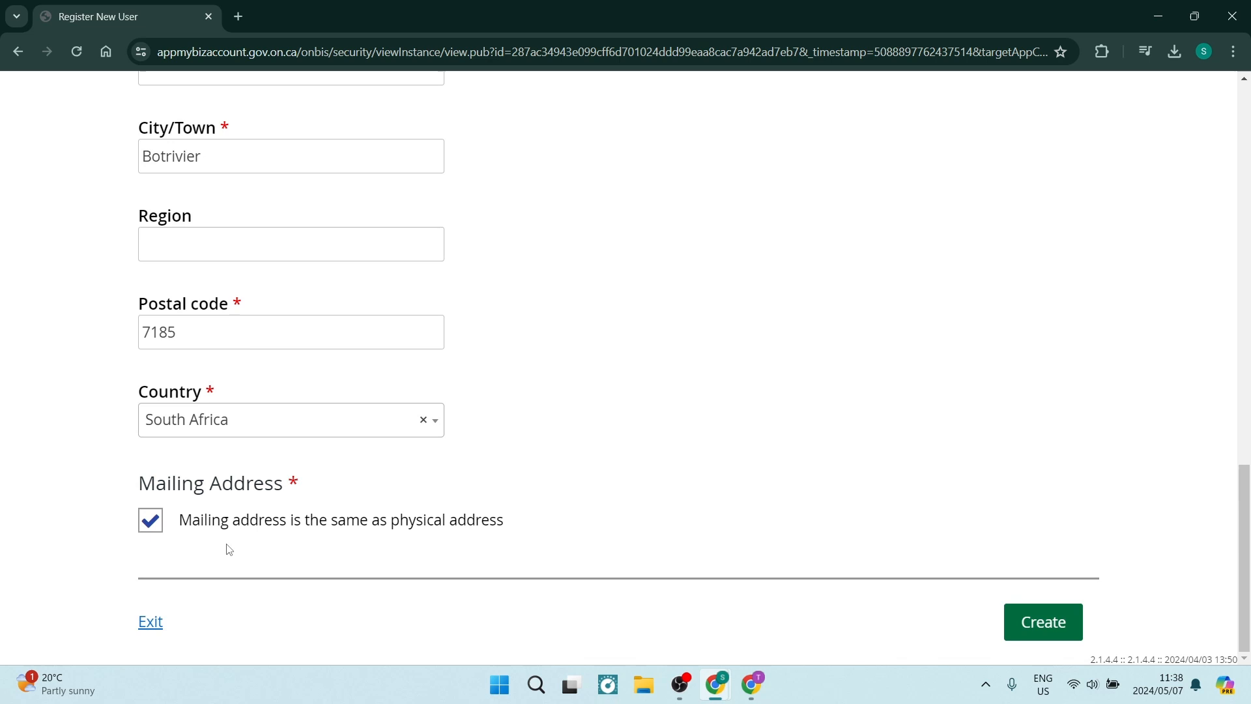
mouse_move(479, 546)
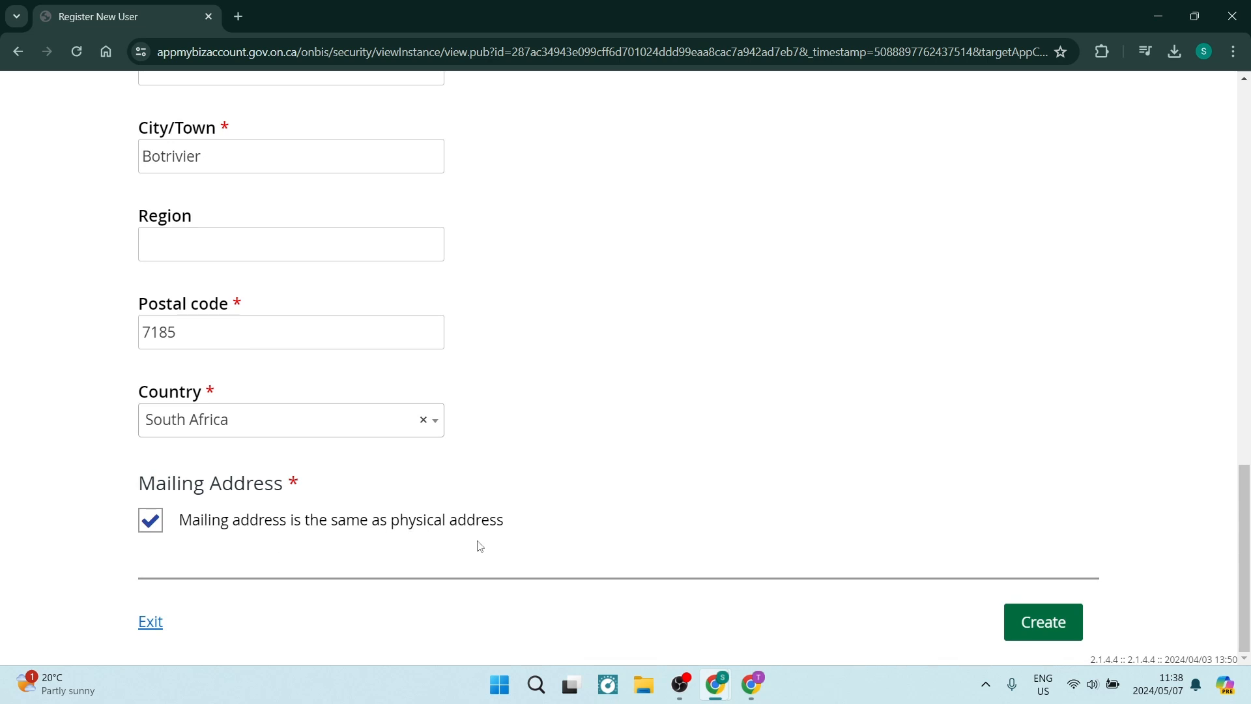
mouse_move(763, 539)
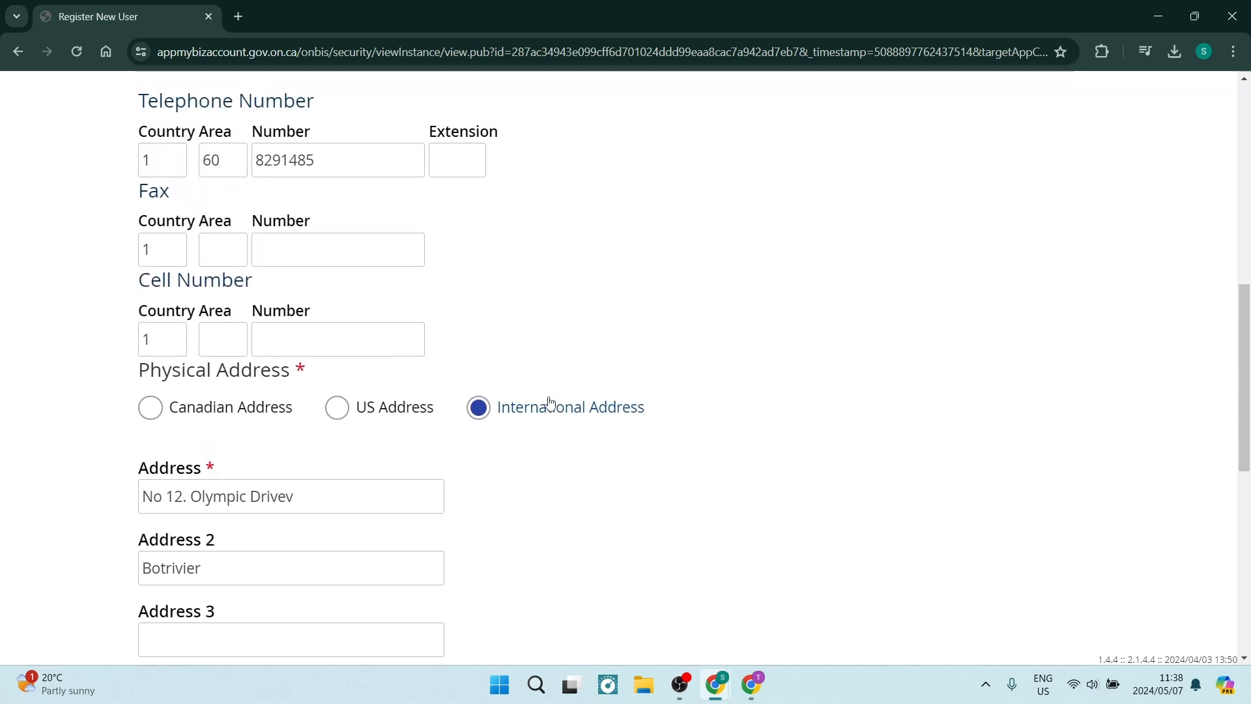
scroll("down", 3)
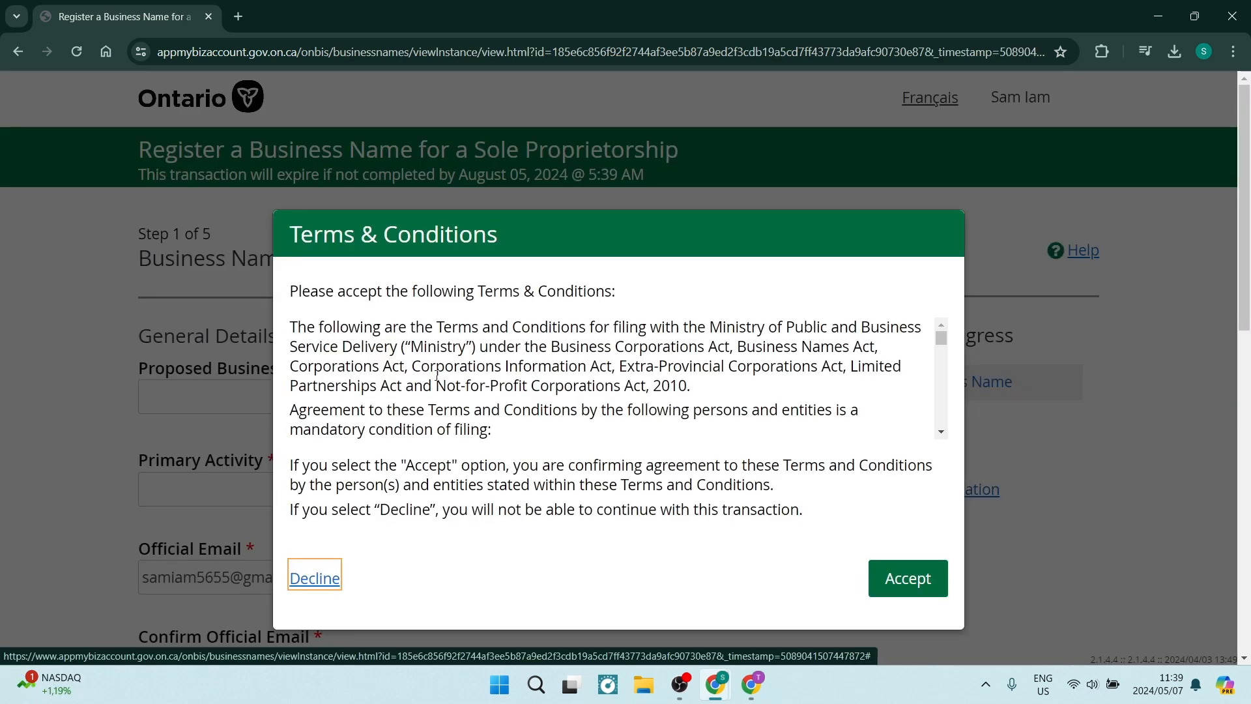
Accept the sole proprietorship Terms & Conditions dialog
left_click(907, 578)
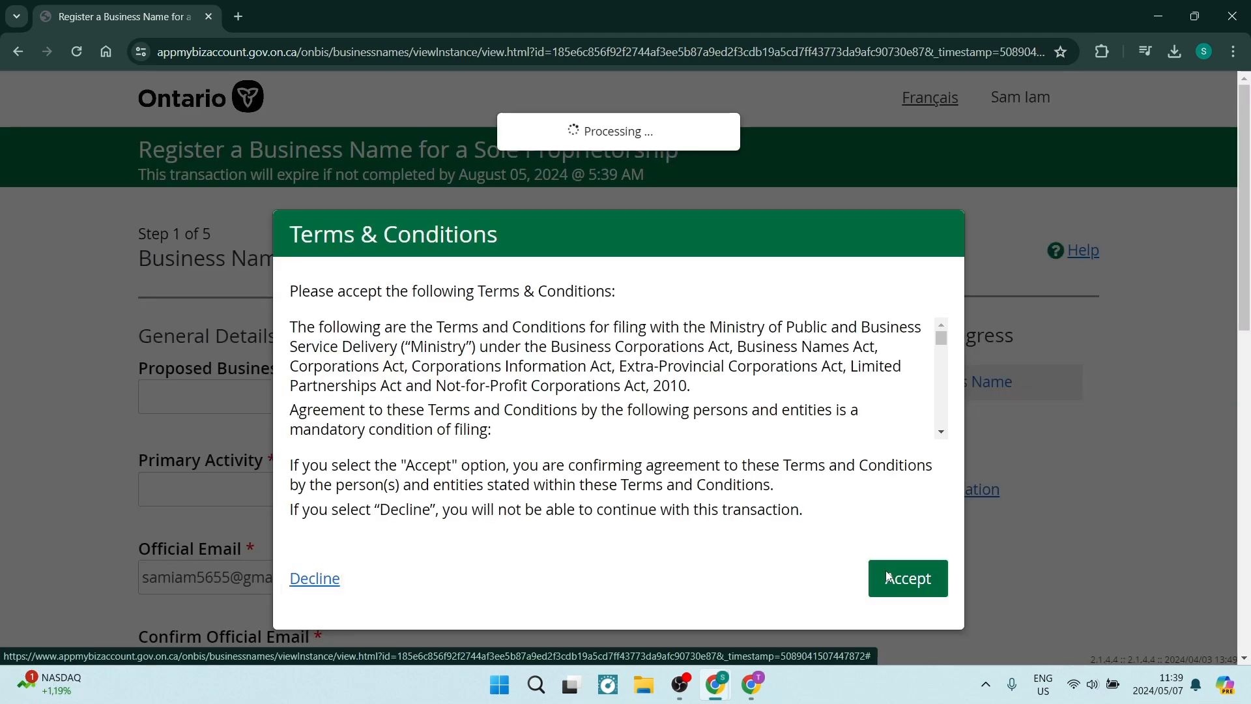
left_click(907, 578)
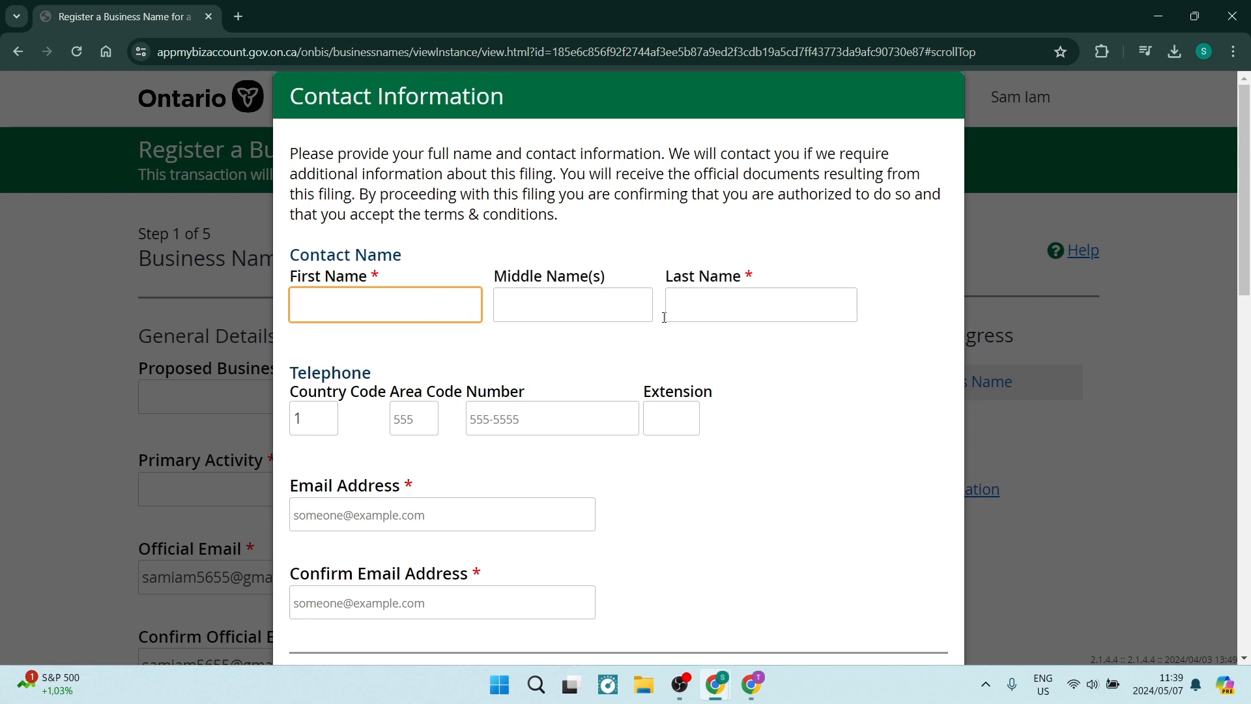
Submit the contact name, telephone and email, continuing to Step 1 Business Name
scroll("down", 3)
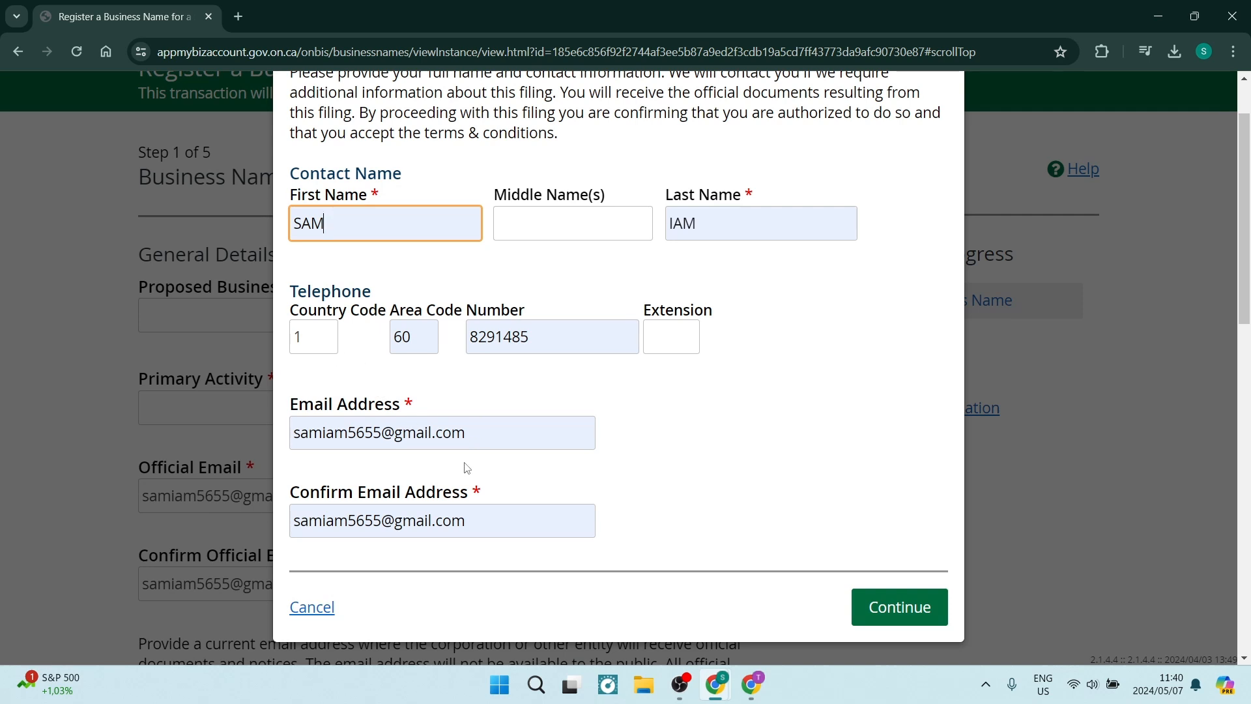
left_click(898, 607)
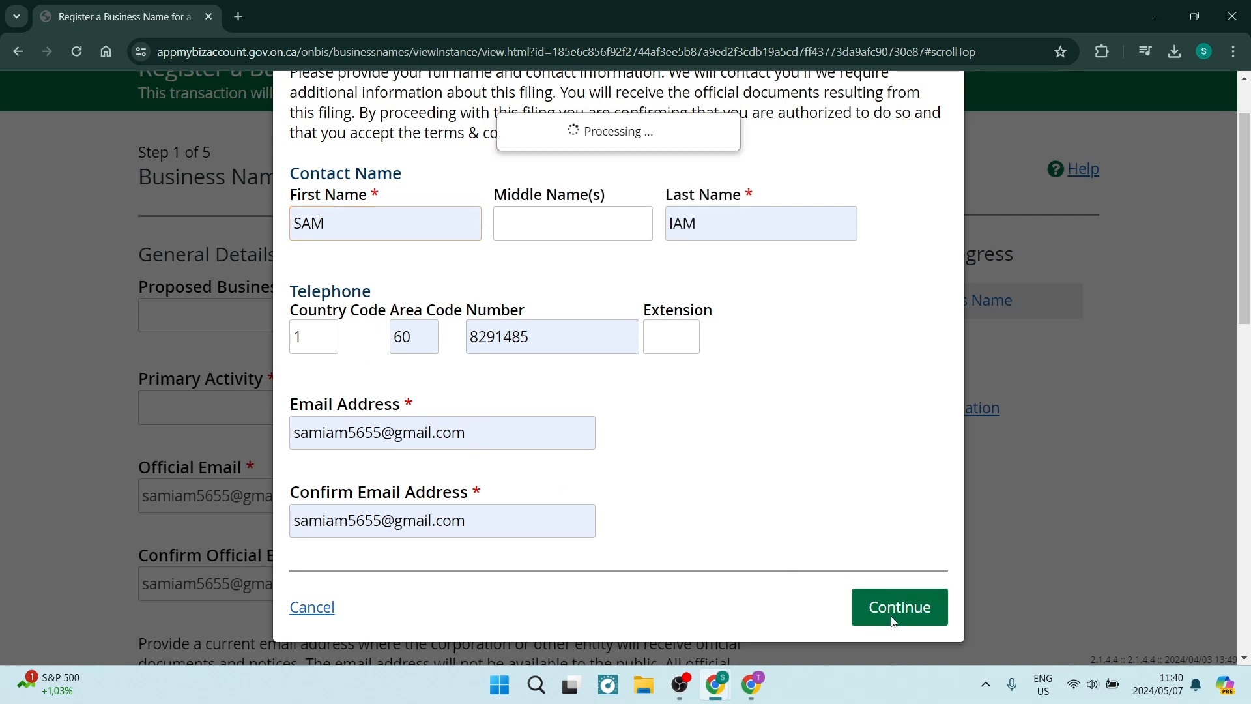
left_click(898, 606)
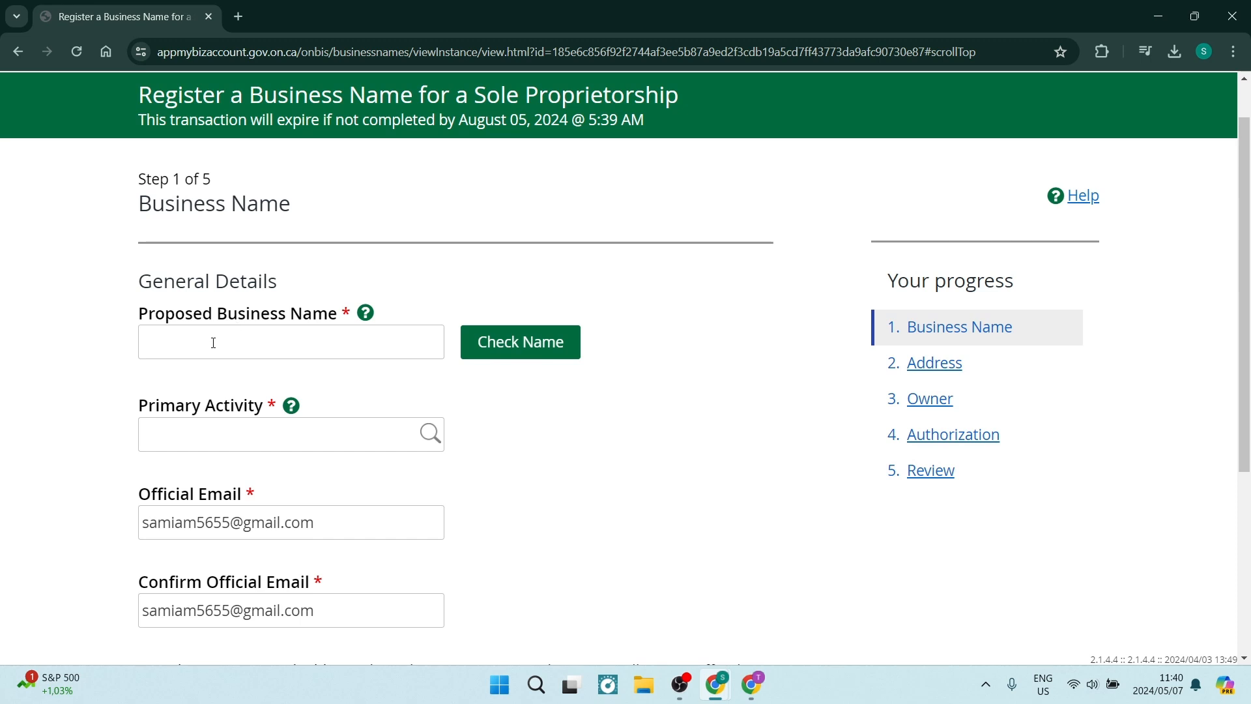
Enter HOWTOHARBOR as the proposed business name and run Check Name
left_click(291, 341)
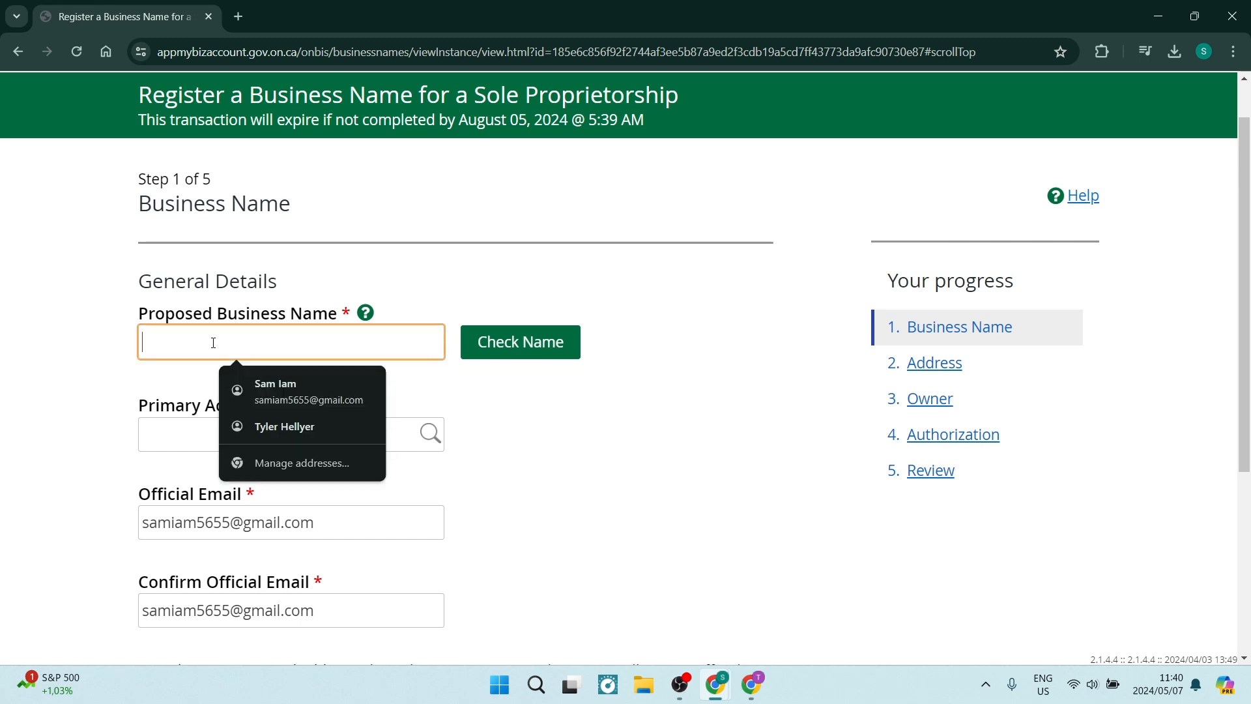
type("H")
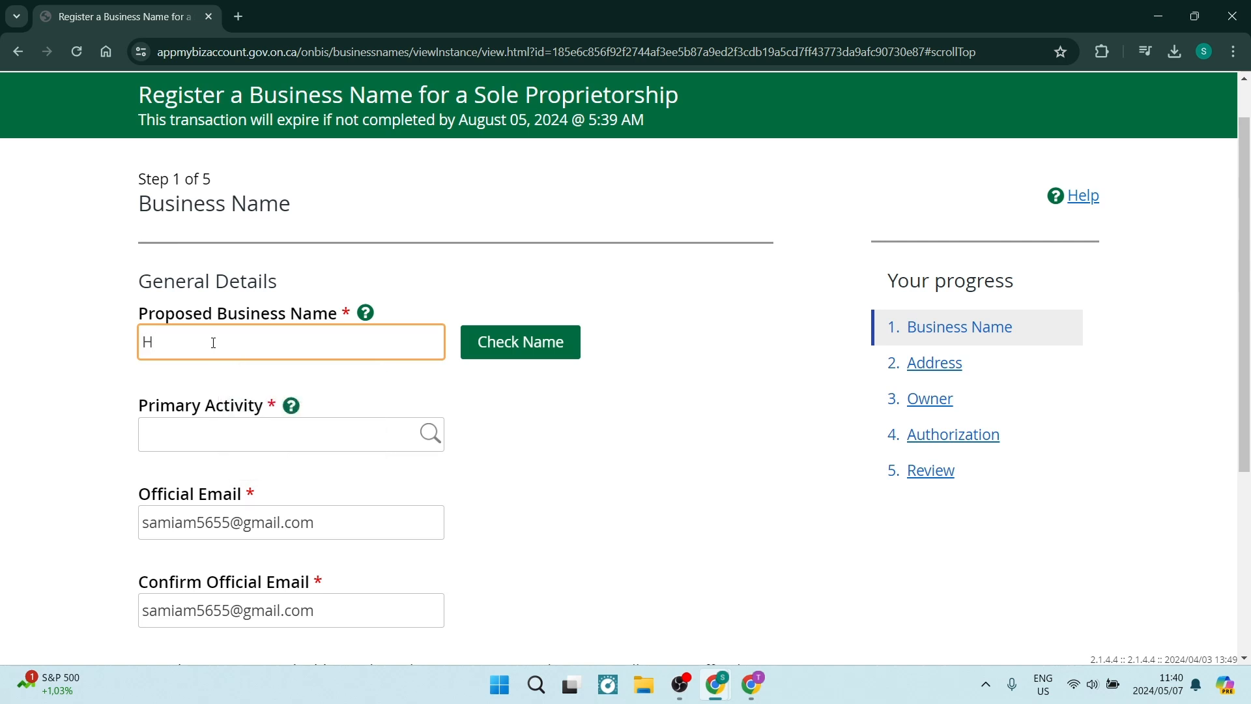
type("OWTOHARBOR")
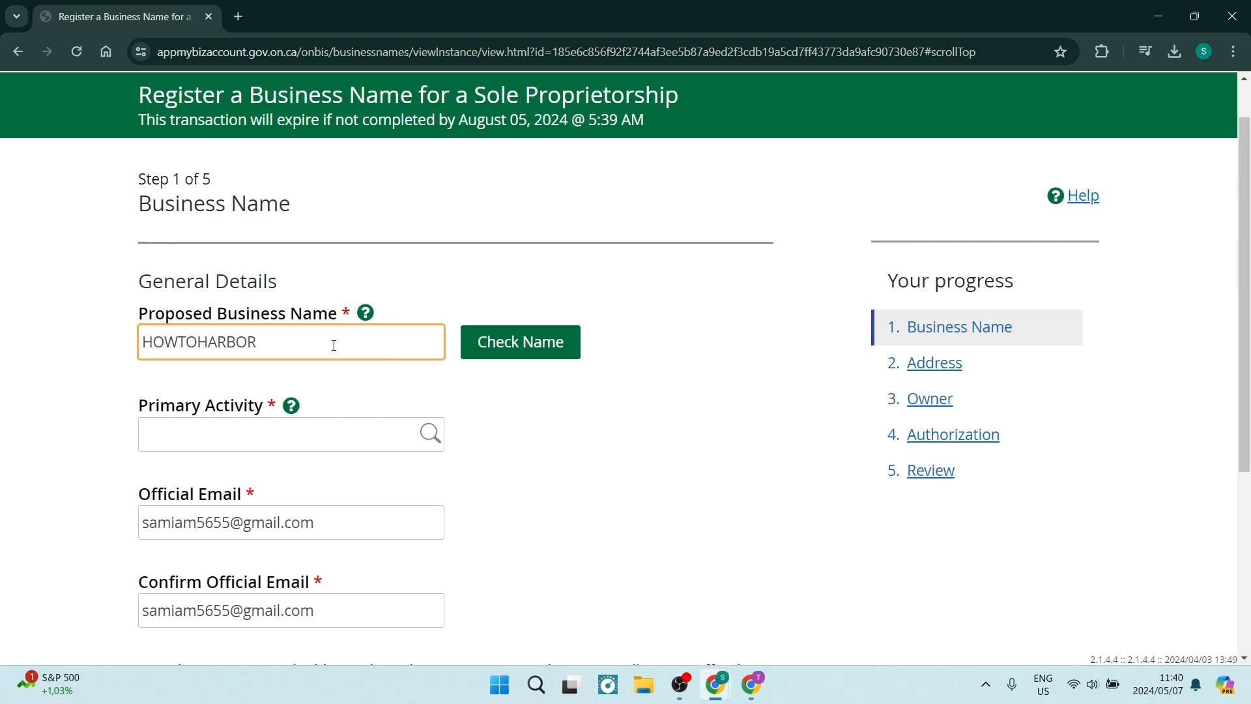
left_click(519, 341)
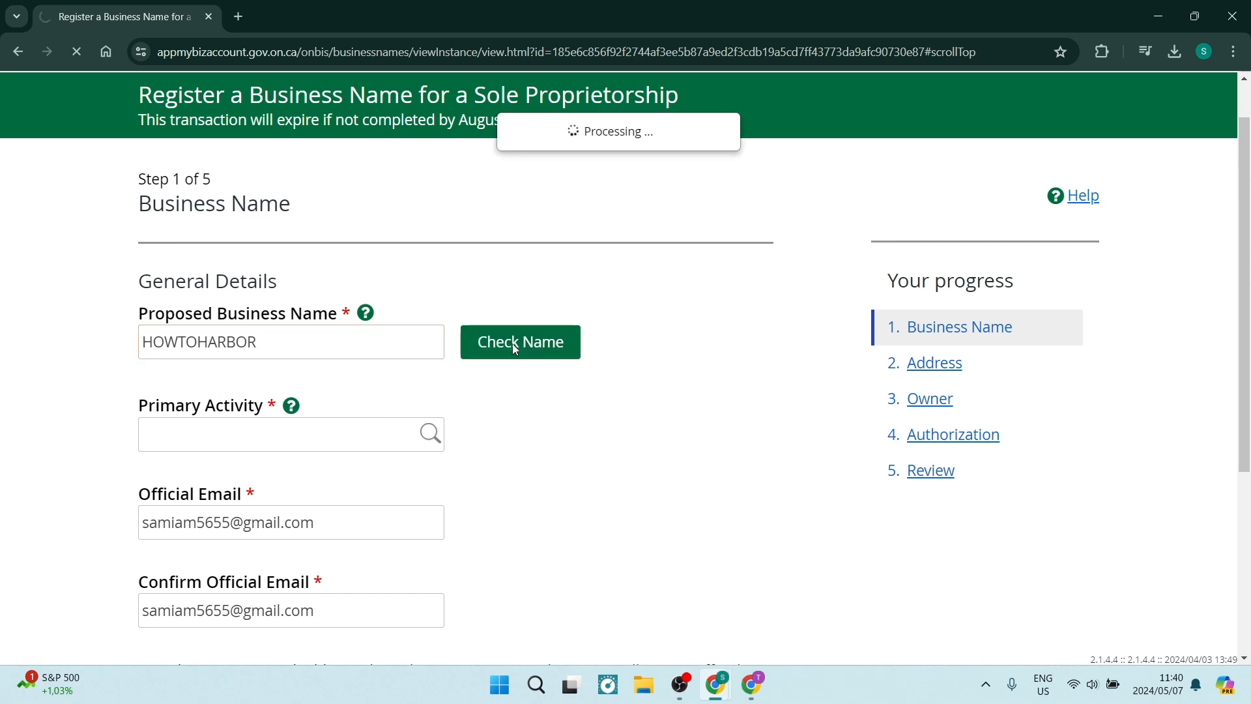
left_click(520, 341)
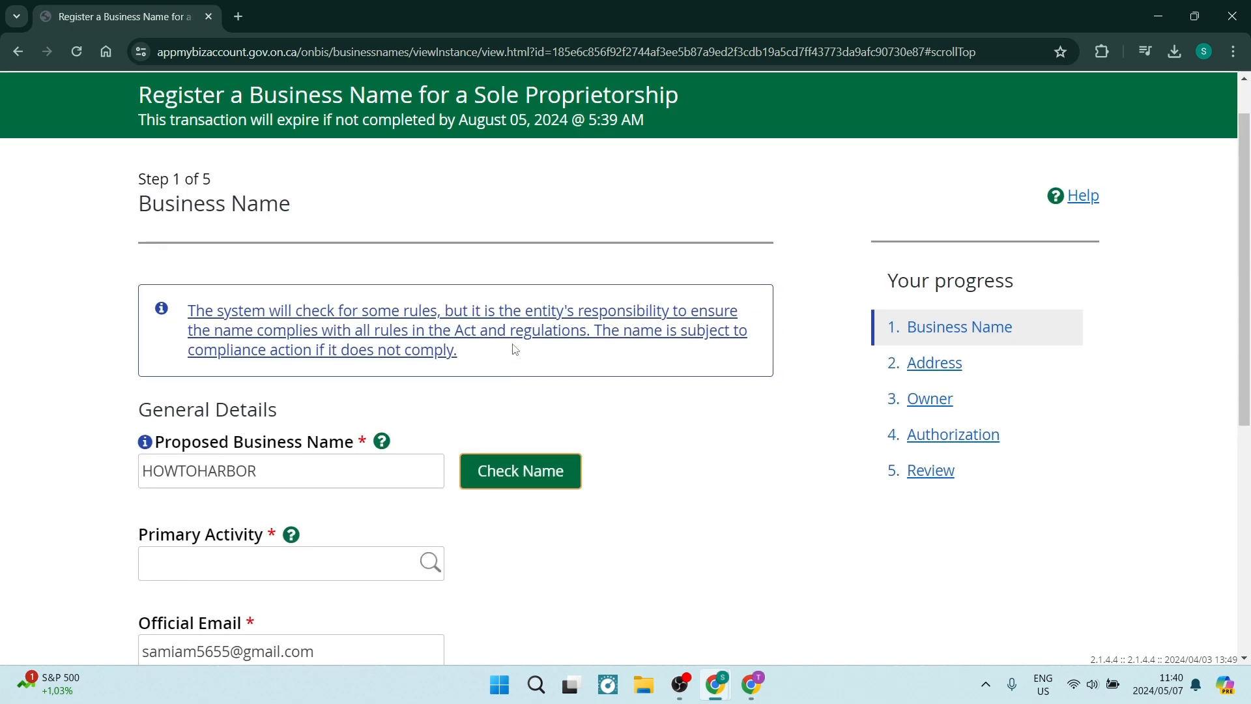
mouse_move(327, 536)
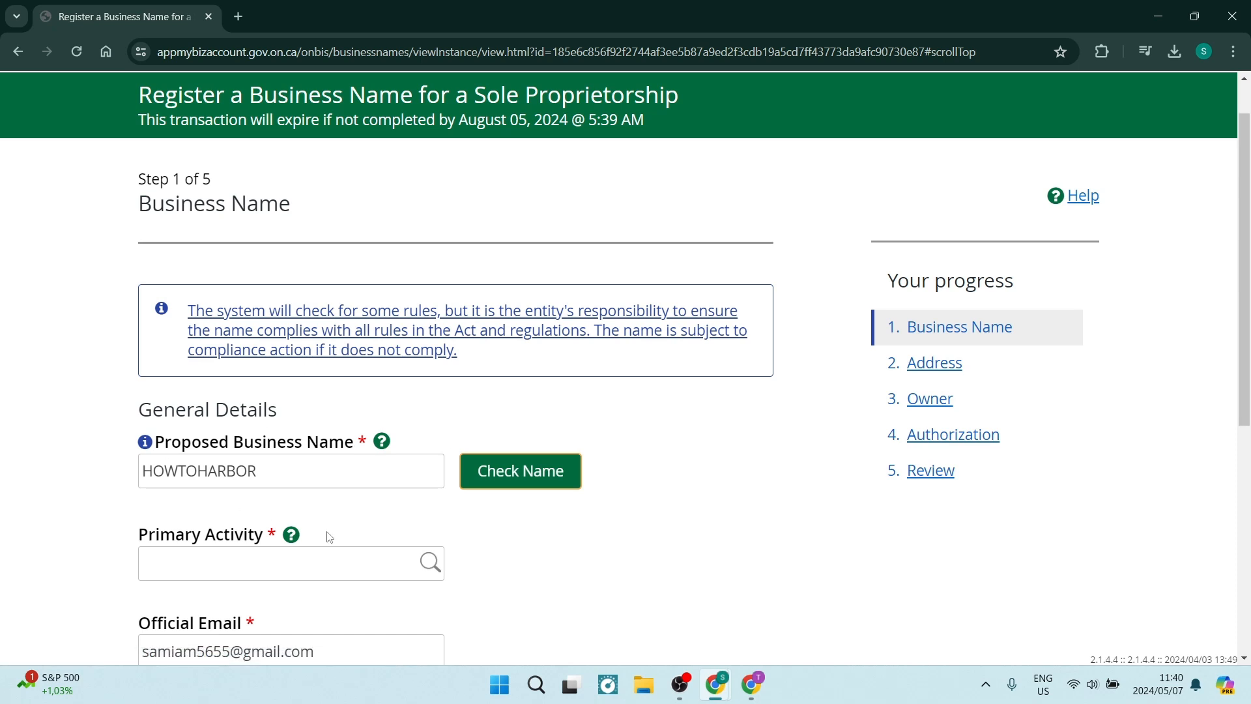
mouse_move(341, 366)
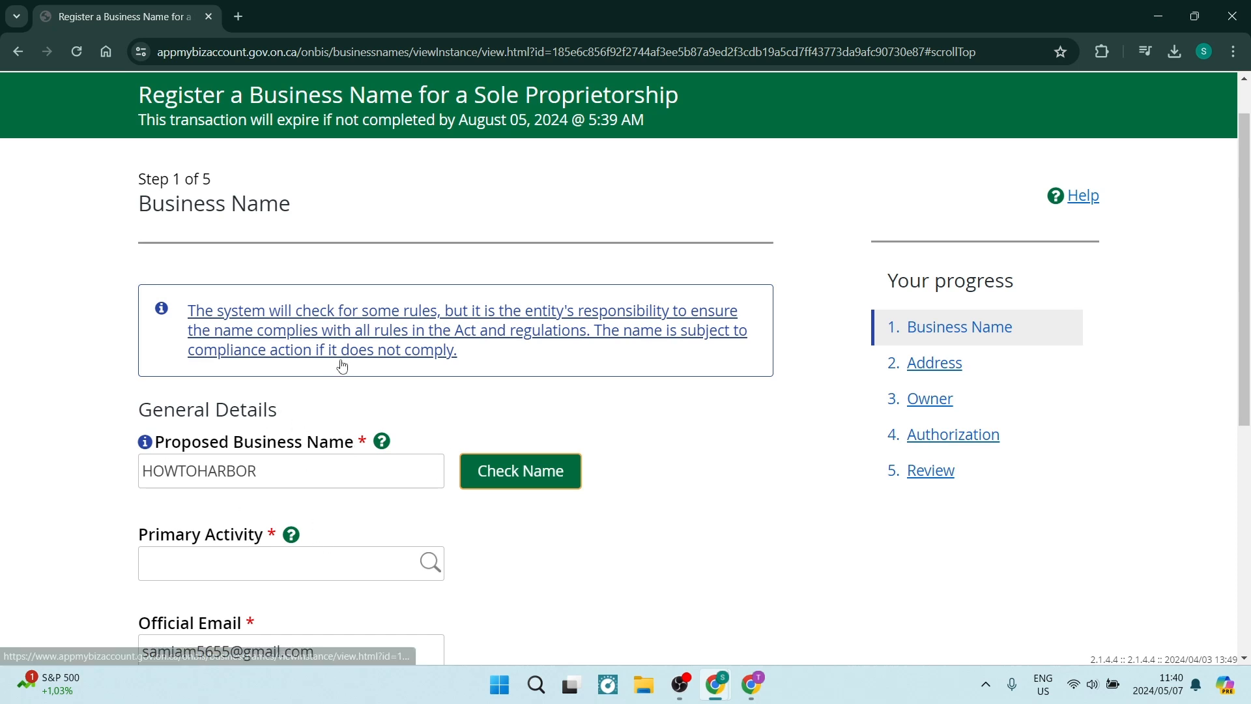
mouse_move(533, 367)
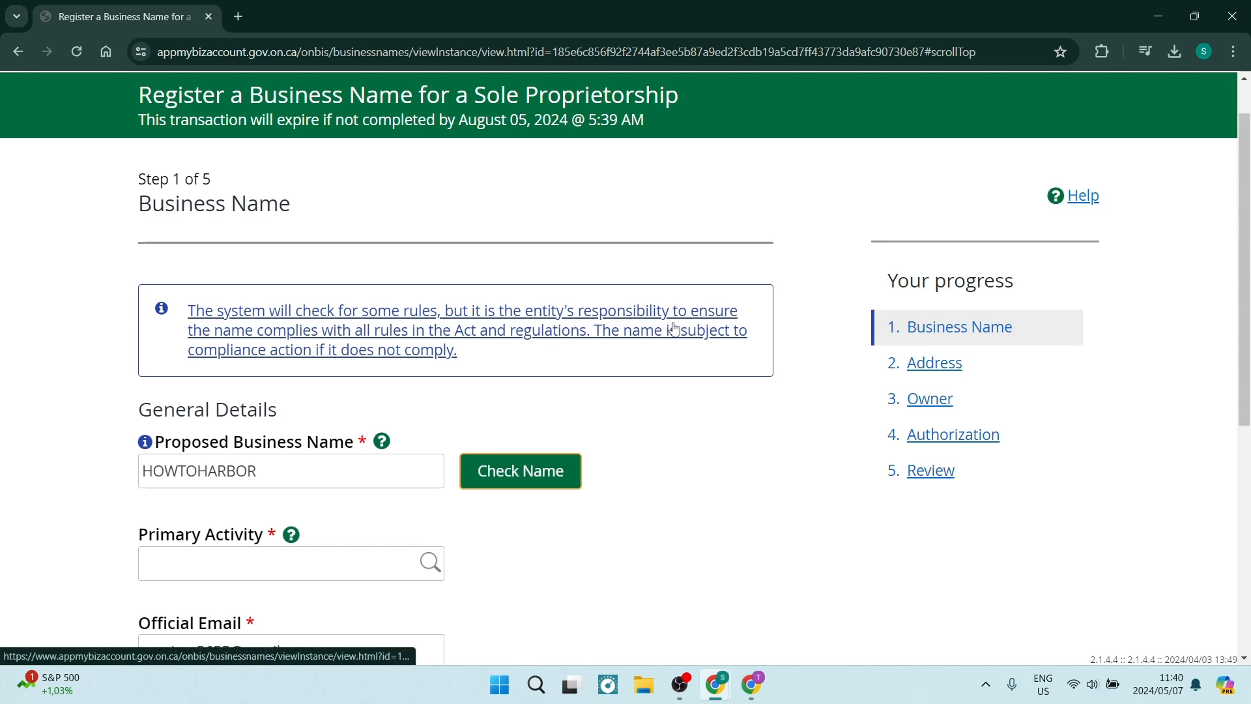
mouse_move(486, 352)
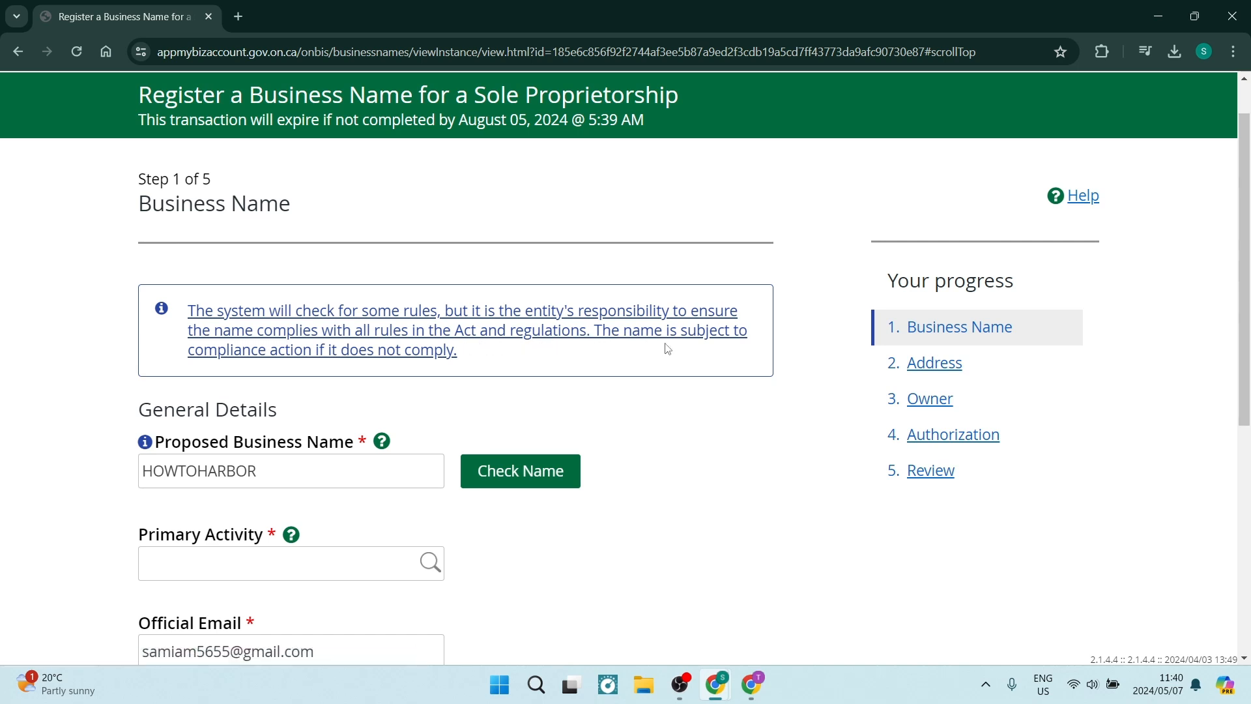
mouse_move(707, 353)
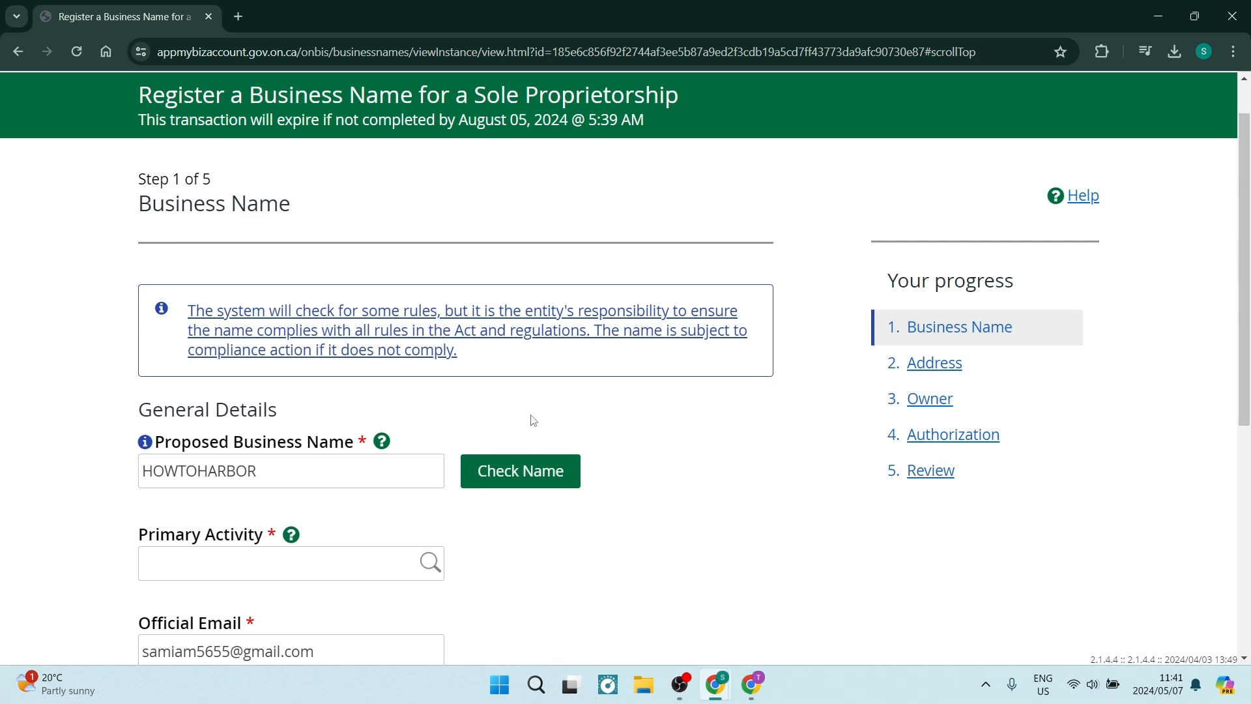
Set the primary activity to 61 - Educational services by searching 'education'
scroll("down", 3)
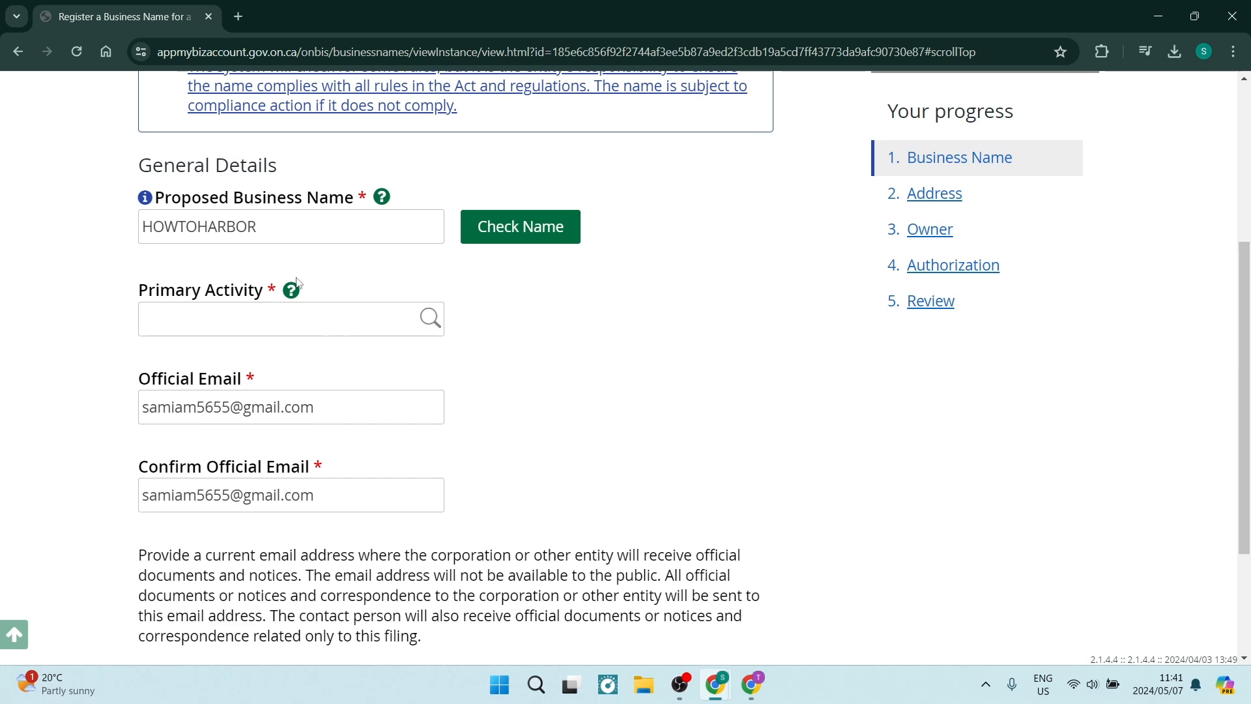
left_click(291, 289)
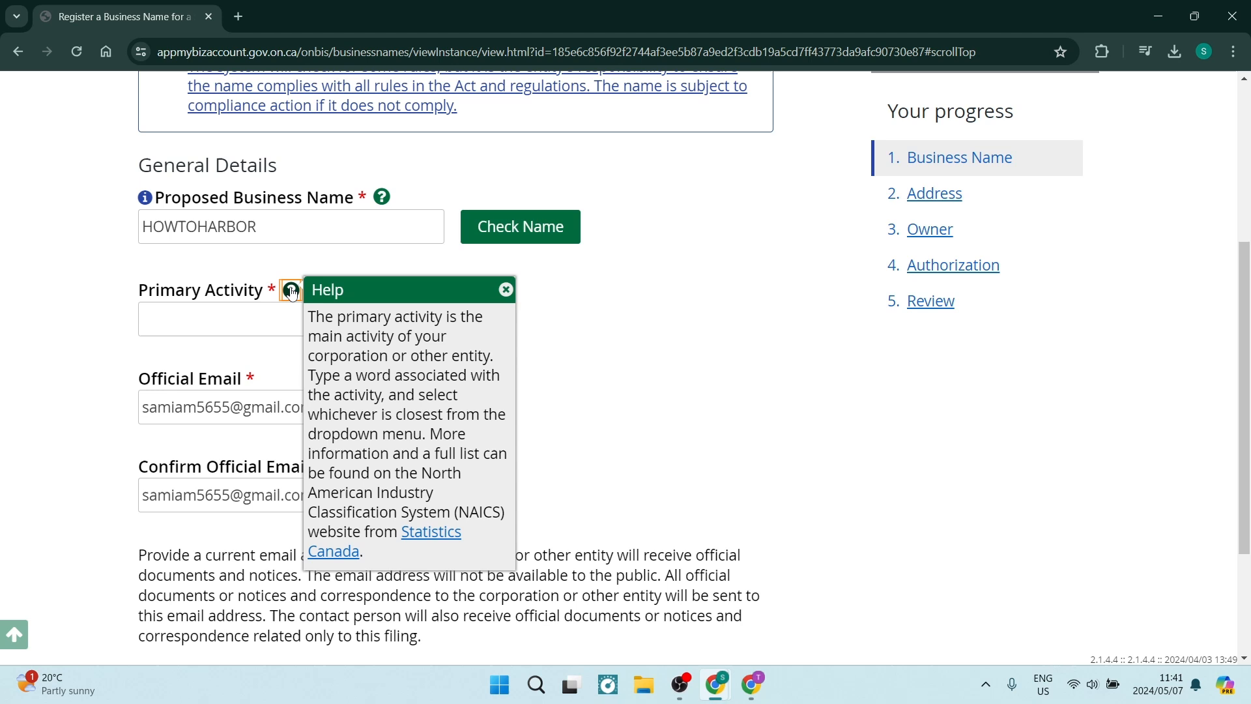
left_click(220, 319)
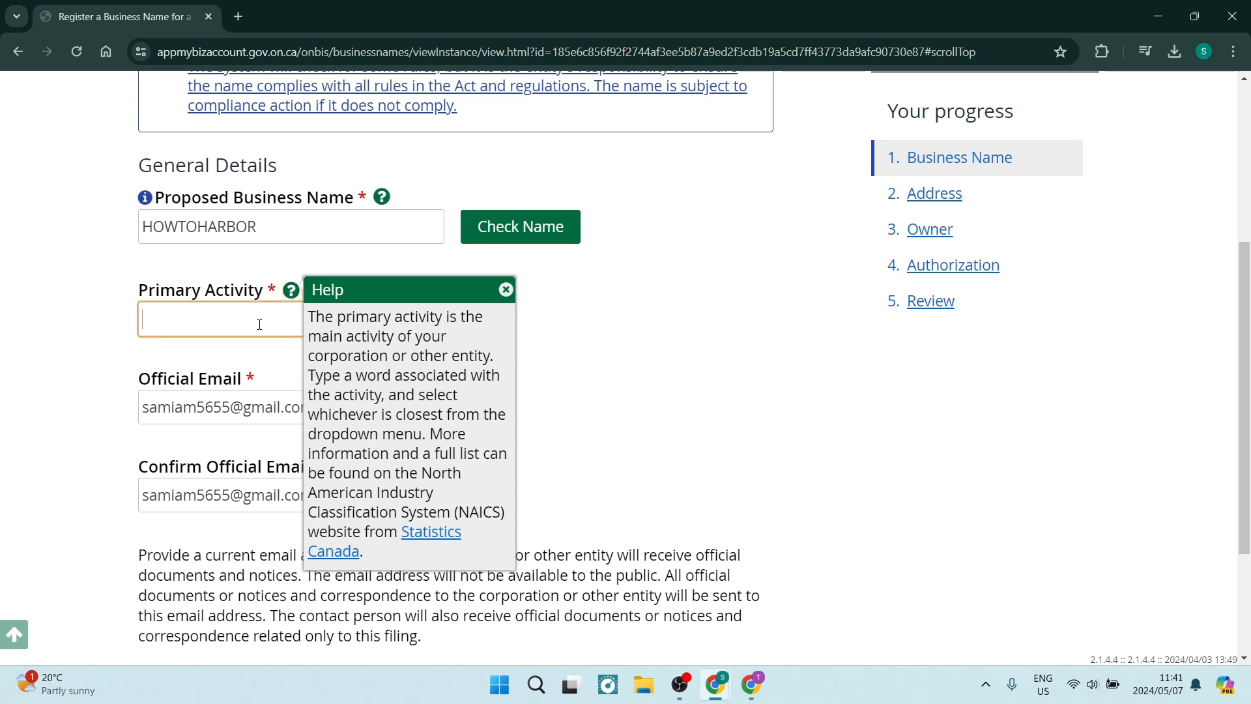
left_click(505, 288)
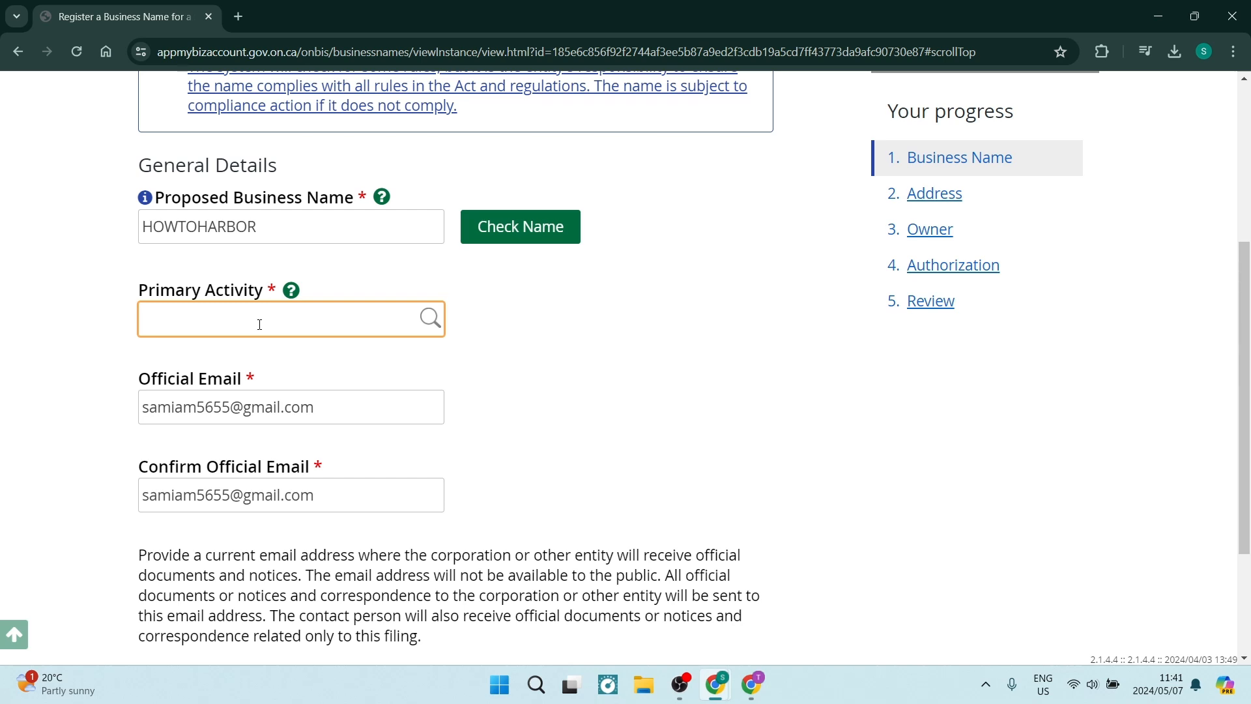
type("educati")
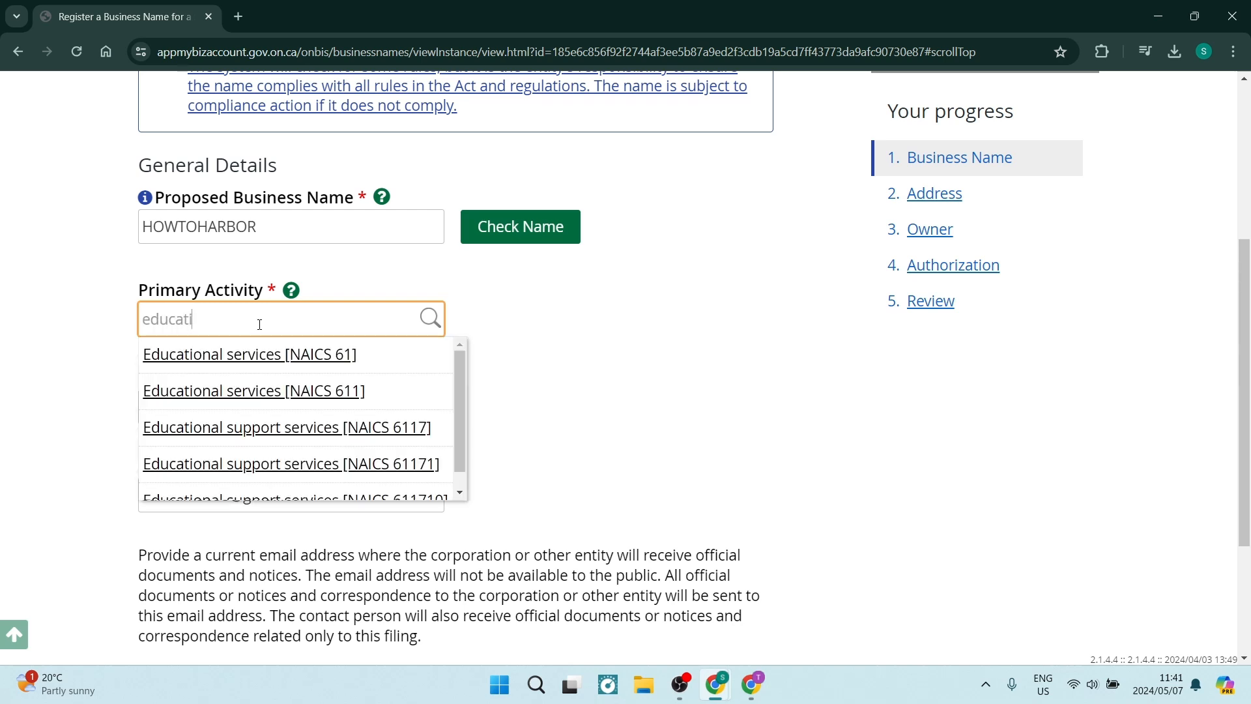
type("on")
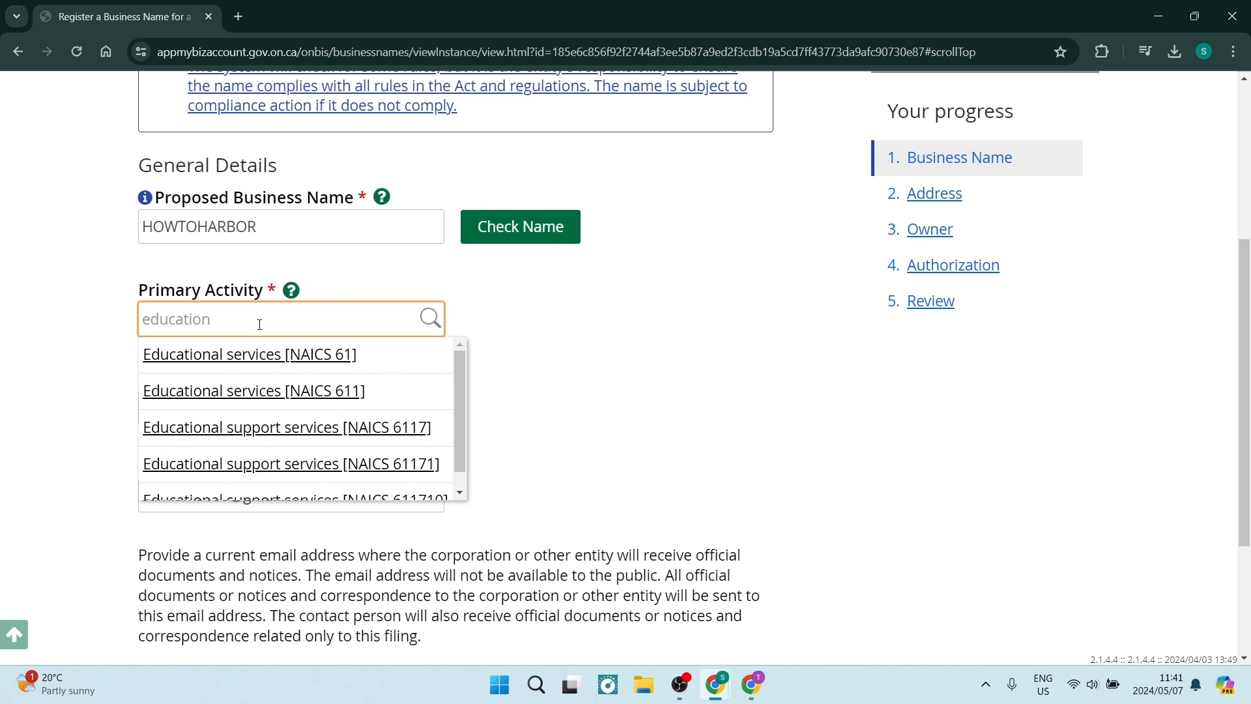
mouse_move(248, 354)
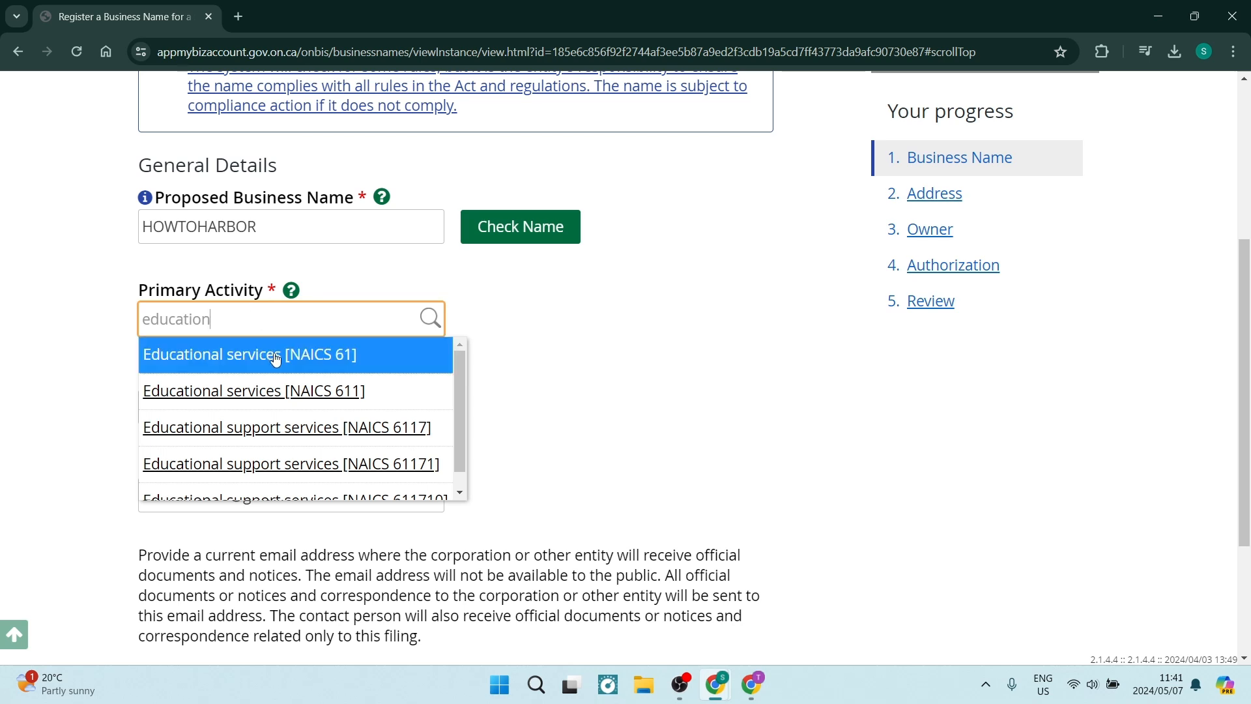
mouse_move(302, 390)
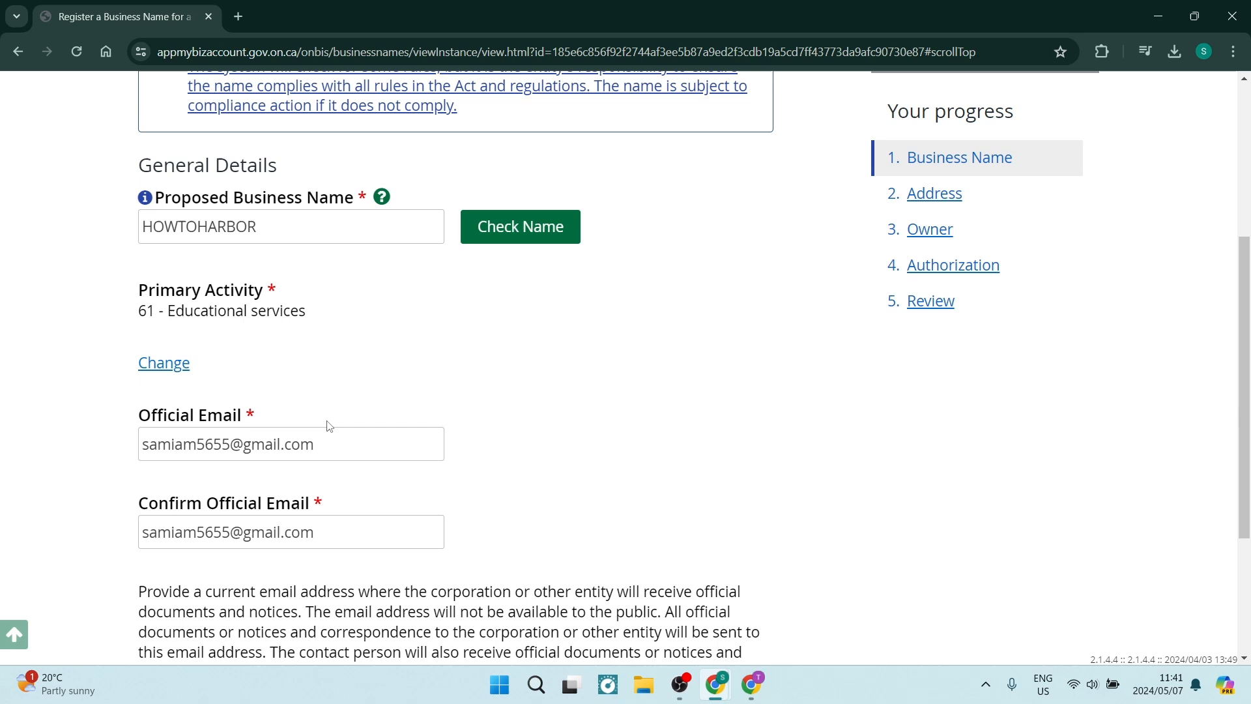
scroll("down", 3)
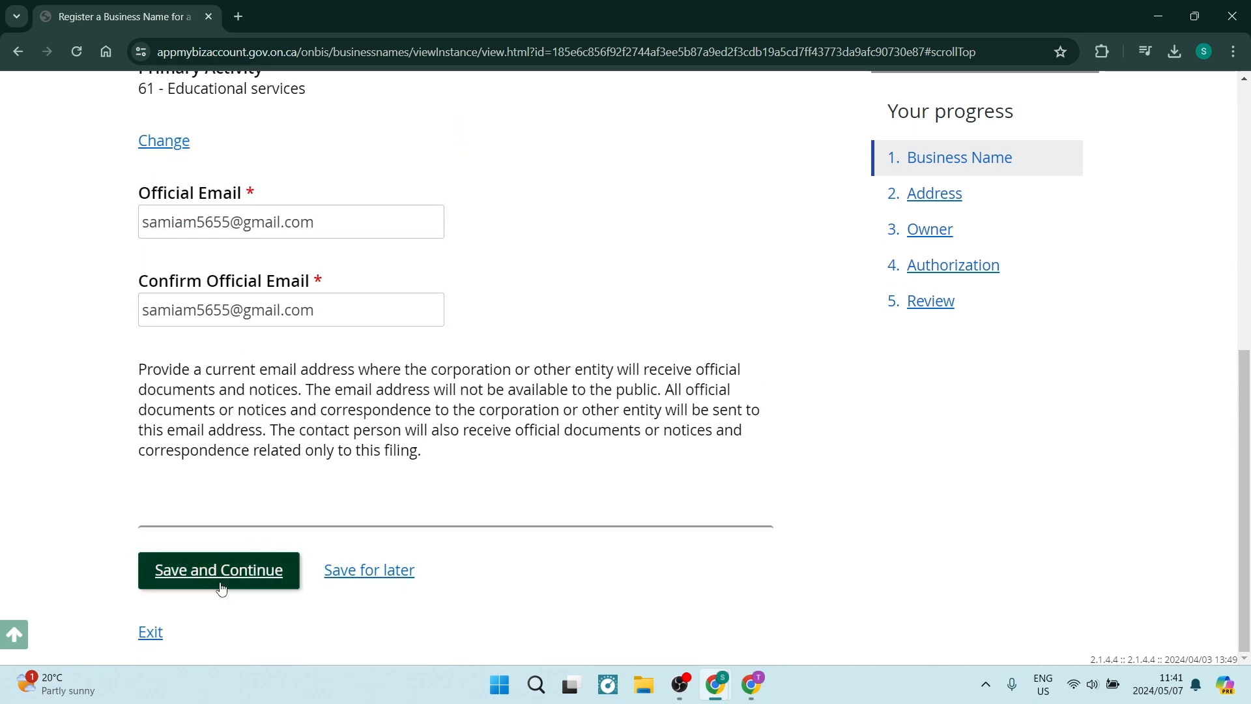
Save the Business Name step, then answer No to an Ontario place of business and save
left_click(217, 570)
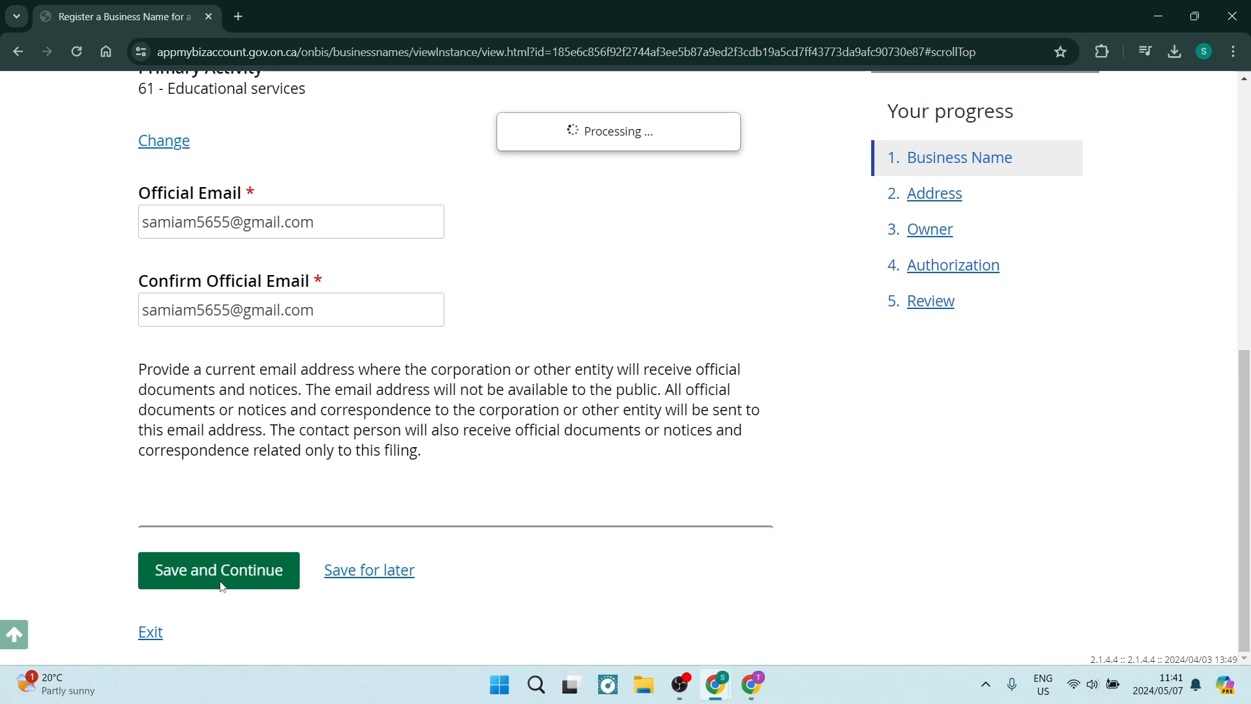
left_click(218, 570)
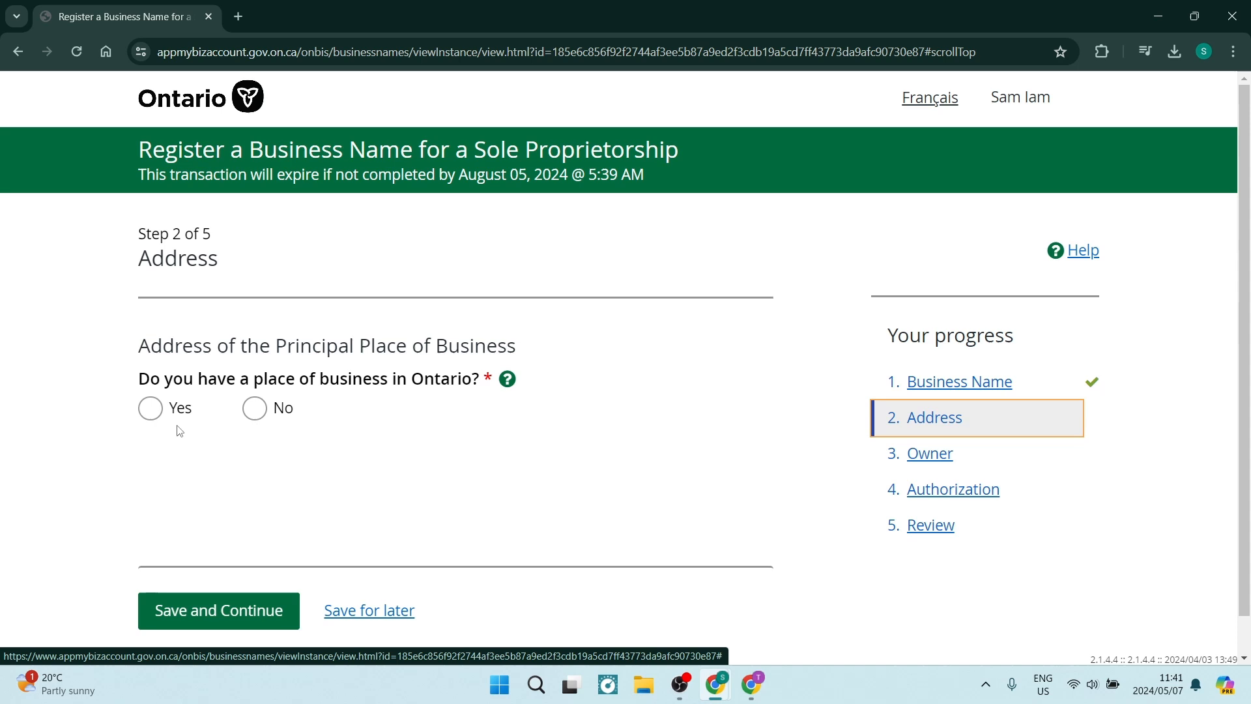
left_click(253, 408)
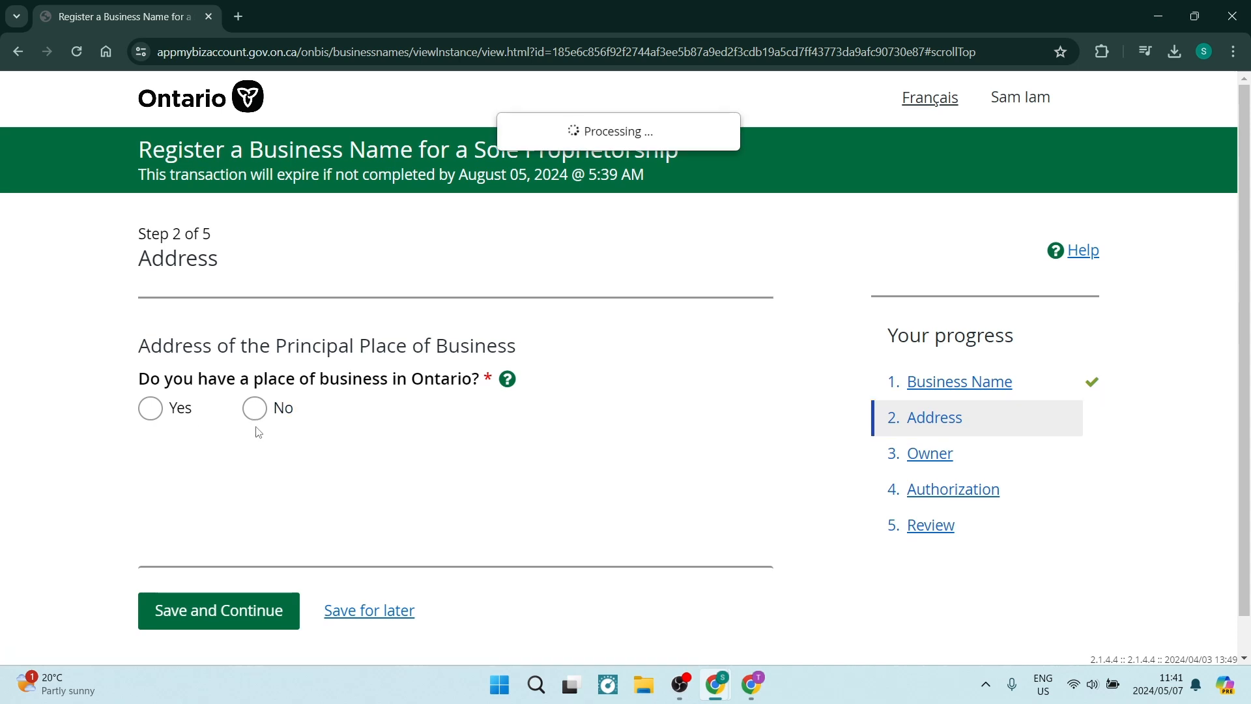
left_click(254, 408)
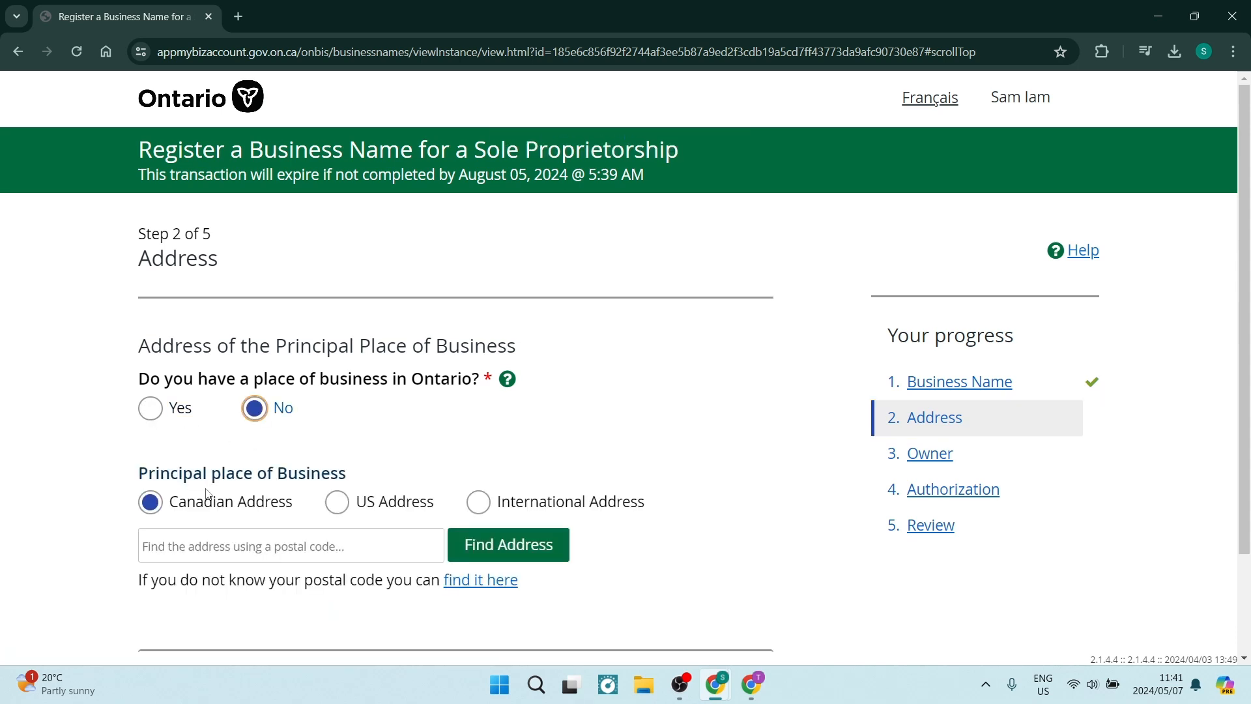
scroll("down", 3)
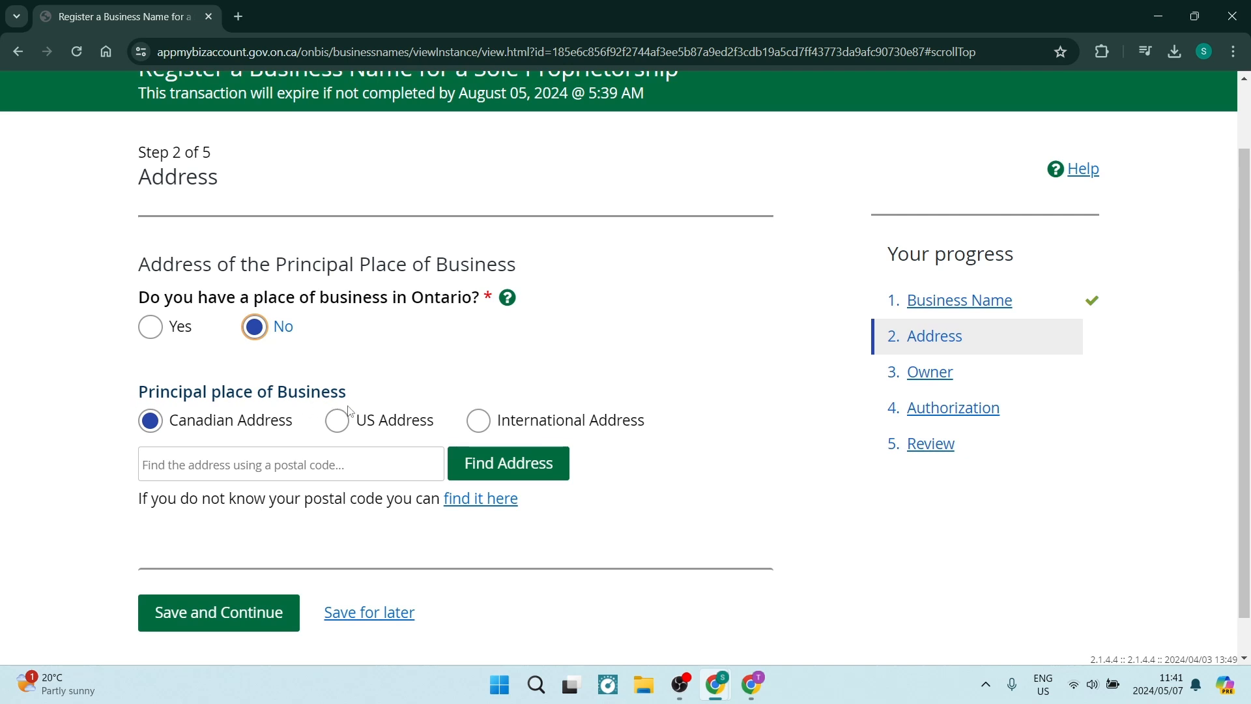
left_click(477, 420)
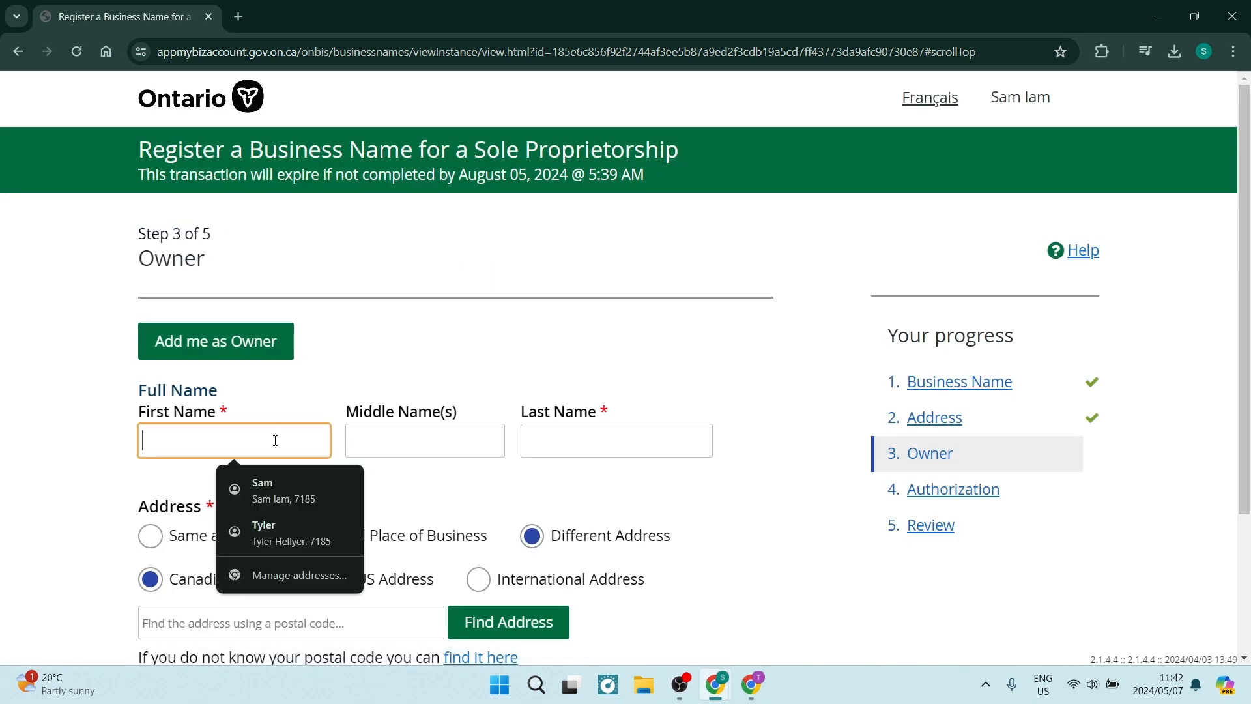
Autofill the owner name, select 'Same as Address of Principal Place of Business', and save
left_click(263, 490)
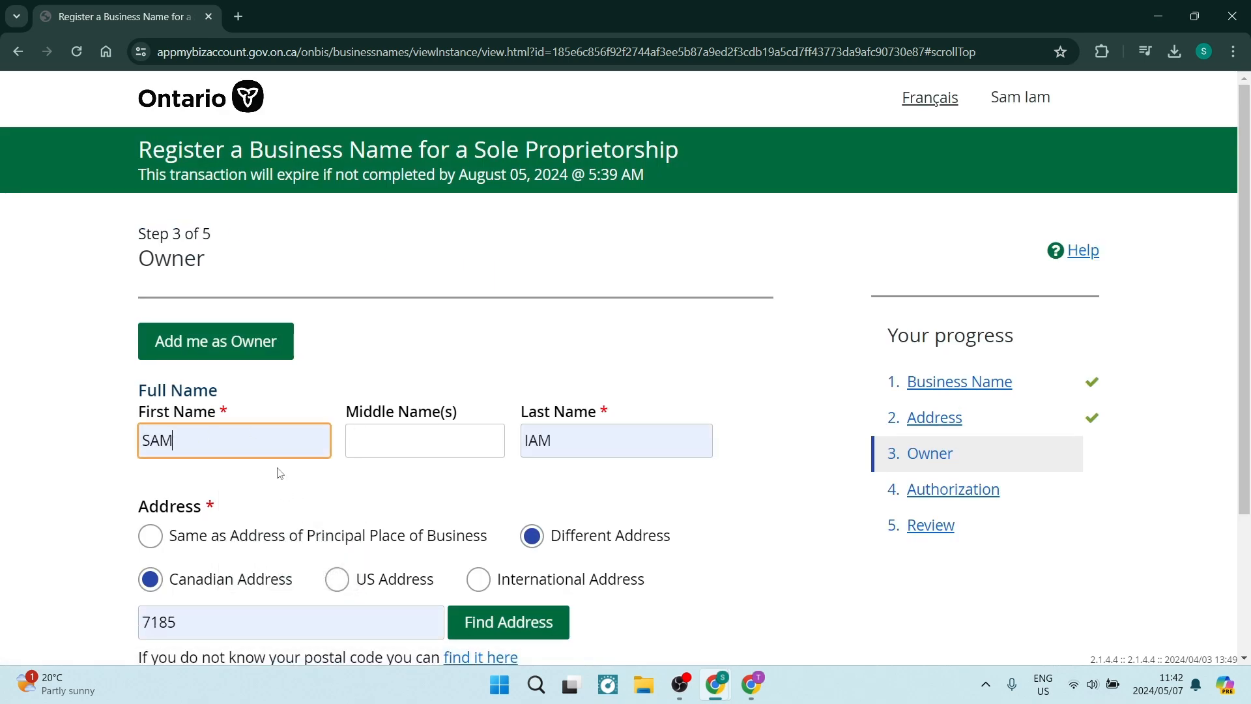
scroll("down", 3)
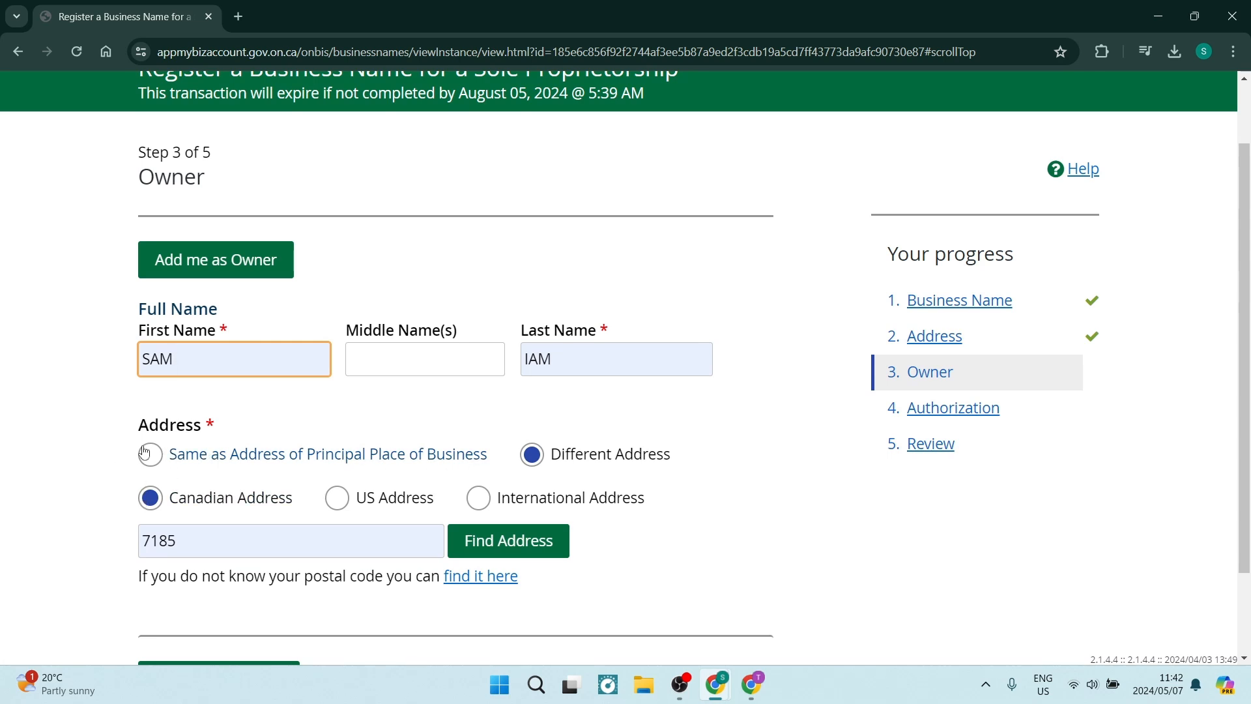
left_click(150, 454)
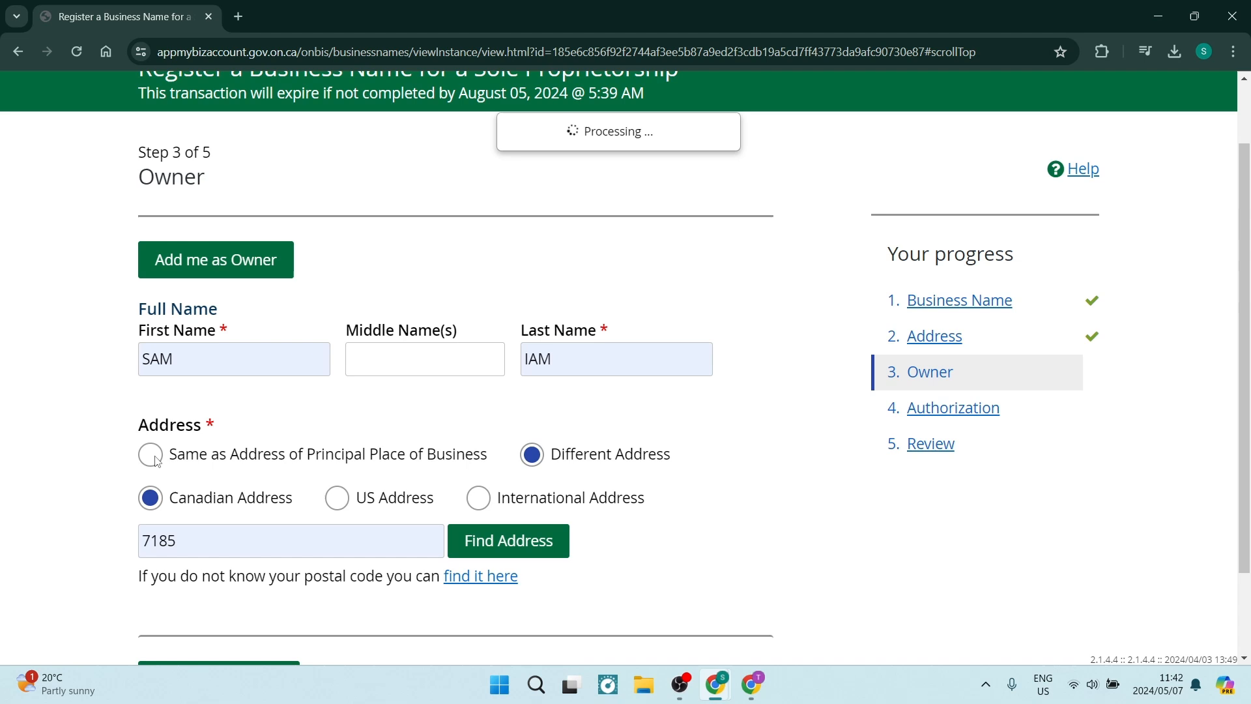
left_click(150, 455)
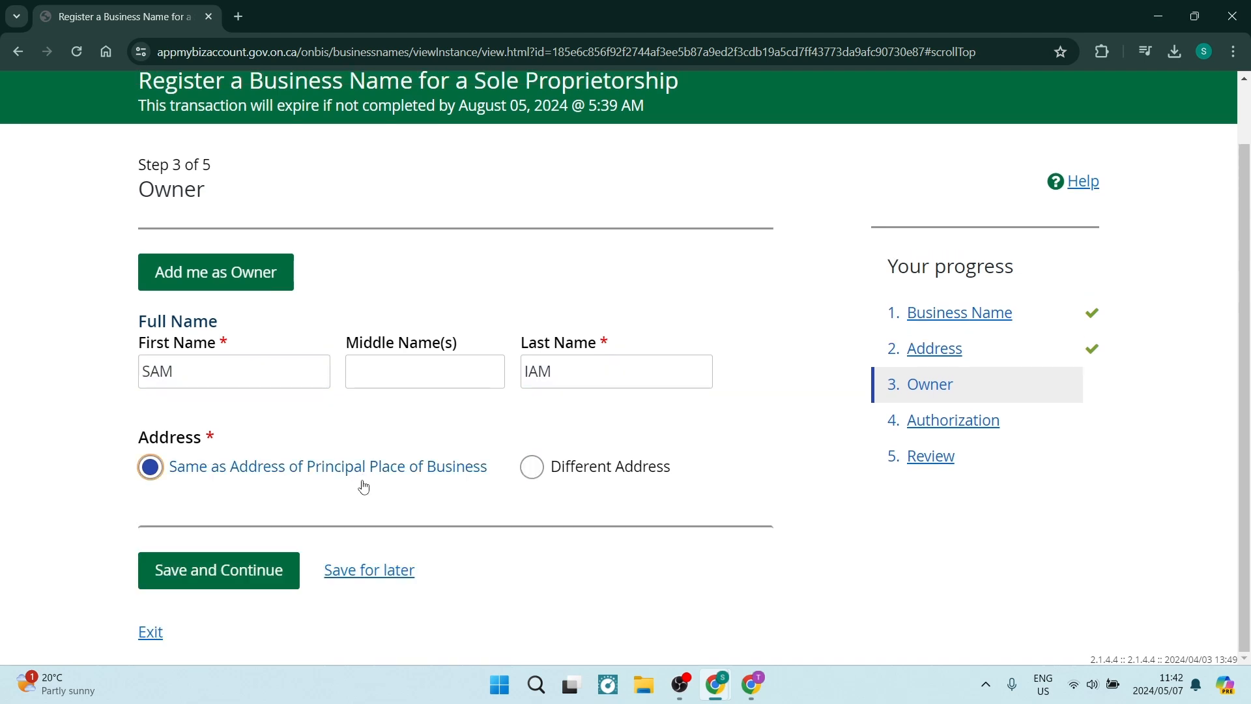
left_click(217, 569)
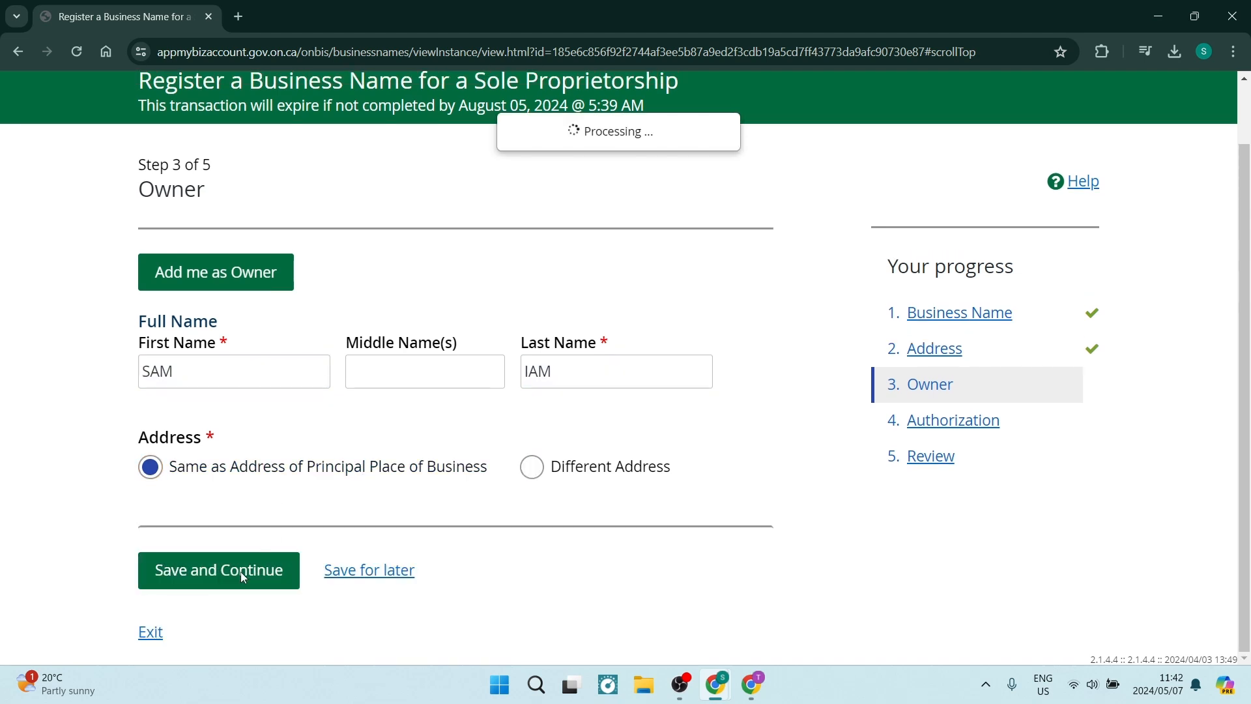
left_click(217, 569)
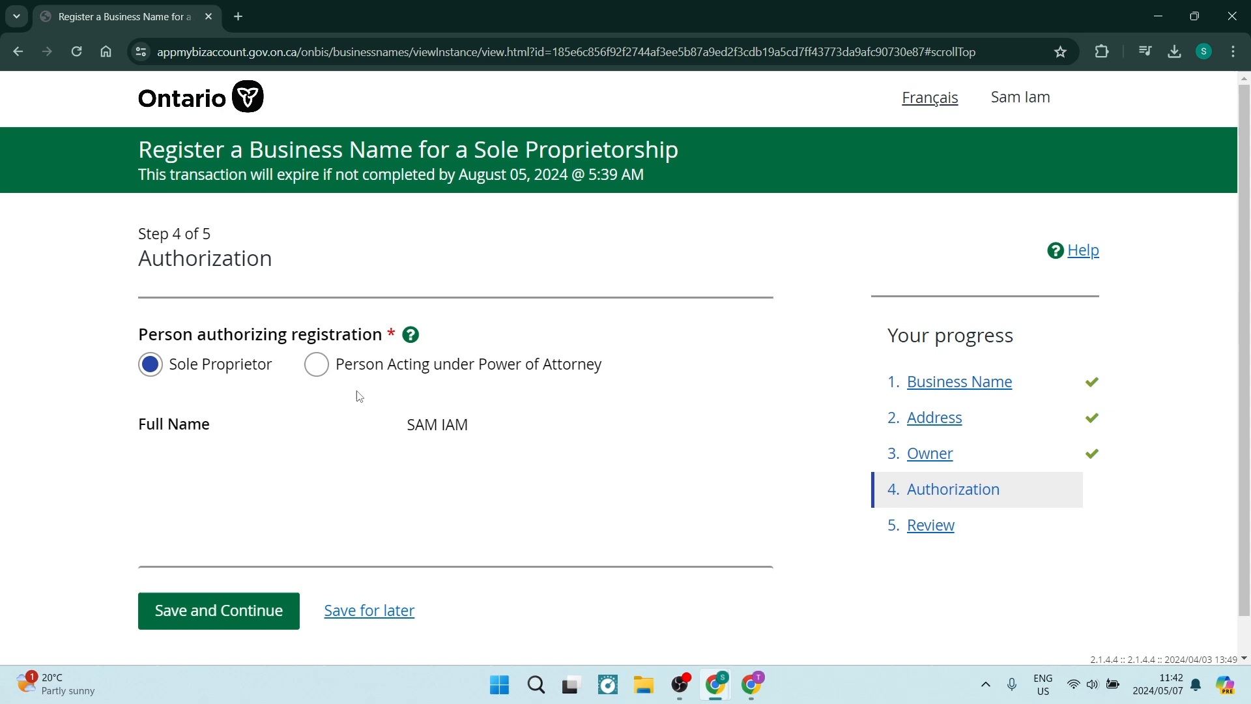
mouse_move(476, 397)
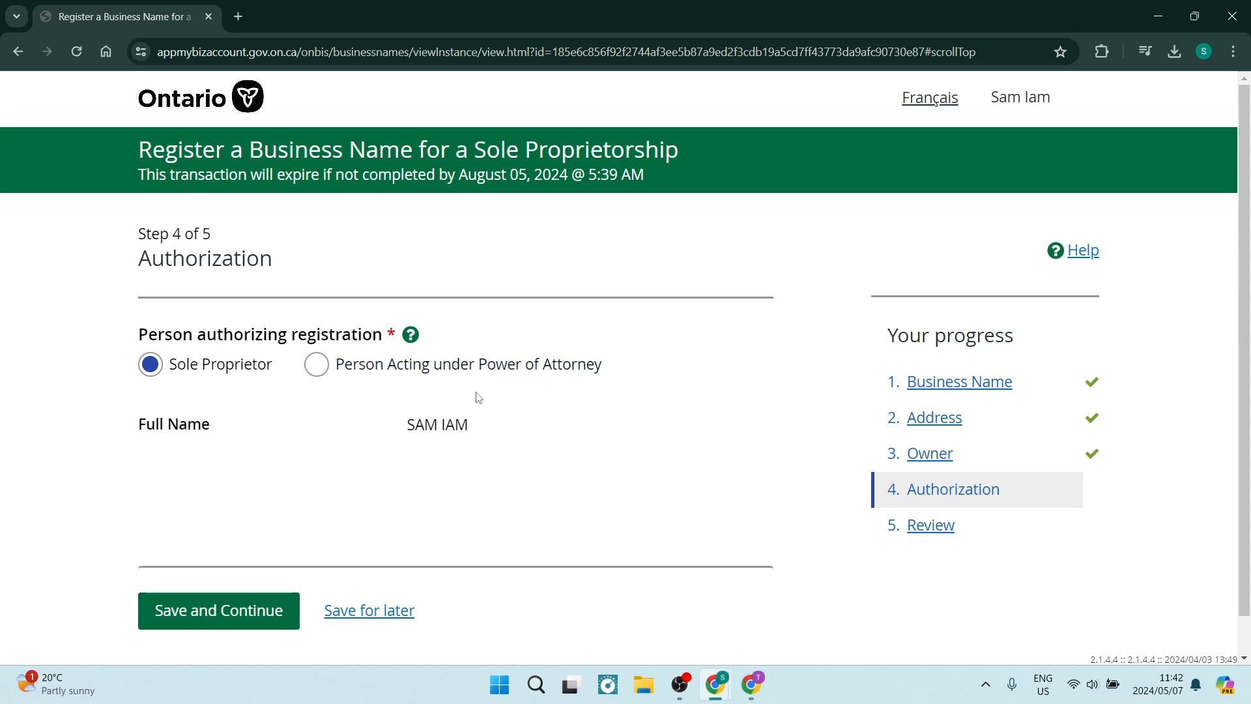
mouse_move(316, 398)
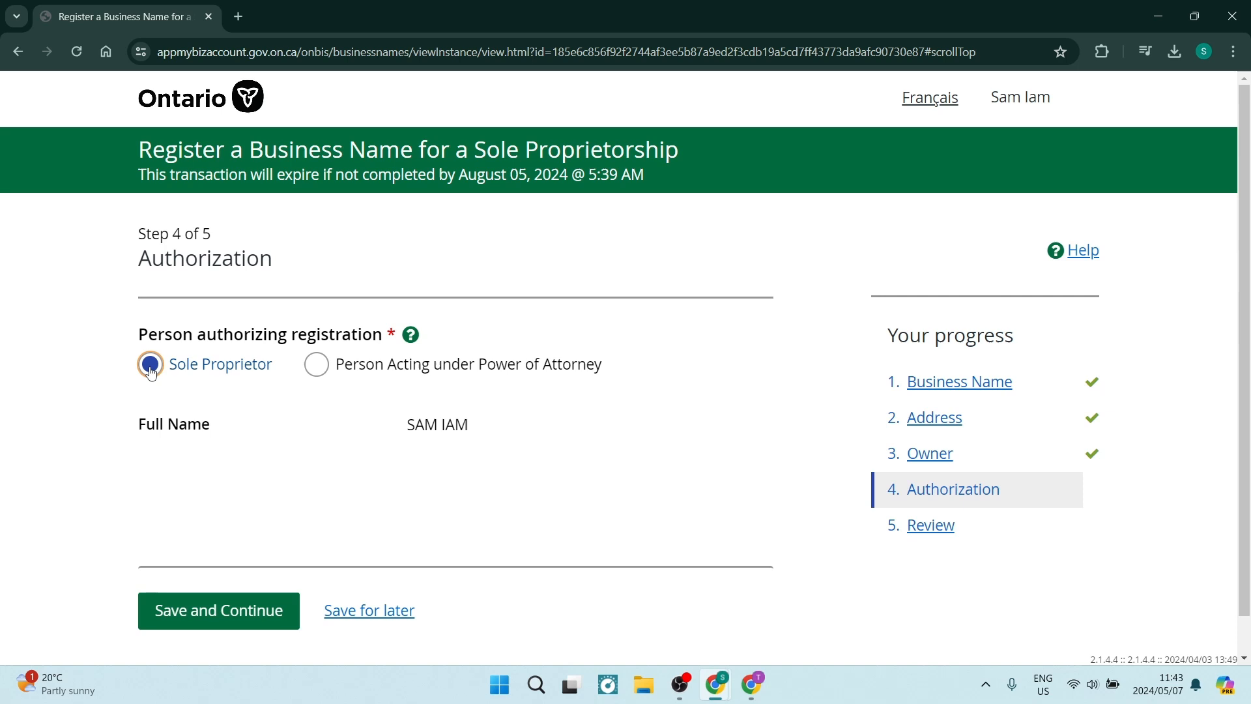
mouse_move(371, 423)
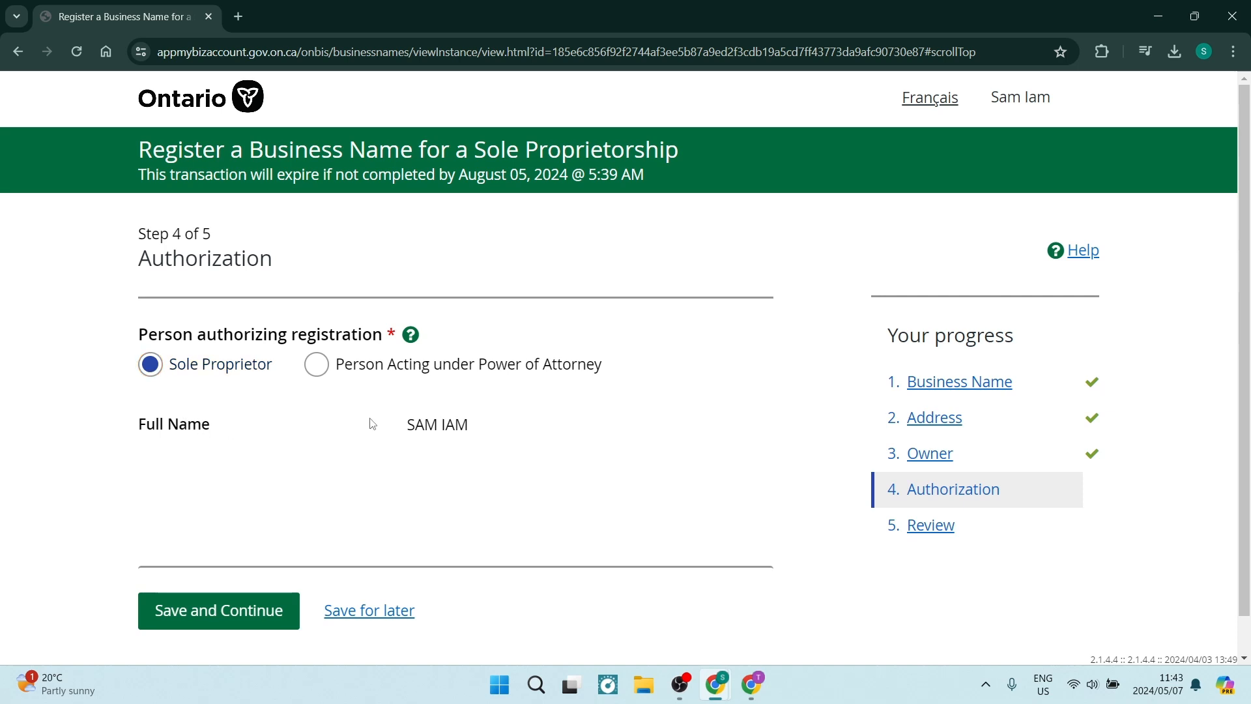
mouse_move(477, 423)
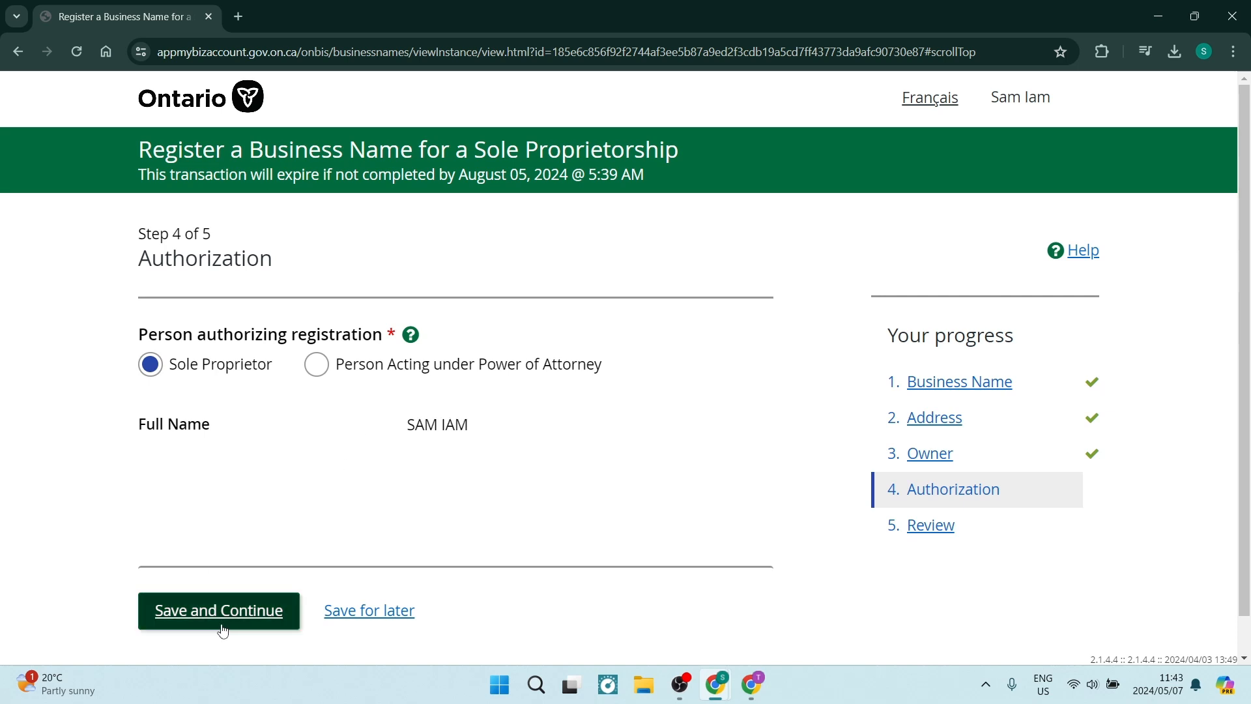
Save the Authorization step with Sole Proprietor as the person authorizing registration
left_click(218, 611)
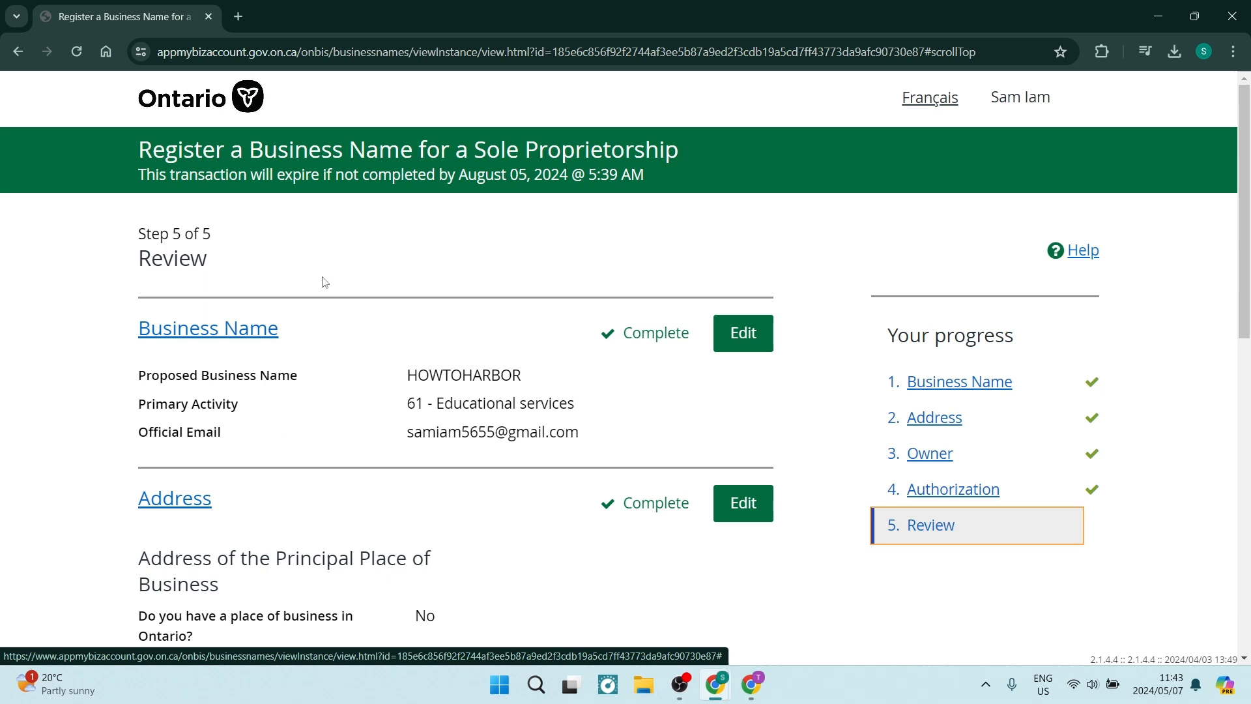
mouse_move(338, 330)
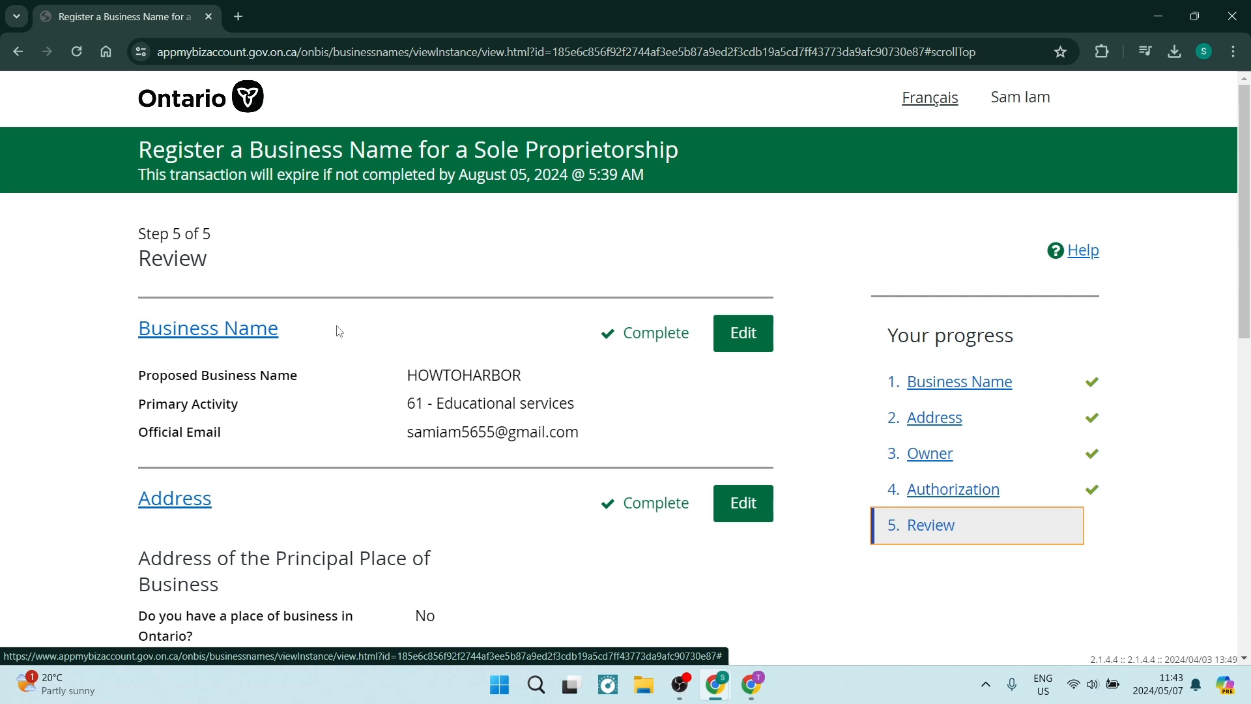
scroll("down", 3)
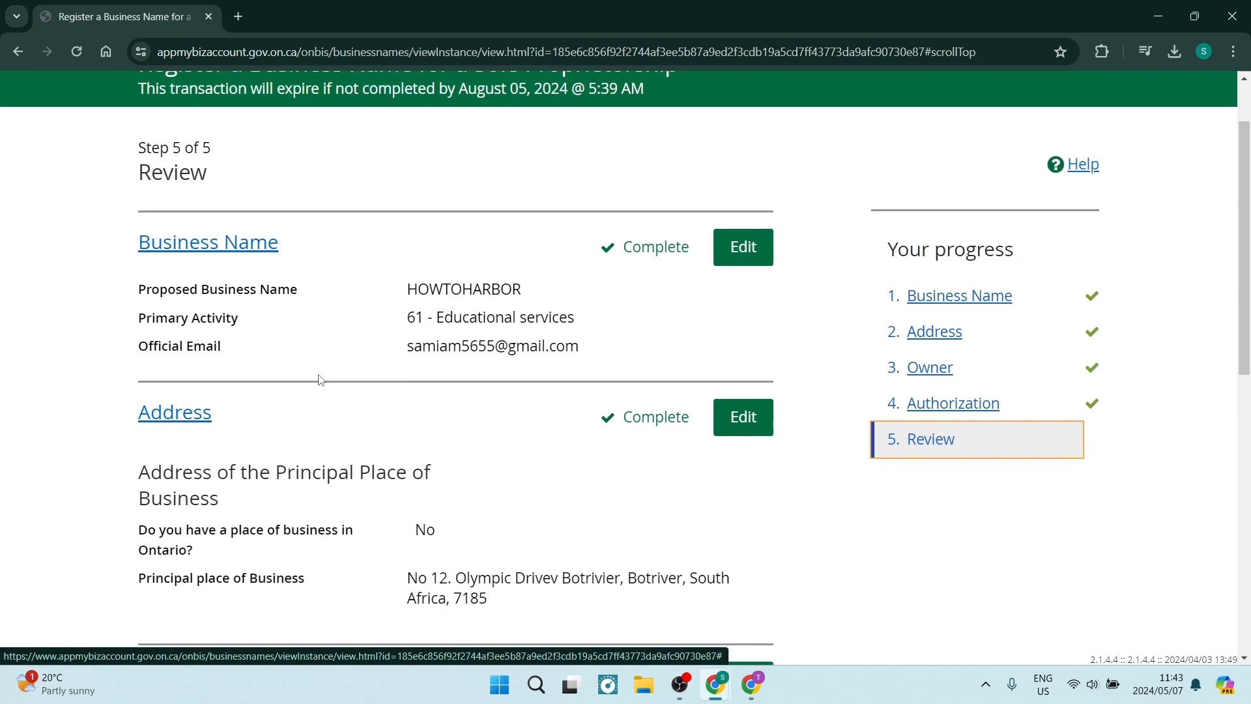
scroll("down", 3)
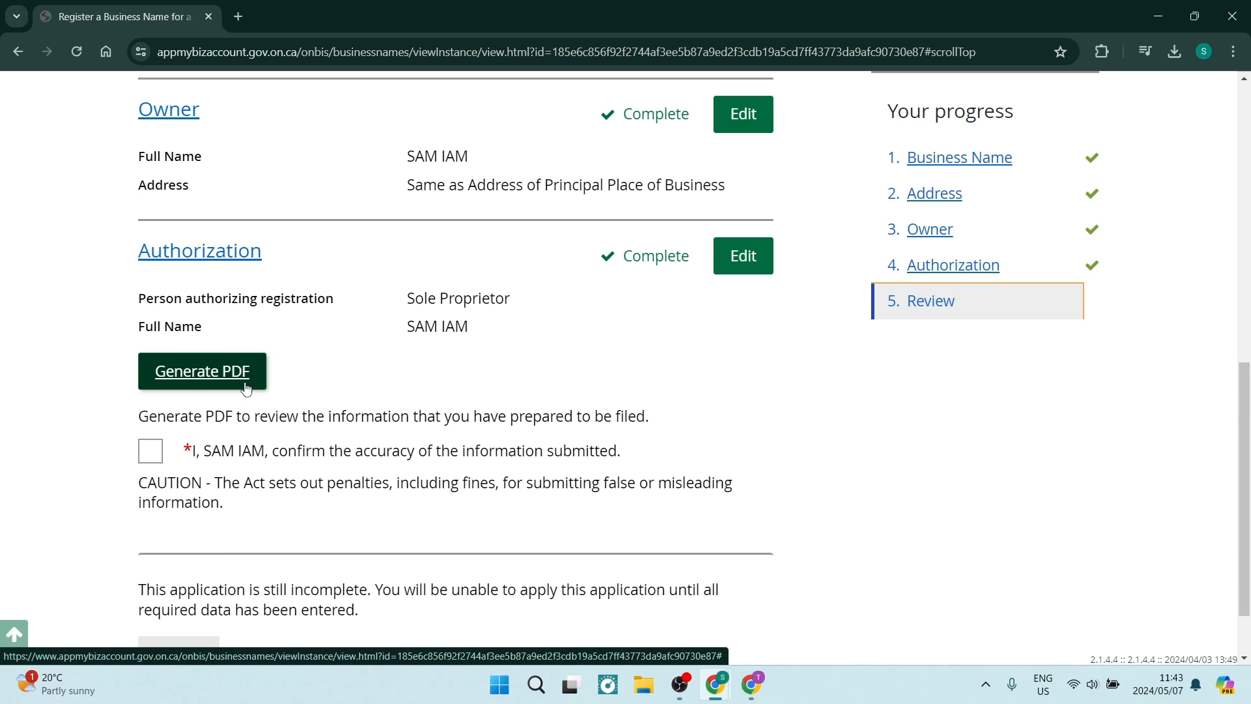
Check 'I confirm the accuracy of the information submitted' and scroll to the Submit button
left_click(202, 371)
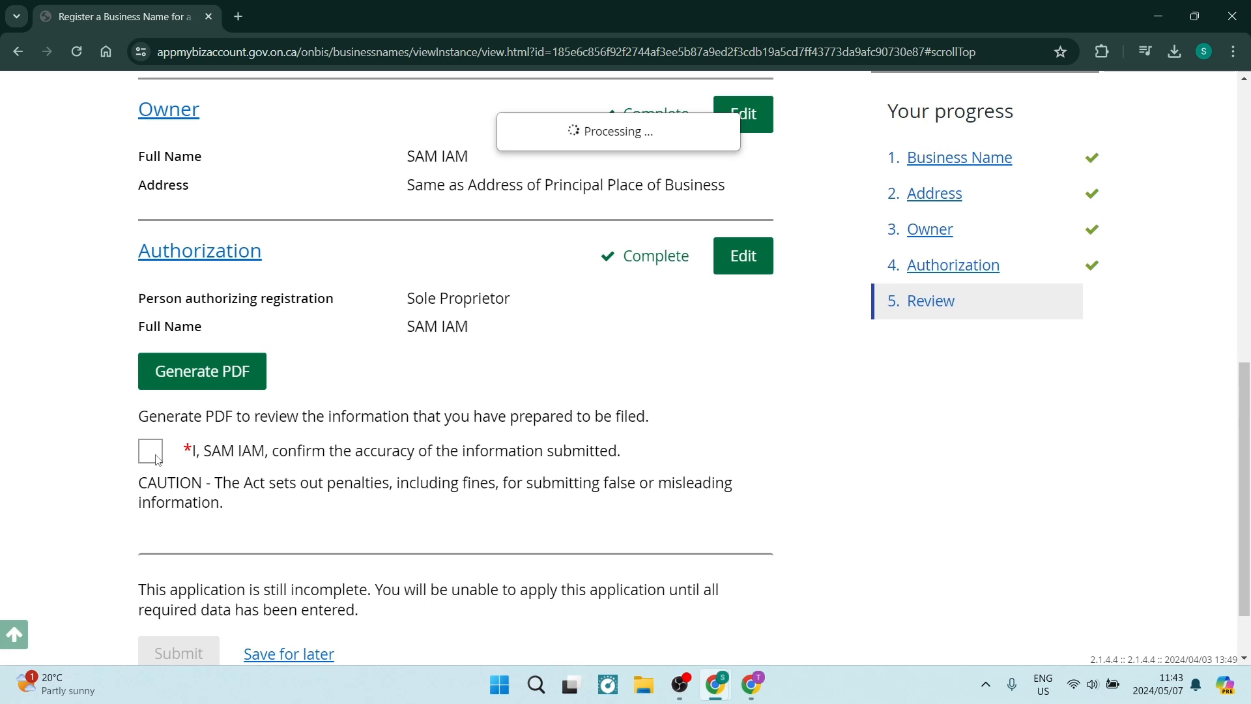
left_click(150, 450)
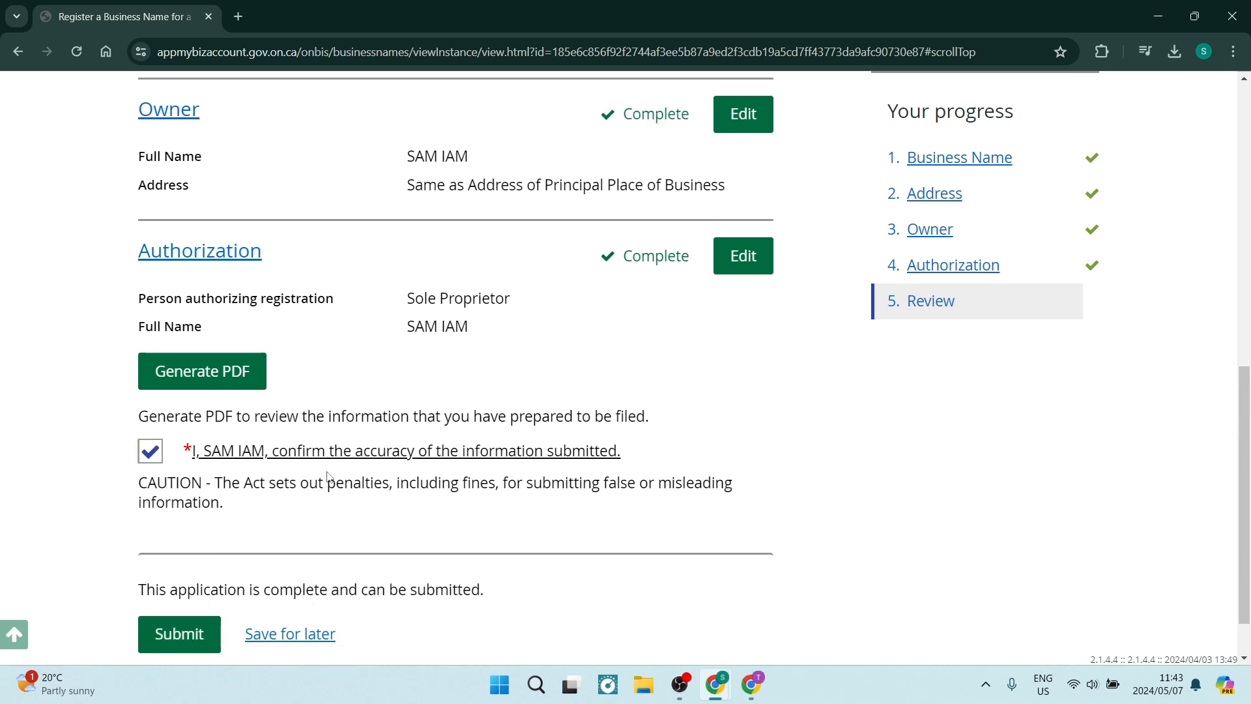
mouse_move(338, 455)
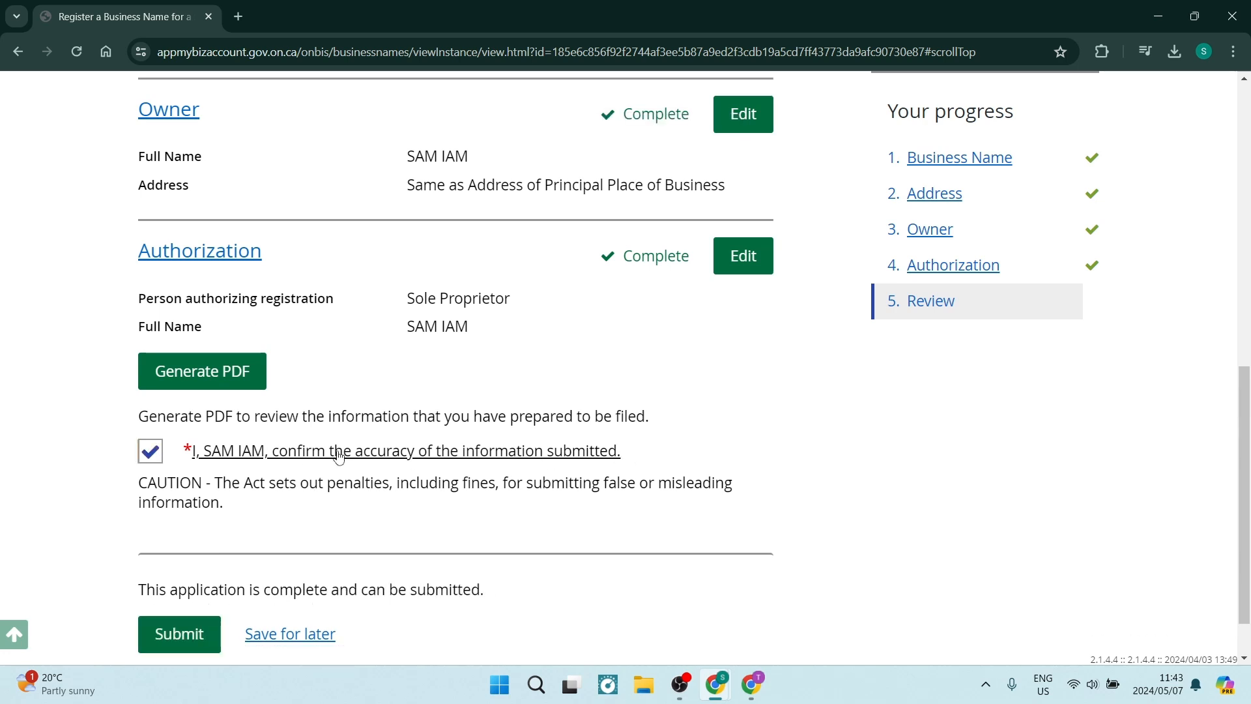
scroll("down", 3)
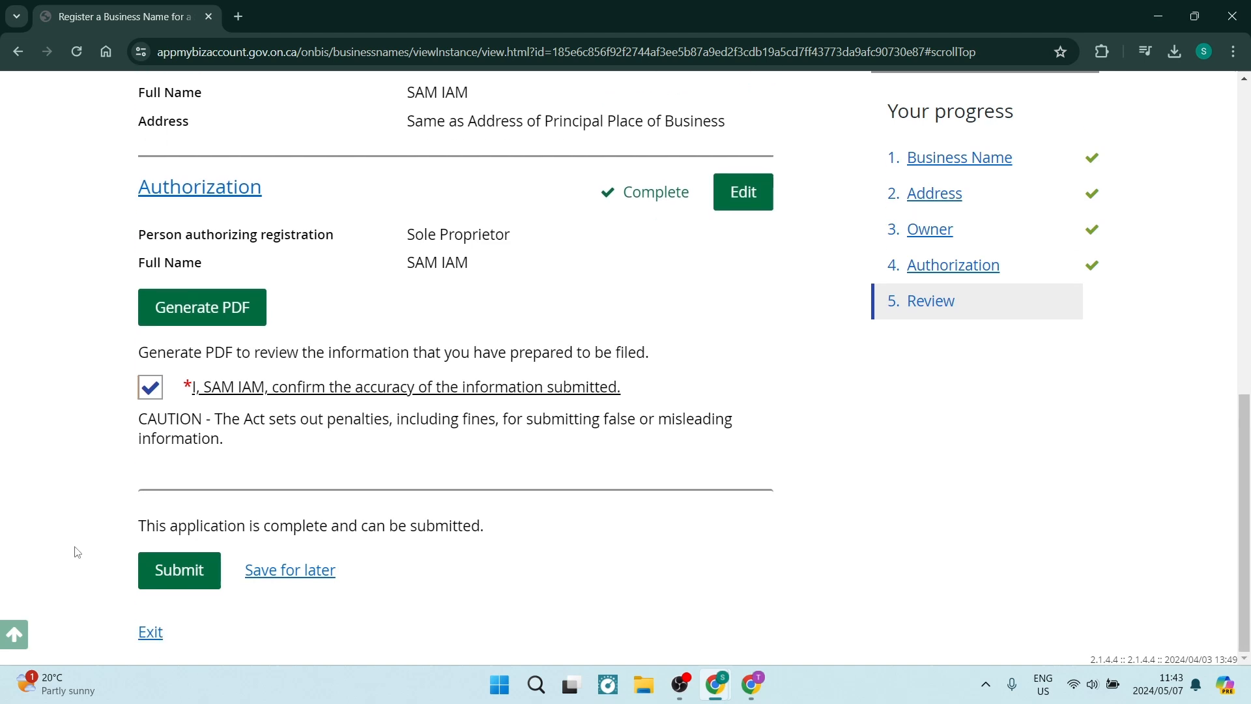
left_click_drag(138, 525, 222, 525)
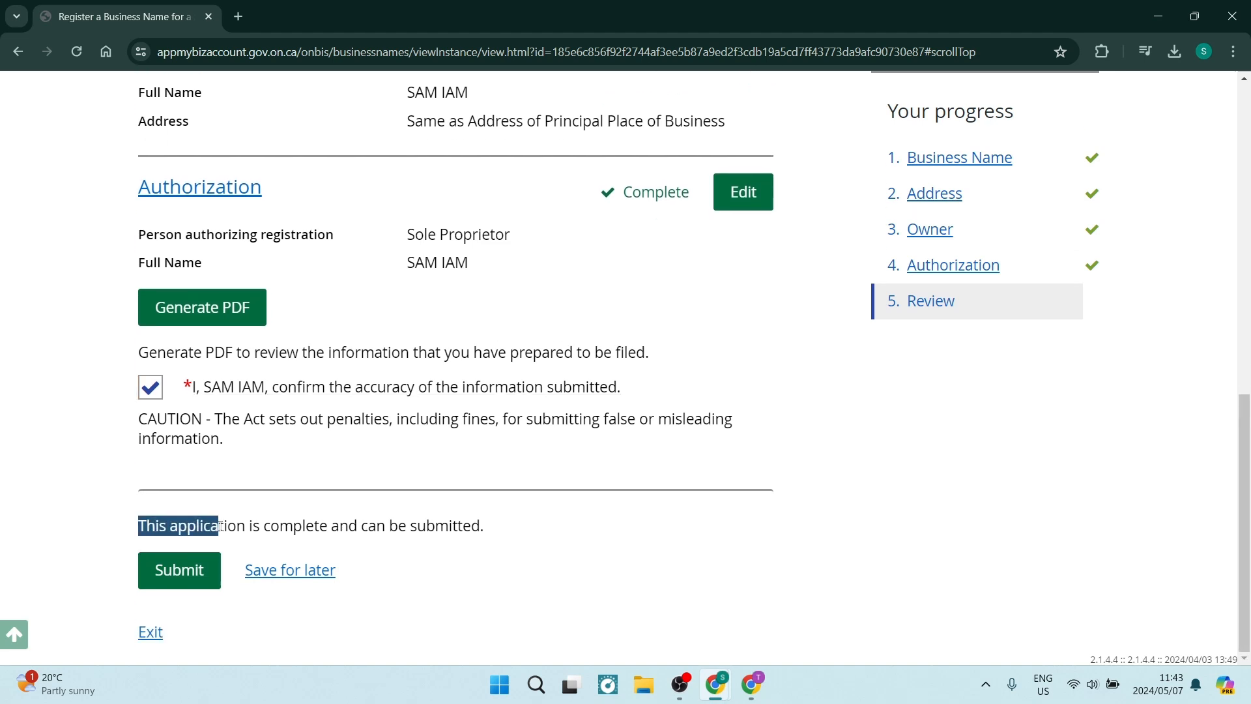
left_click(523, 540)
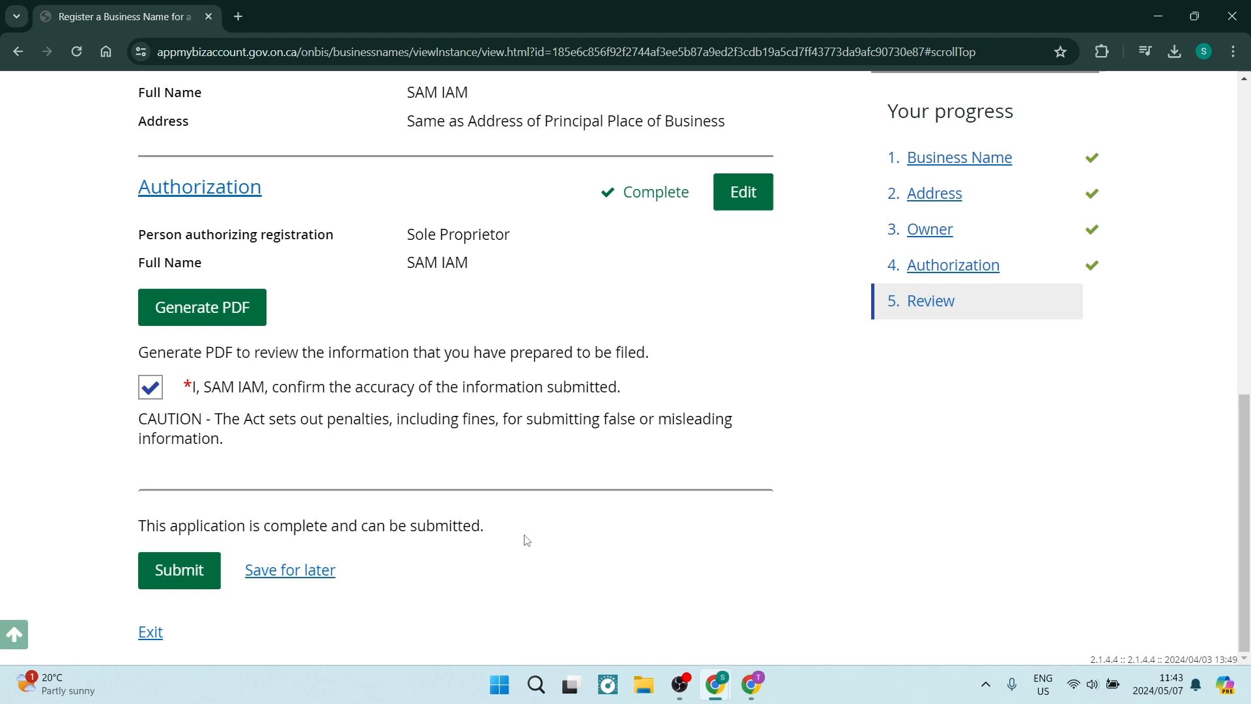
mouse_move(333, 556)
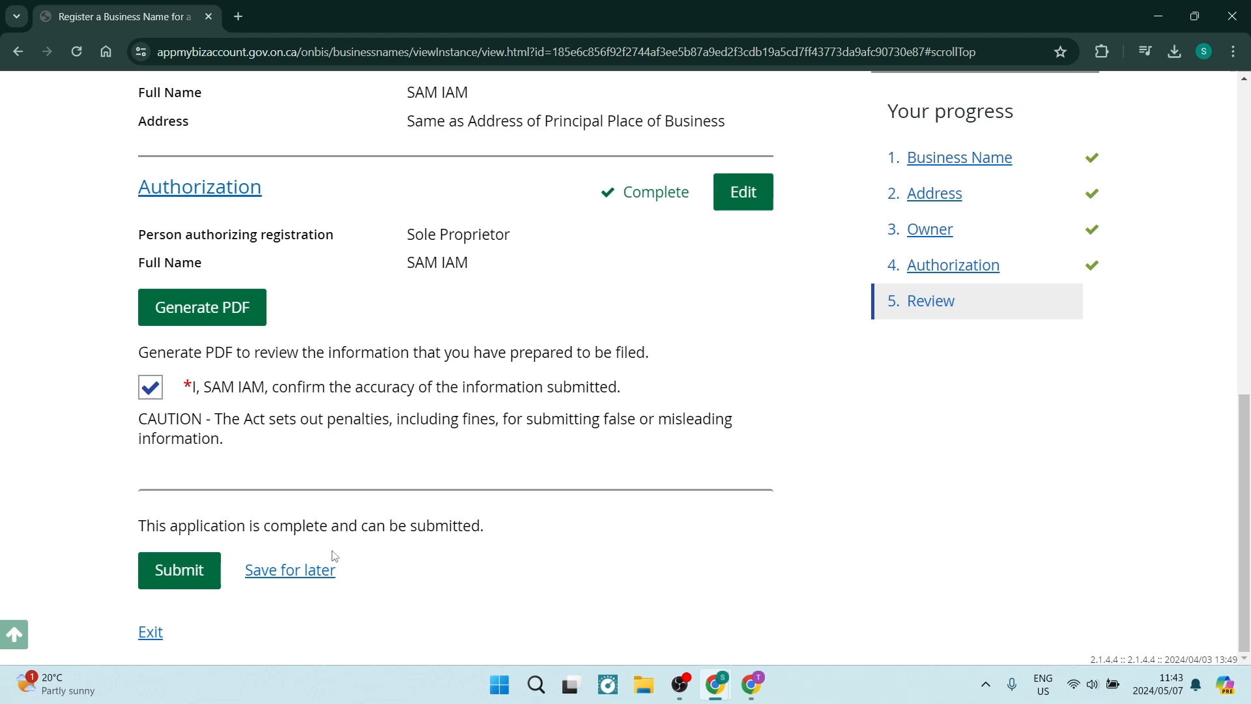